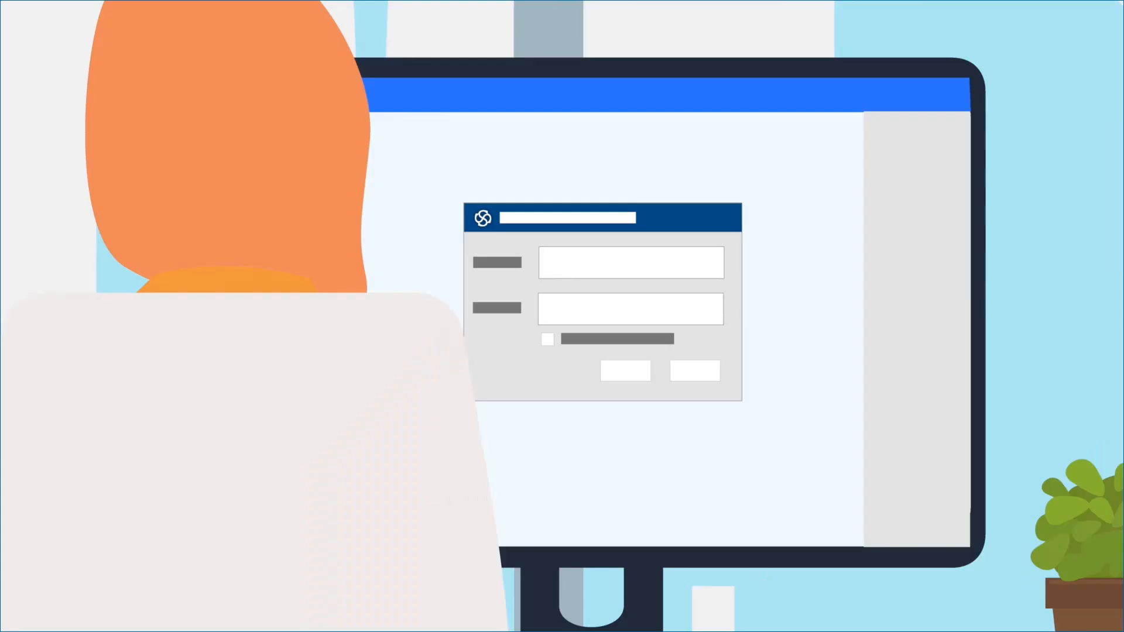
# Enter the credentials and open the Requirement Structure example diagram with its six-item checklist
pyautogui.write('••••')
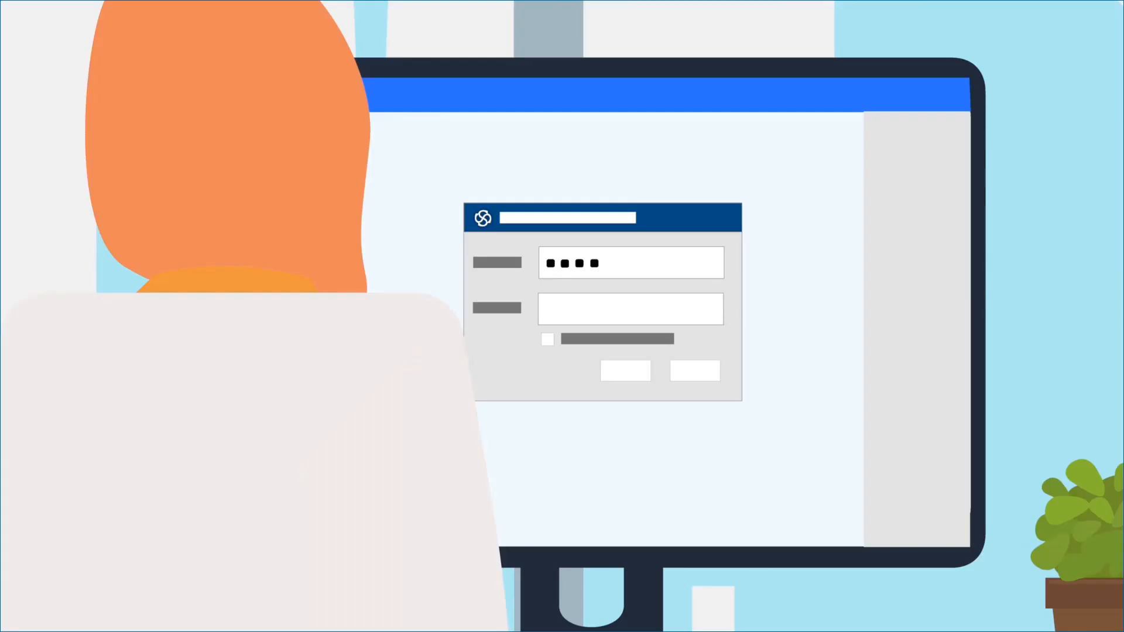
pyautogui.write('••••')
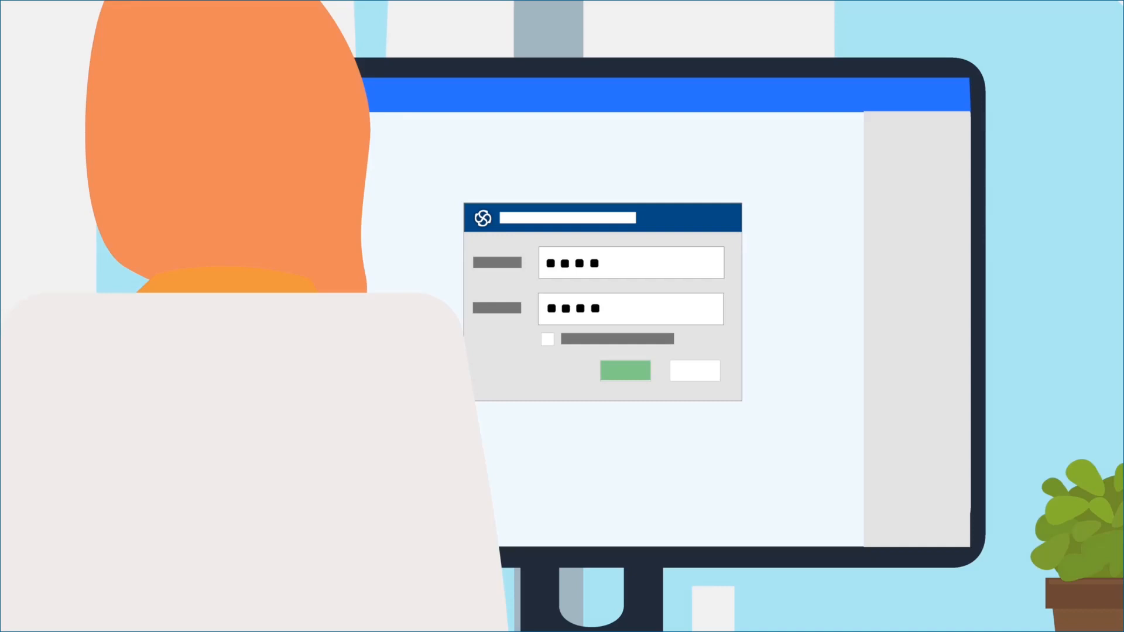
pyautogui.click(625, 370)
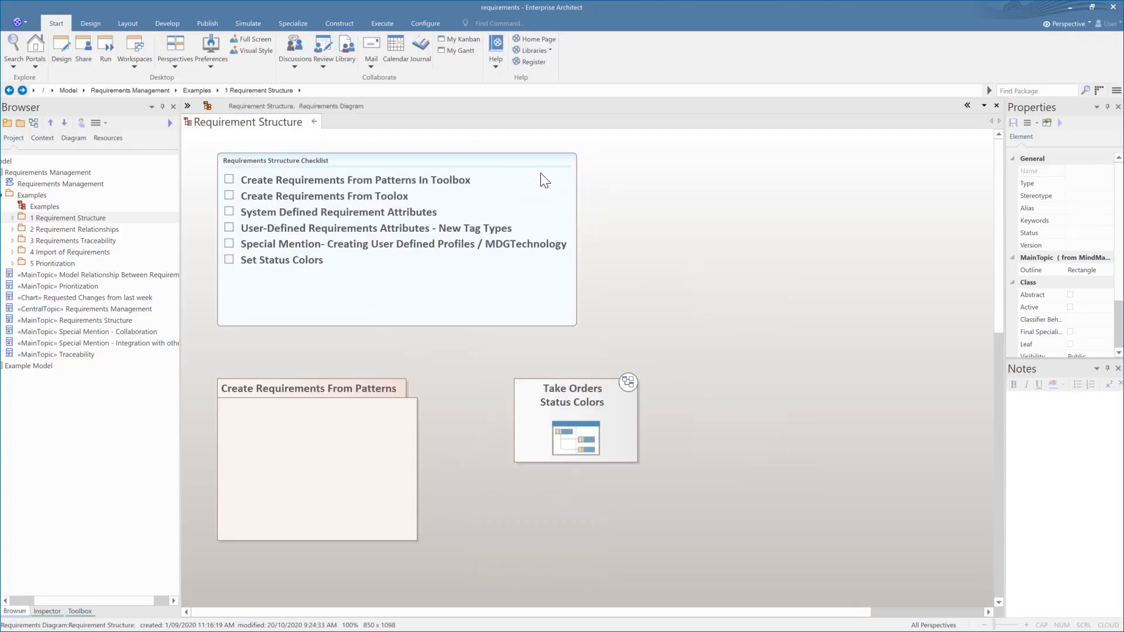
pyautogui.moveTo(370, 277)
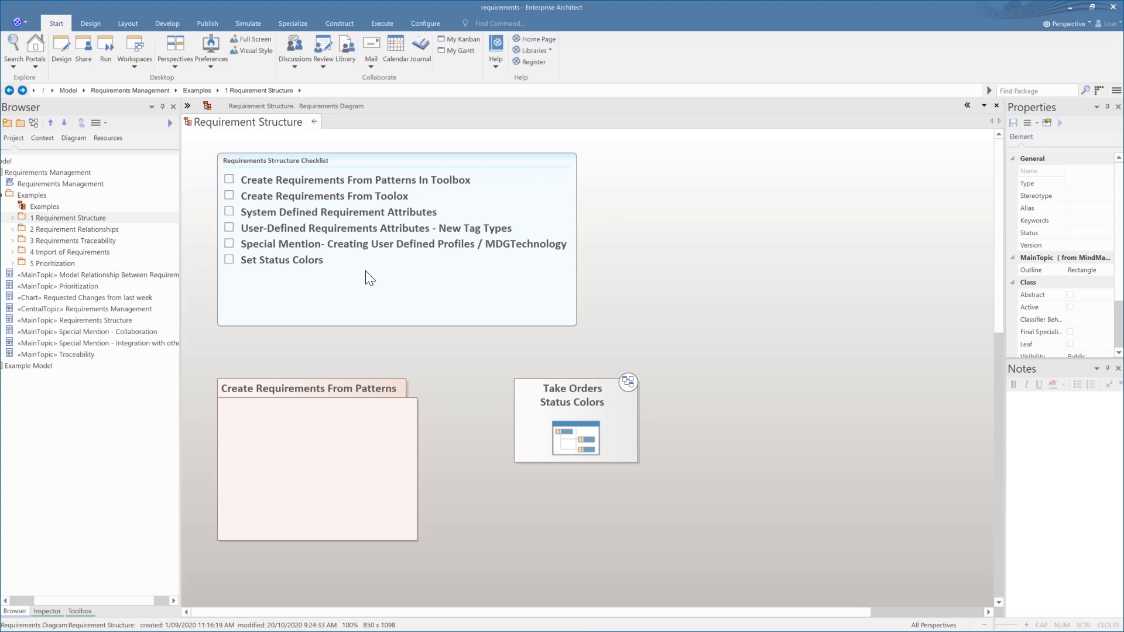
pyautogui.moveTo(325, 189)
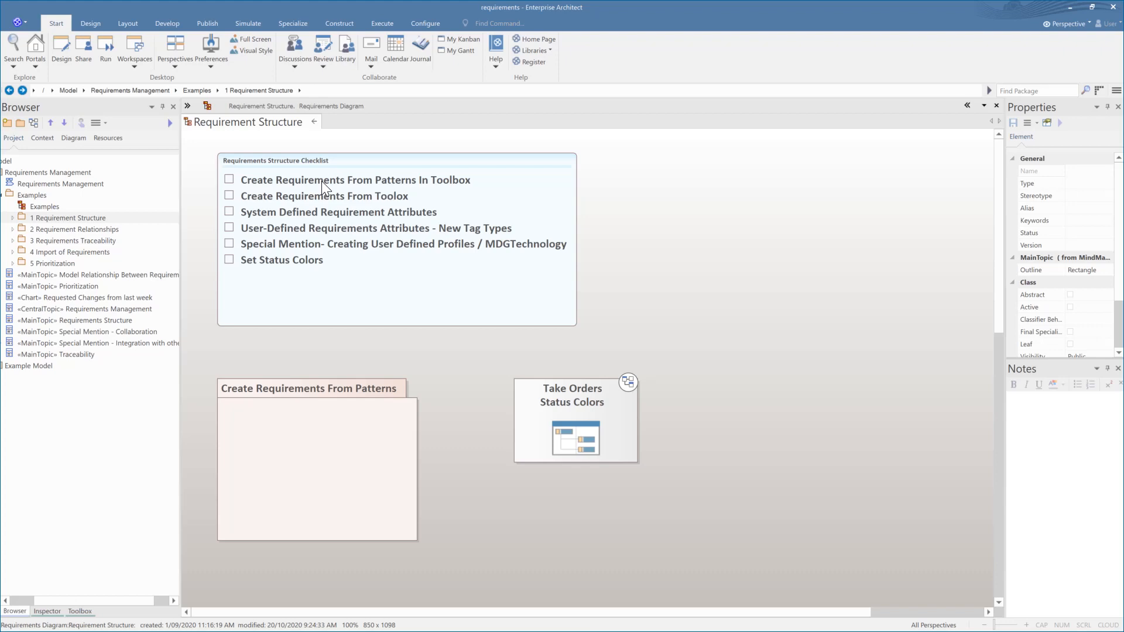
pyautogui.moveTo(320, 202)
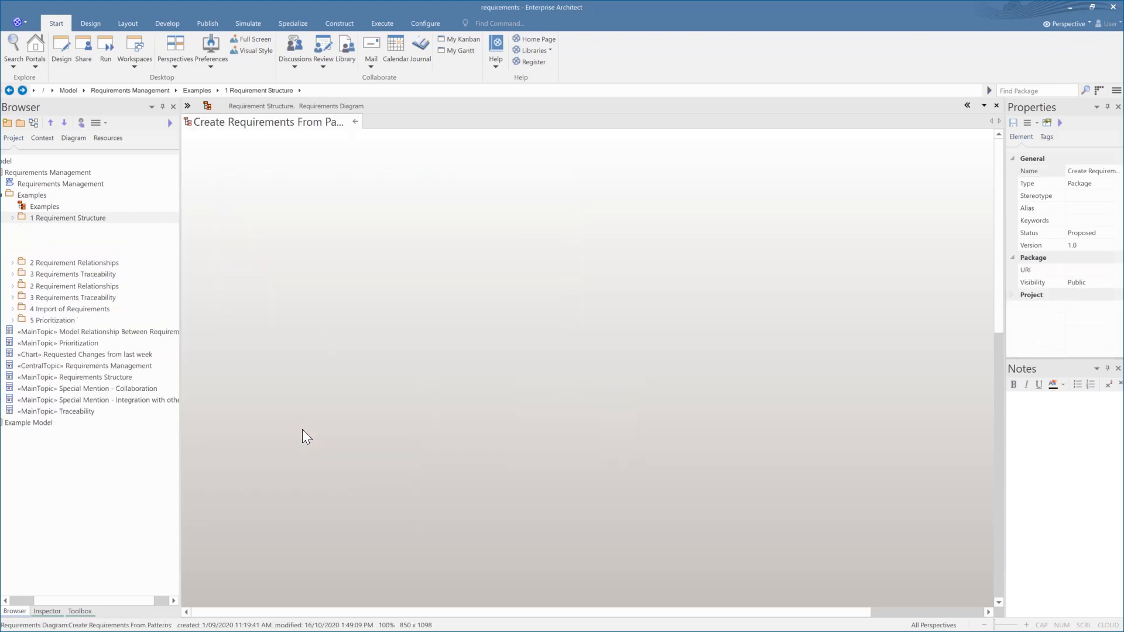
# Open Create Requirements From Patterns and bring up the Functional Requirements pattern from the Toolbox
pyautogui.click(13, 218)
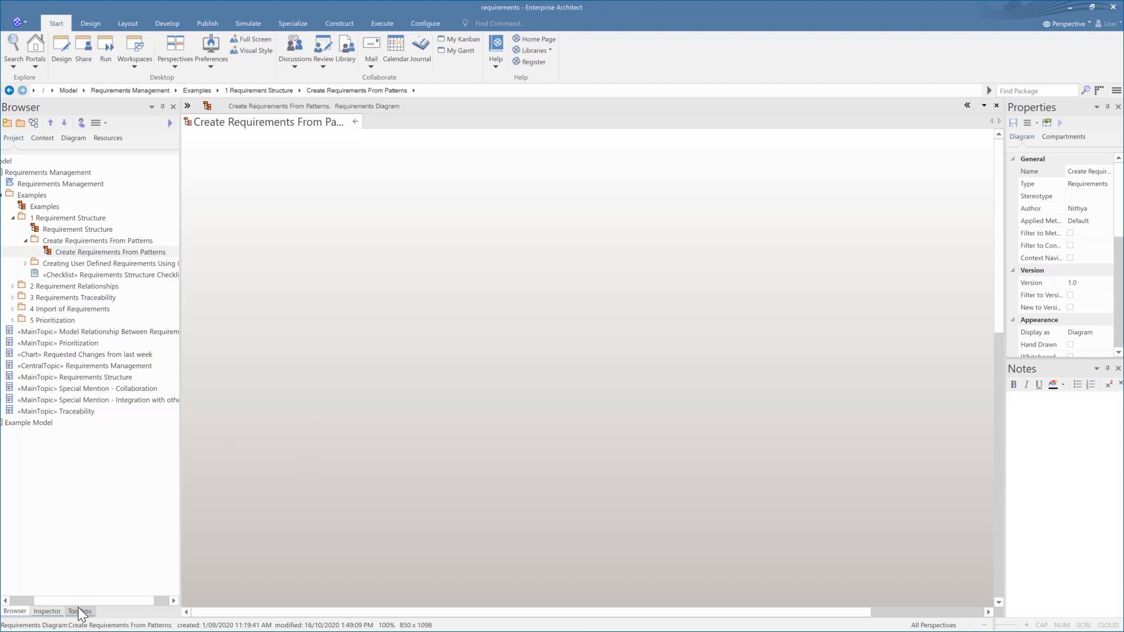
pyautogui.click(80, 612)
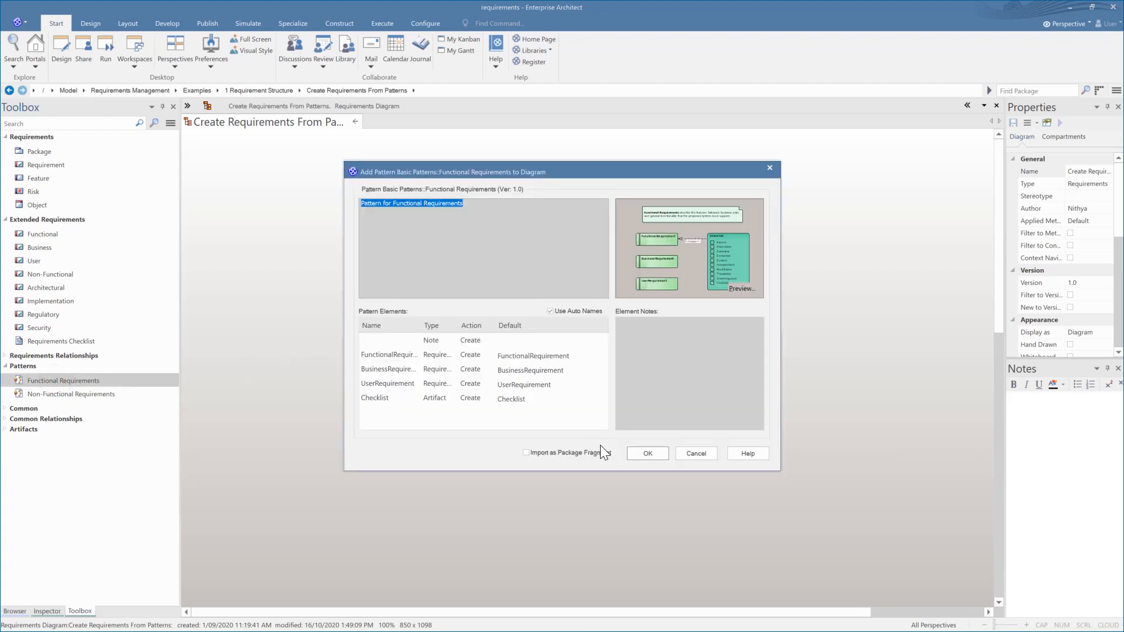
# Add the Functional Requirements pattern's note, requirements and checklist to the diagram
pyautogui.click(647, 453)
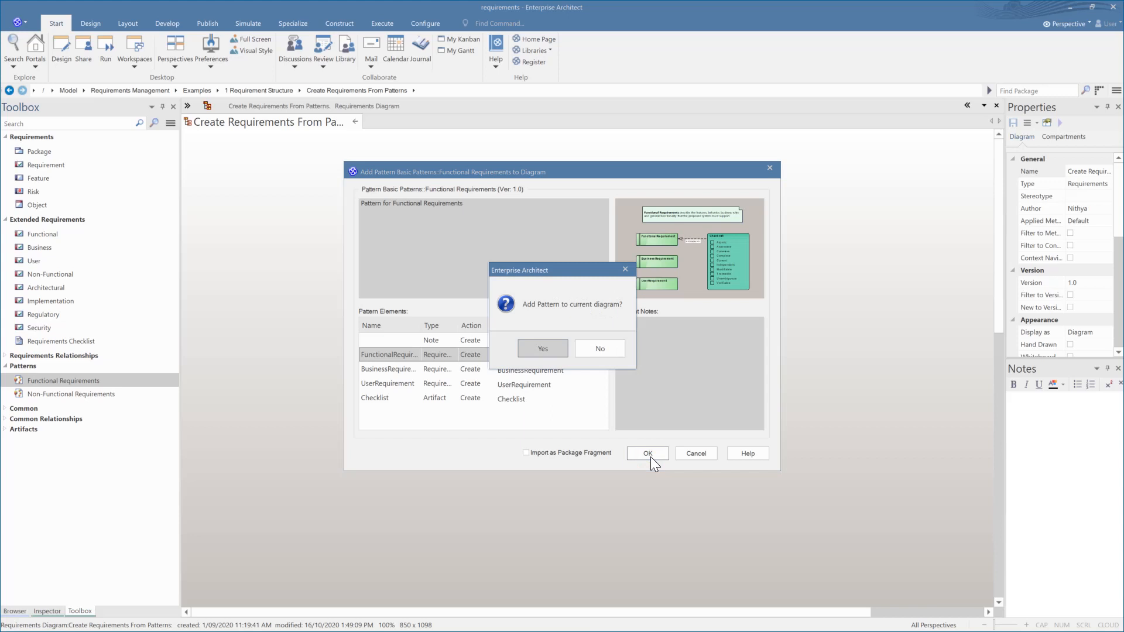
pyautogui.click(543, 349)
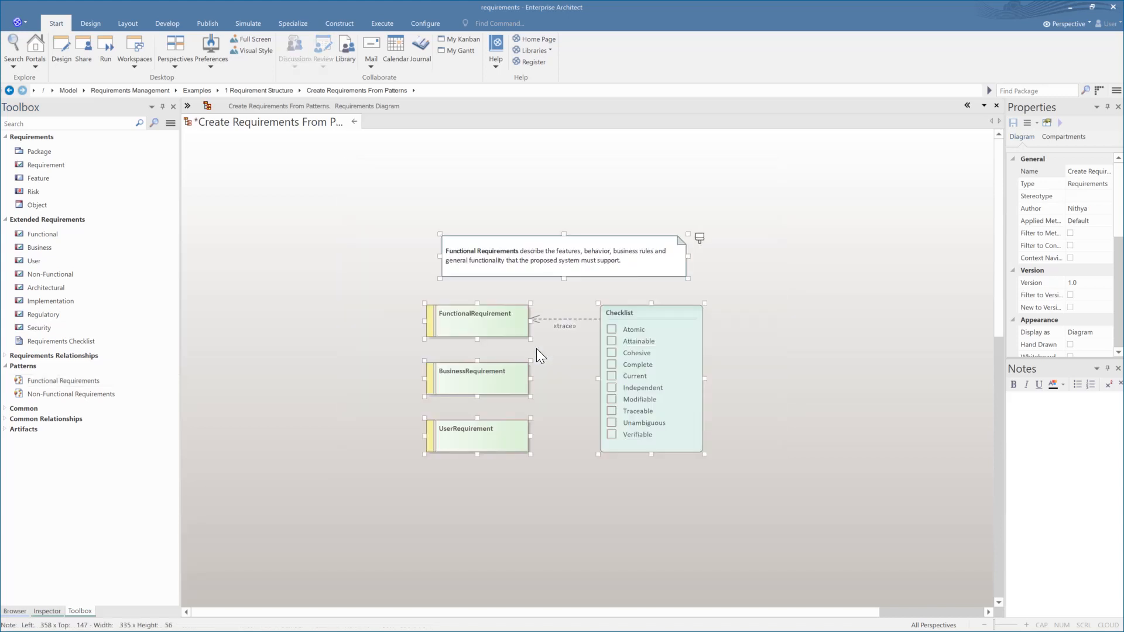
pyautogui.click(797, 330)
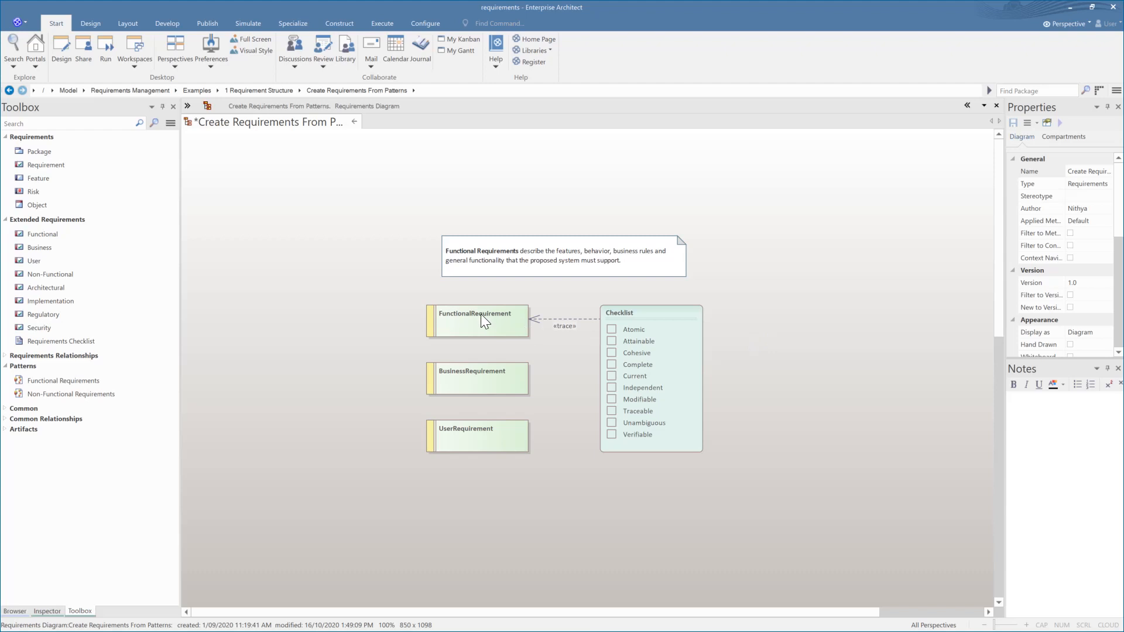
# Rename FunctionalRequirement to 'Build System Interface' and give it a description note
pyautogui.click(483, 321)
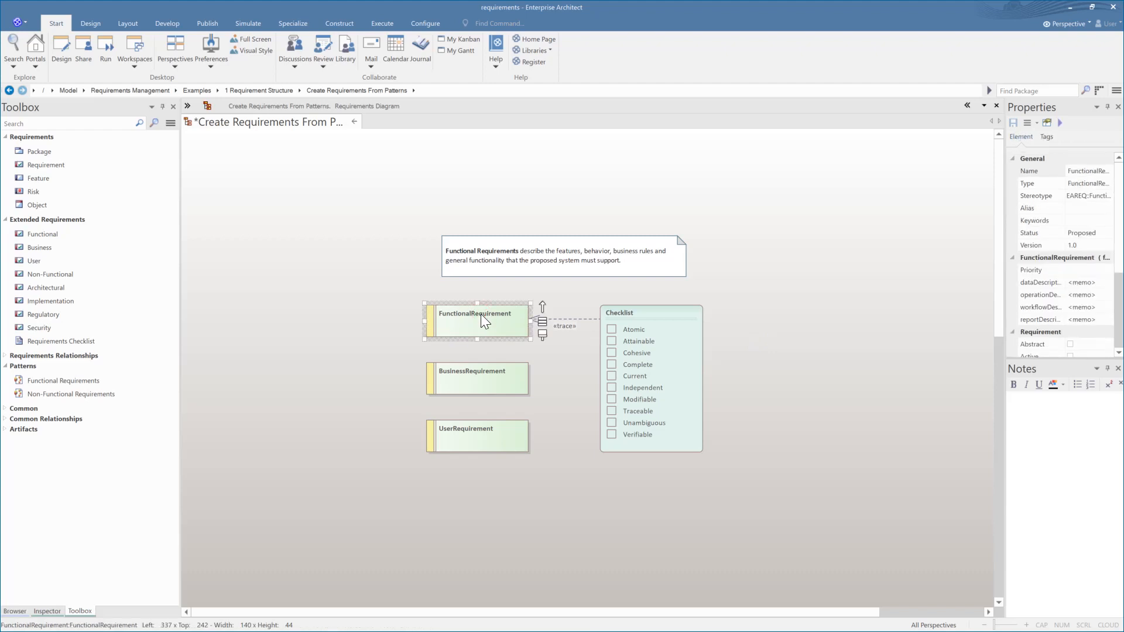
pyautogui.doubleClick(476, 320)
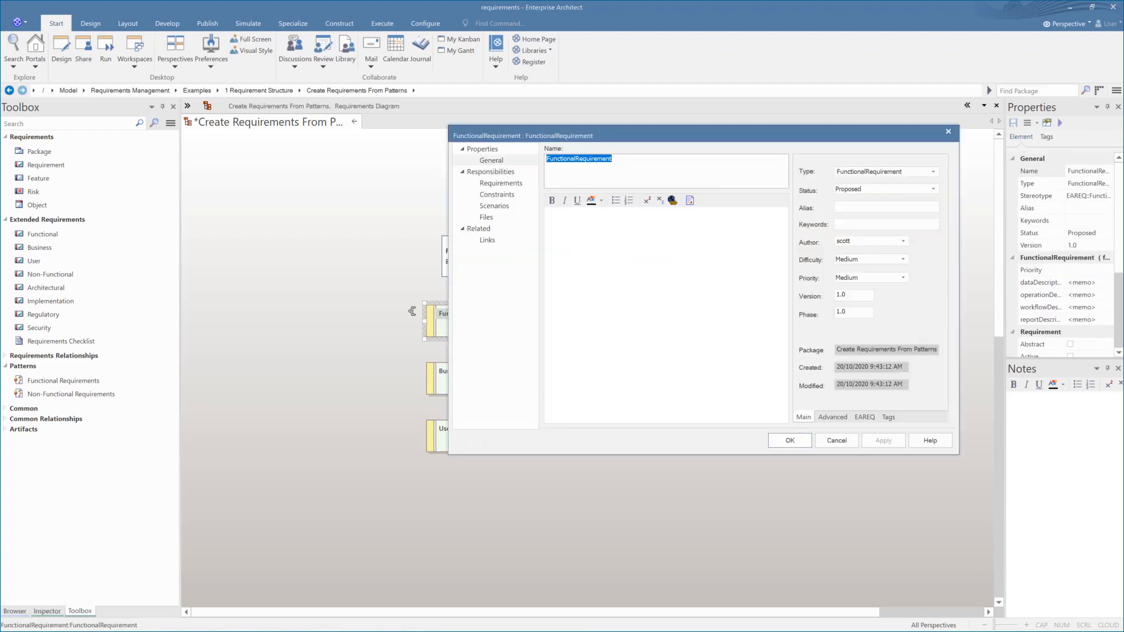
pyautogui.write('Build System Interface')
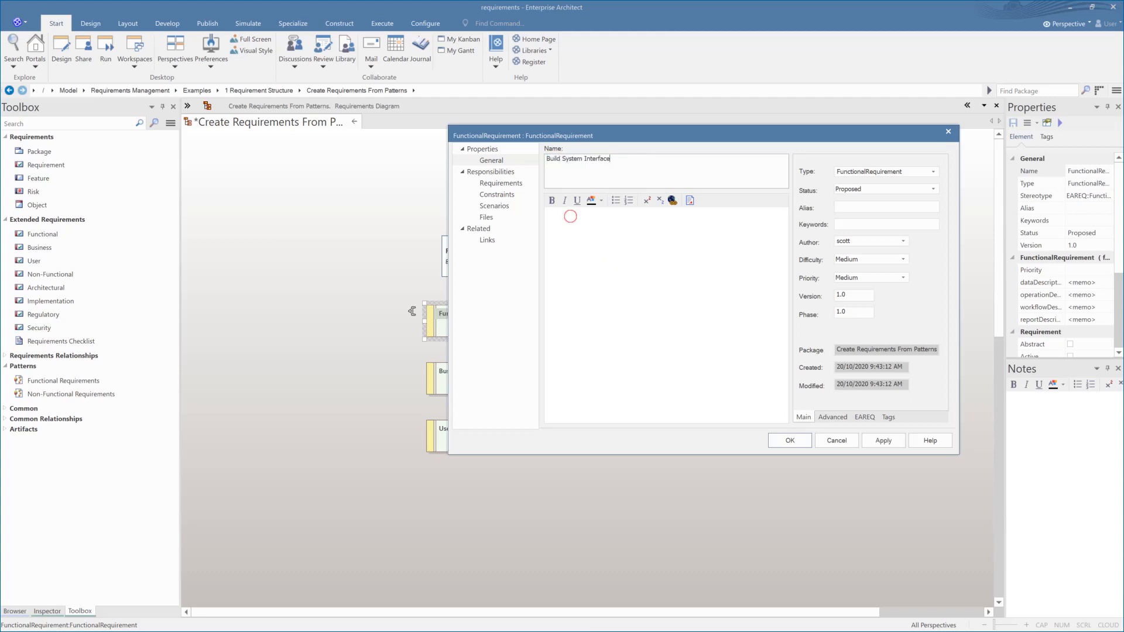
pyautogui.write('Th')
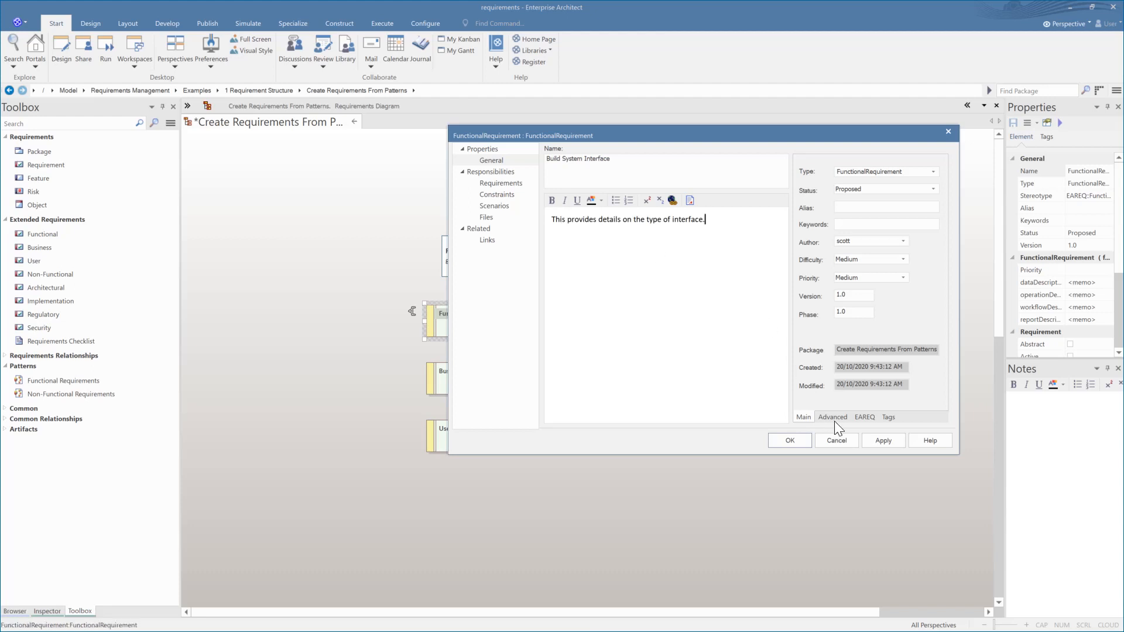
pyautogui.click(790, 440)
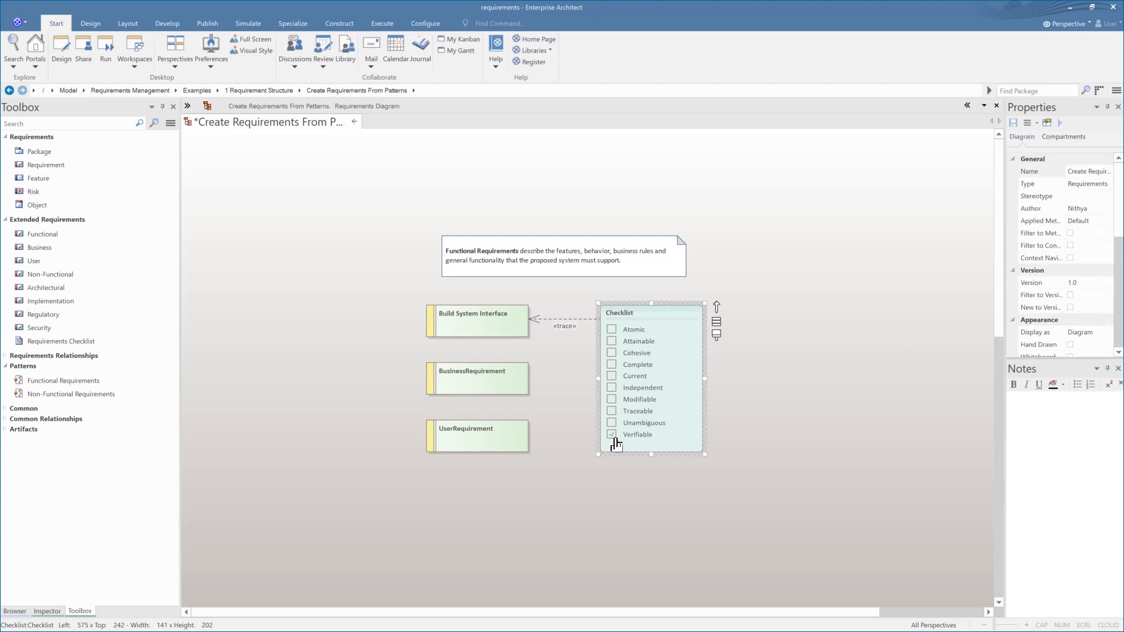
pyautogui.click(611, 434)
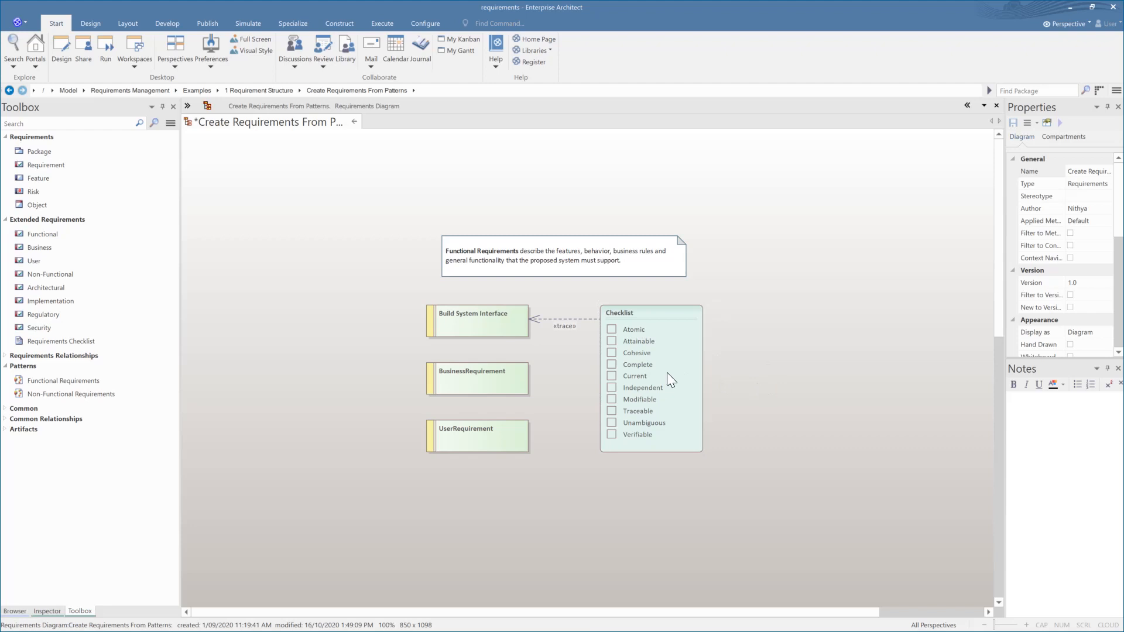
pyautogui.click(651, 313)
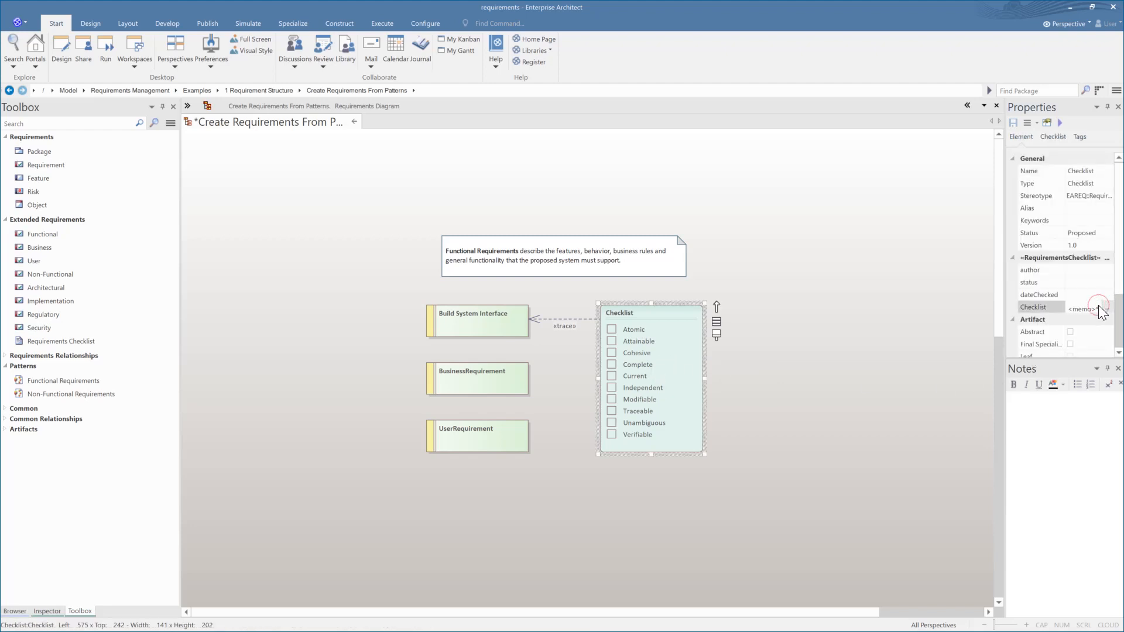
pyautogui.click(1107, 307)
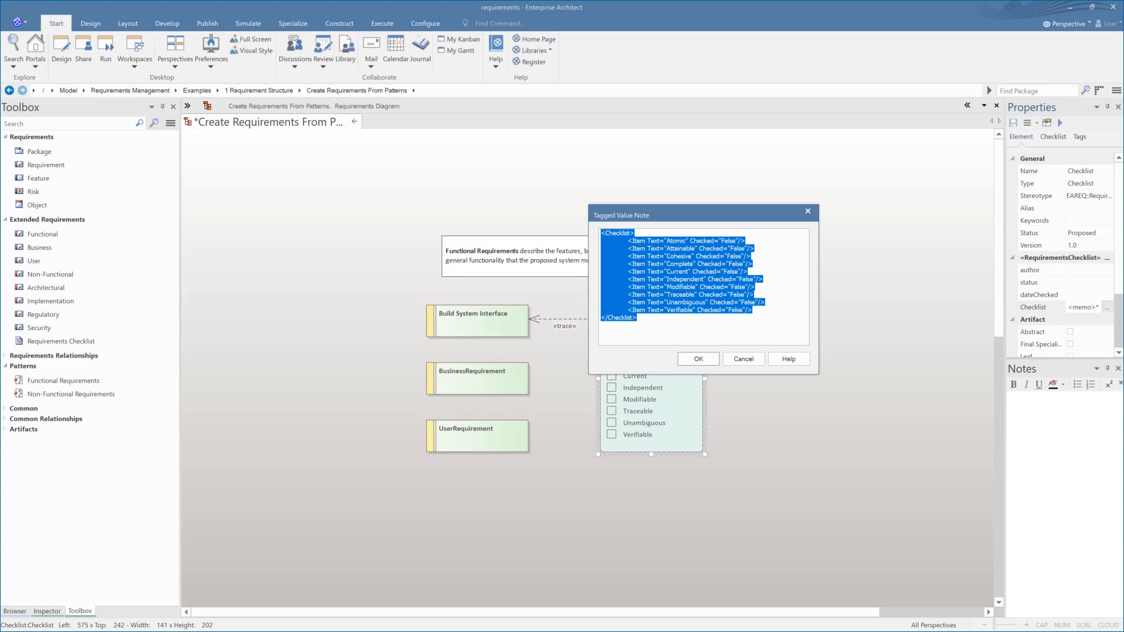
pyautogui.moveTo(736, 372)
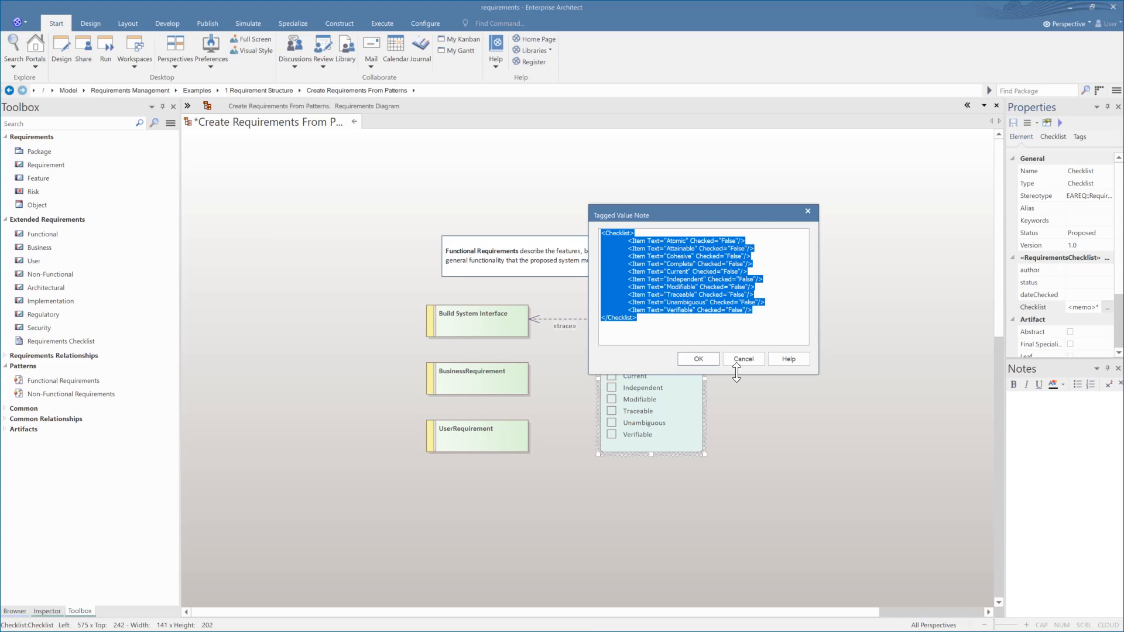
pyautogui.click(743, 359)
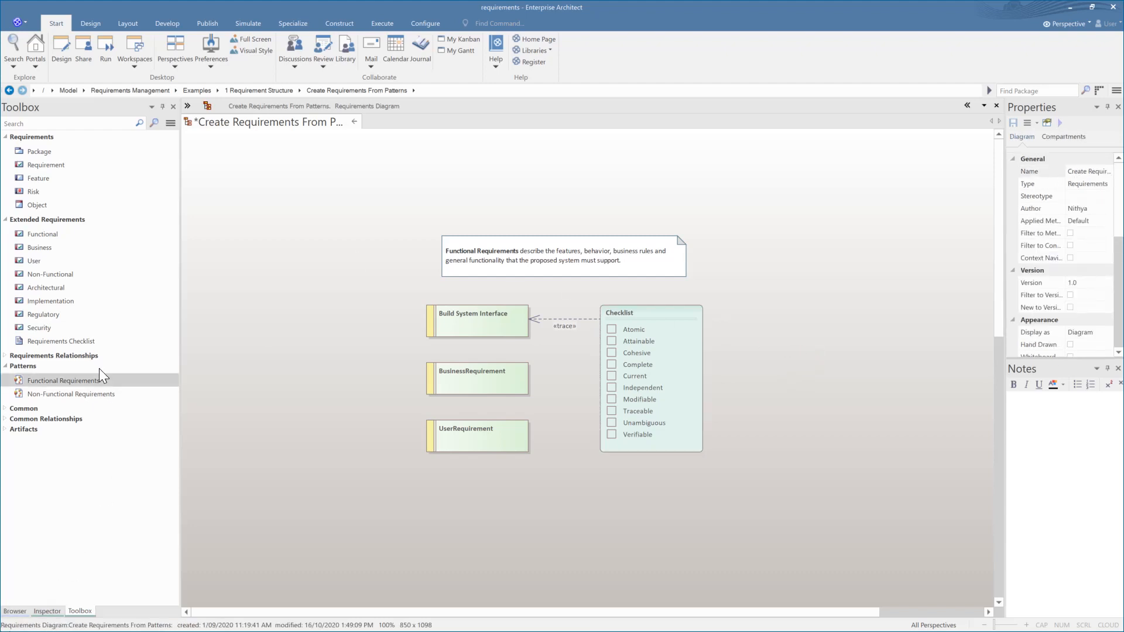
pyautogui.moveTo(136, 244)
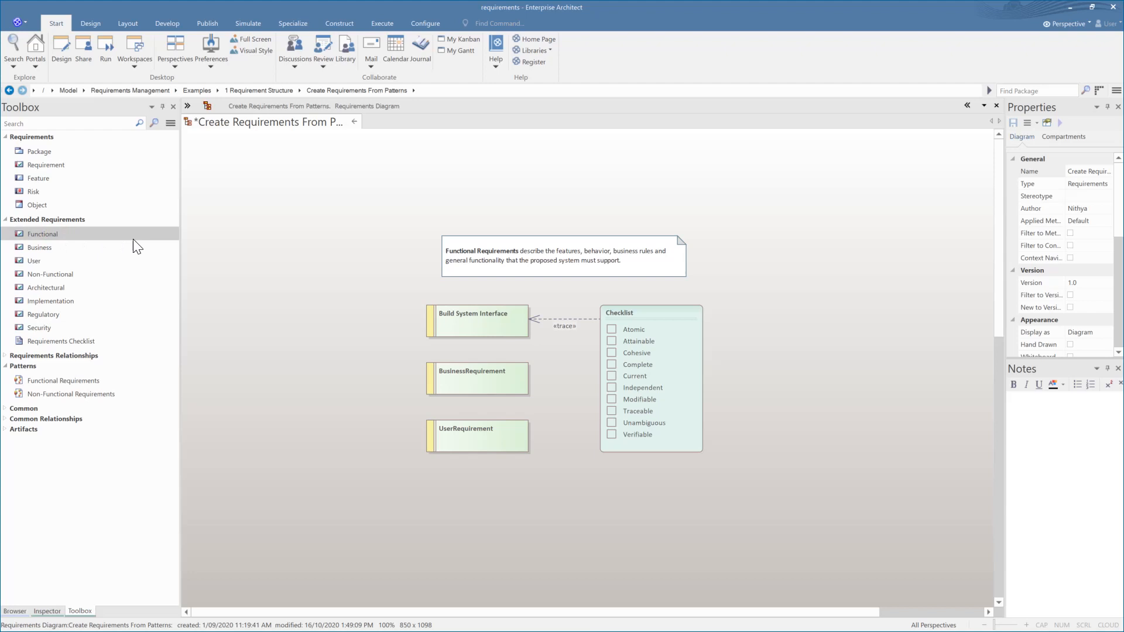
pyautogui.moveTo(42, 234); pyautogui.dragTo(301, 240)
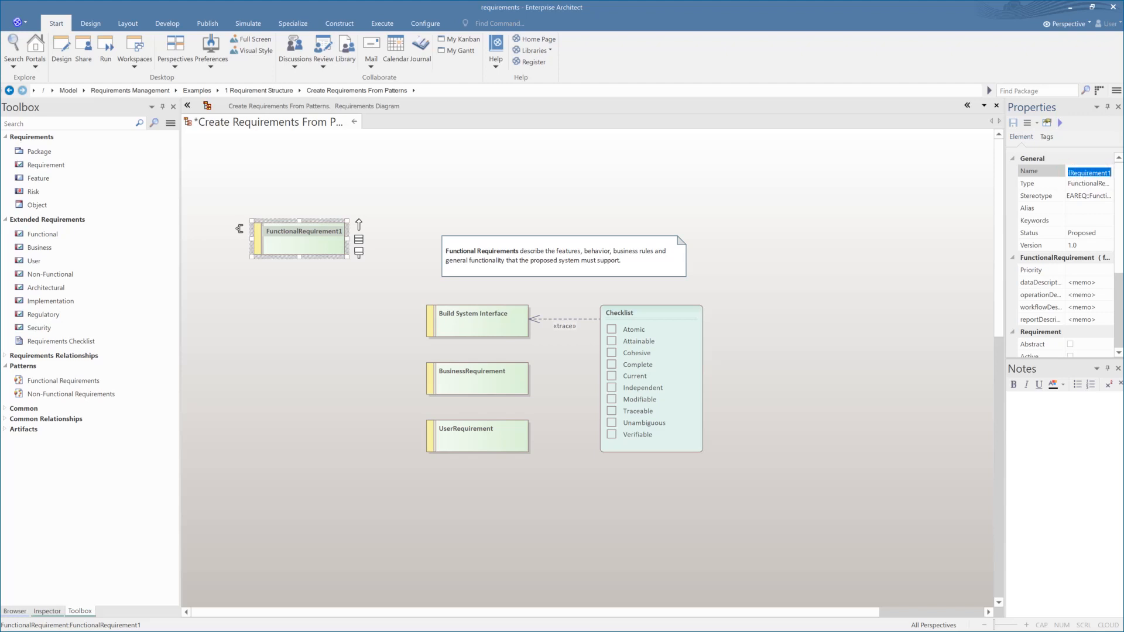
# Name the new functional requirement 'Test BBC' and move it below UserRequirement
pyautogui.write('Test BBC')
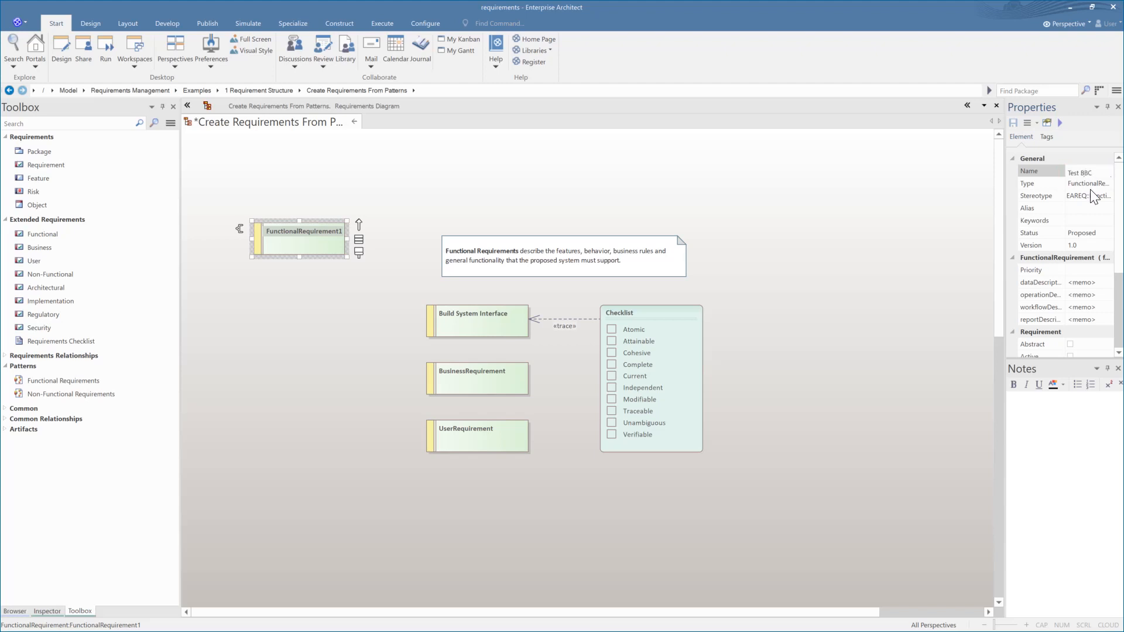
pyautogui.click(467, 198)
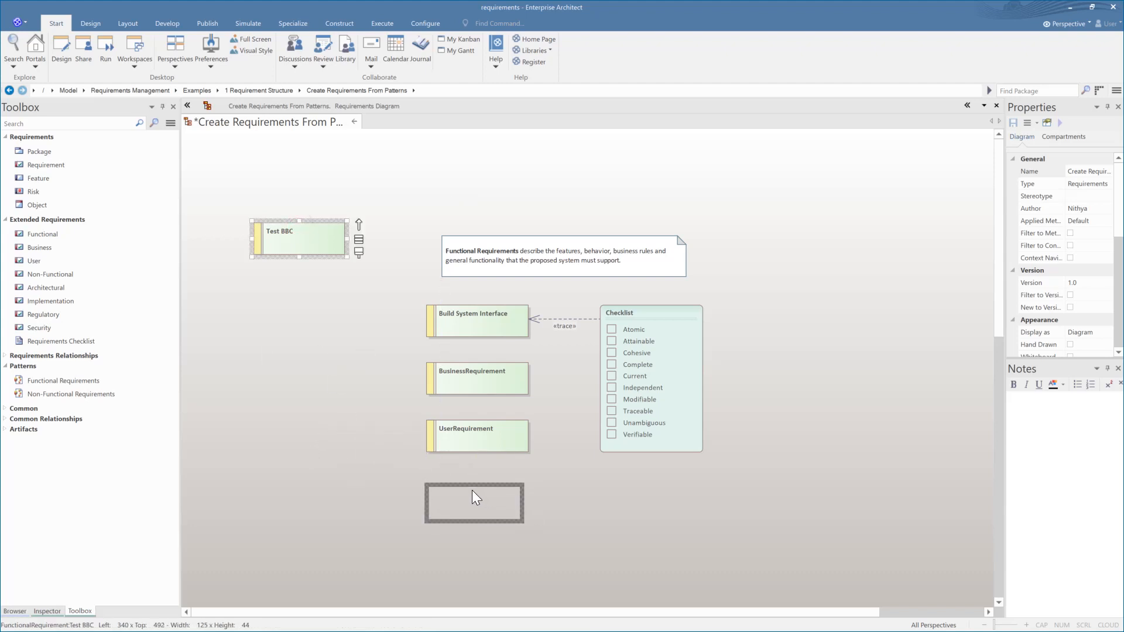
pyautogui.moveTo(299, 239); pyautogui.dragTo(474, 502)
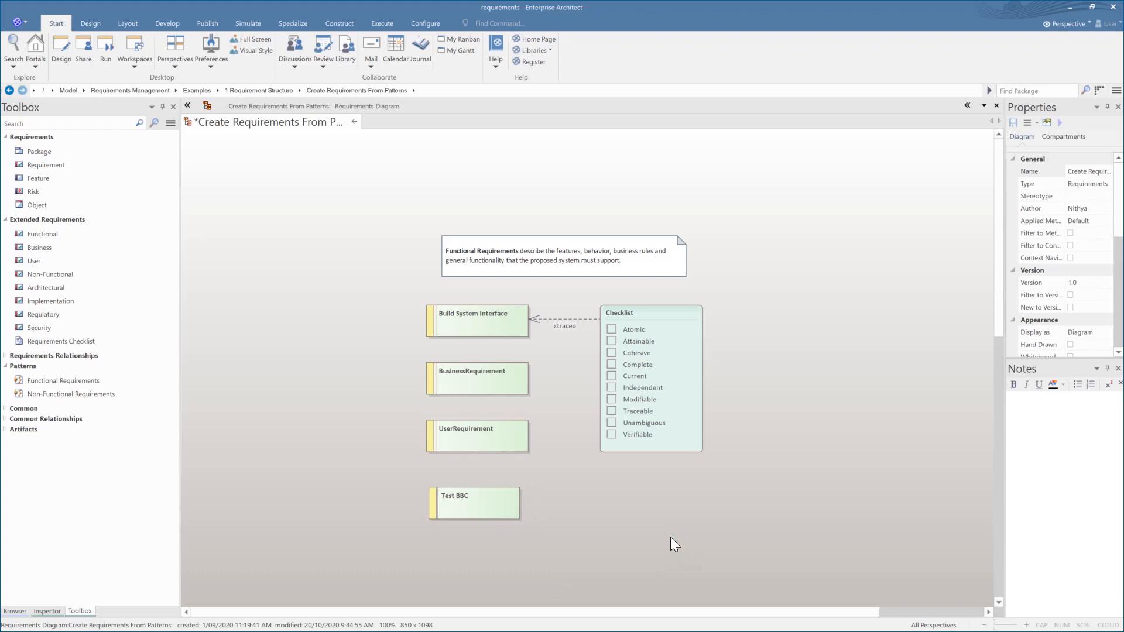
pyautogui.moveTo(634, 509)
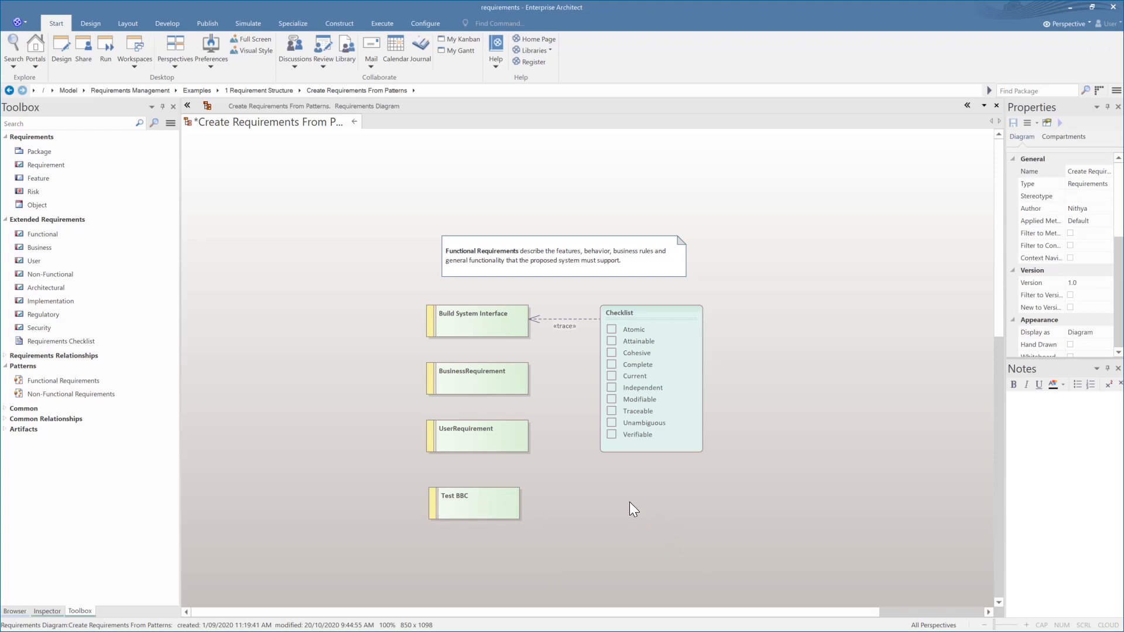
pyautogui.moveTo(205, 252)
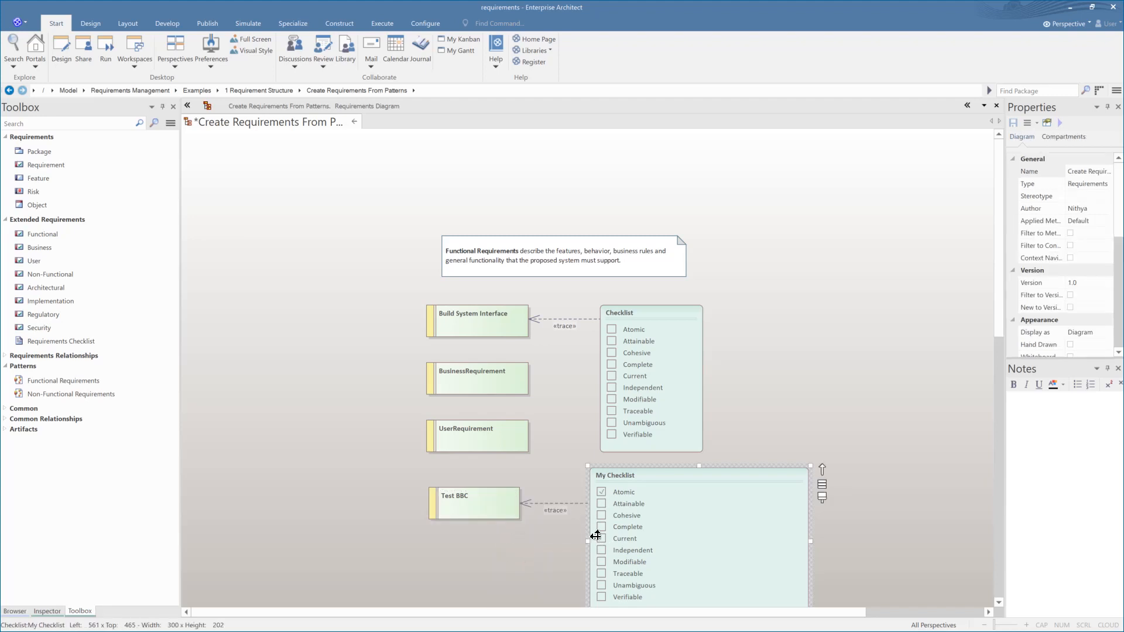
# Tick Traceable in My Checklist and the first three Requirement Structure topics
pyautogui.click(601, 539)
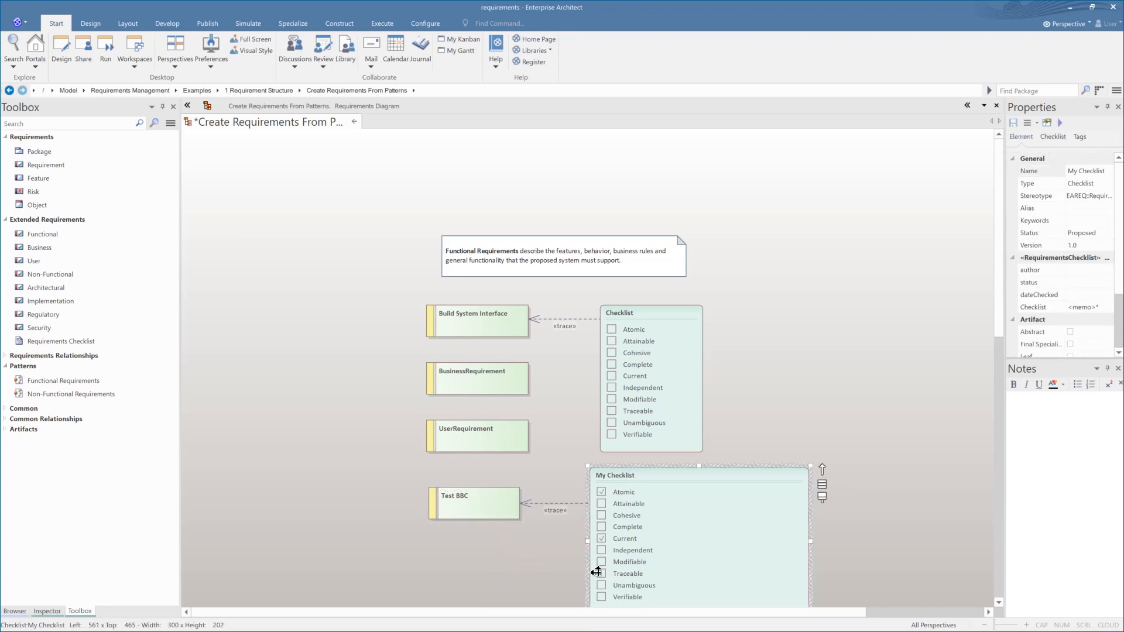
pyautogui.click(602, 574)
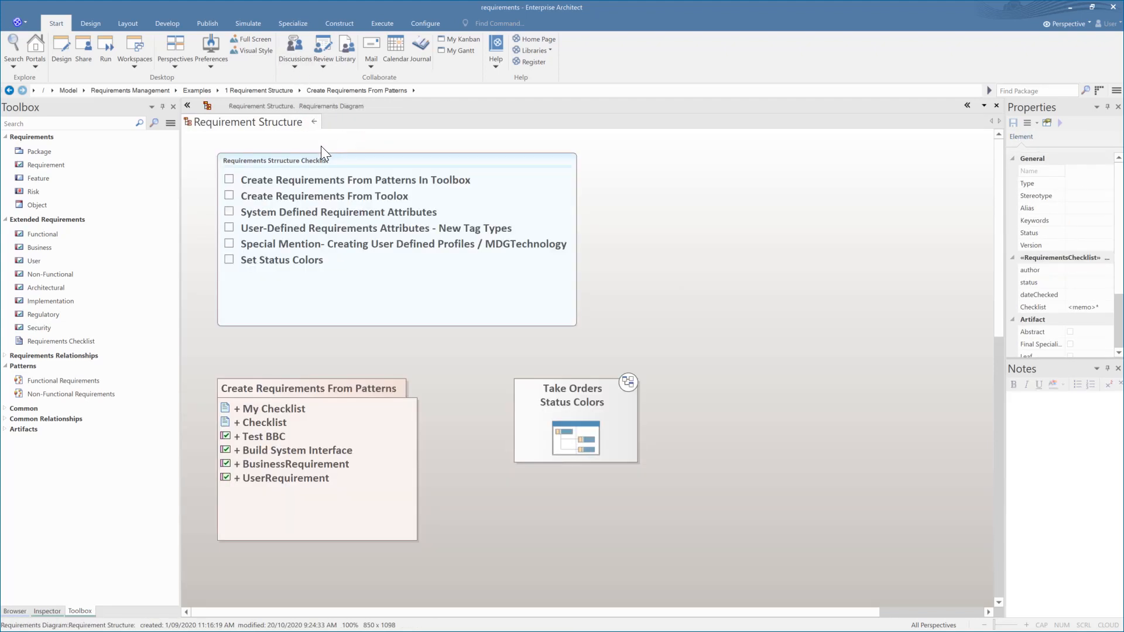
pyautogui.click(228, 180)
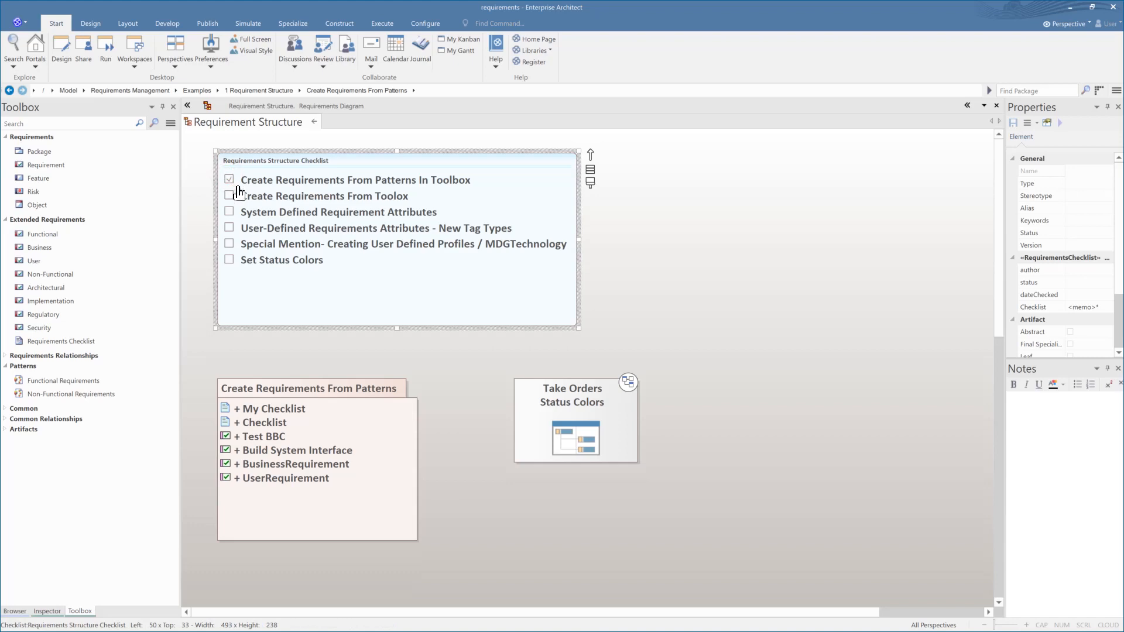
pyautogui.click(229, 196)
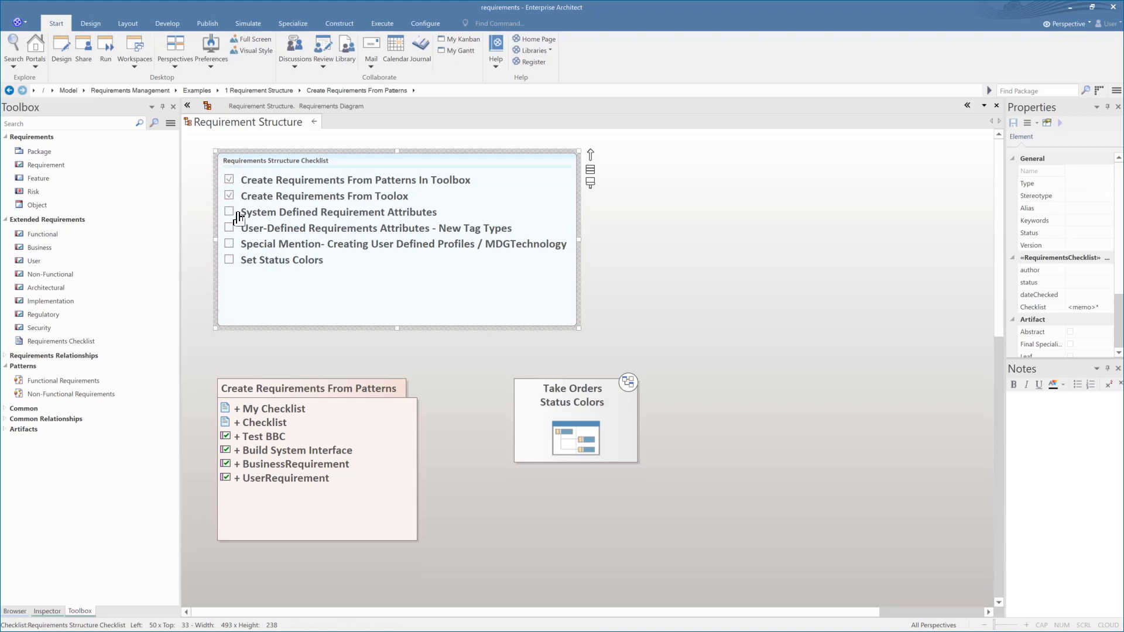
pyautogui.moveTo(280, 217)
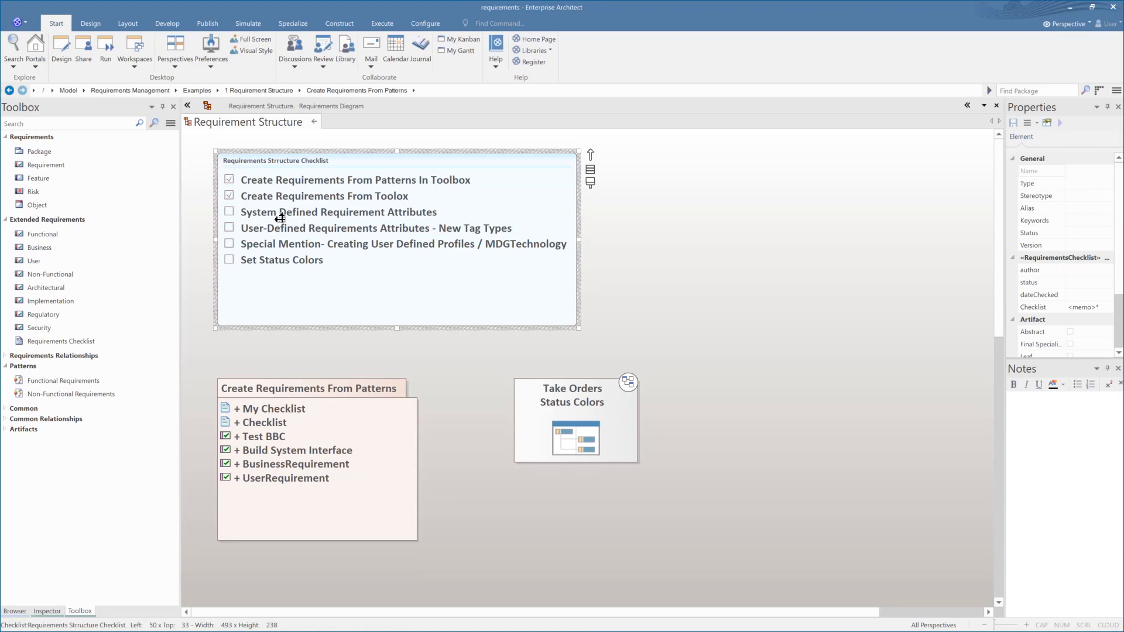
pyautogui.click(228, 212)
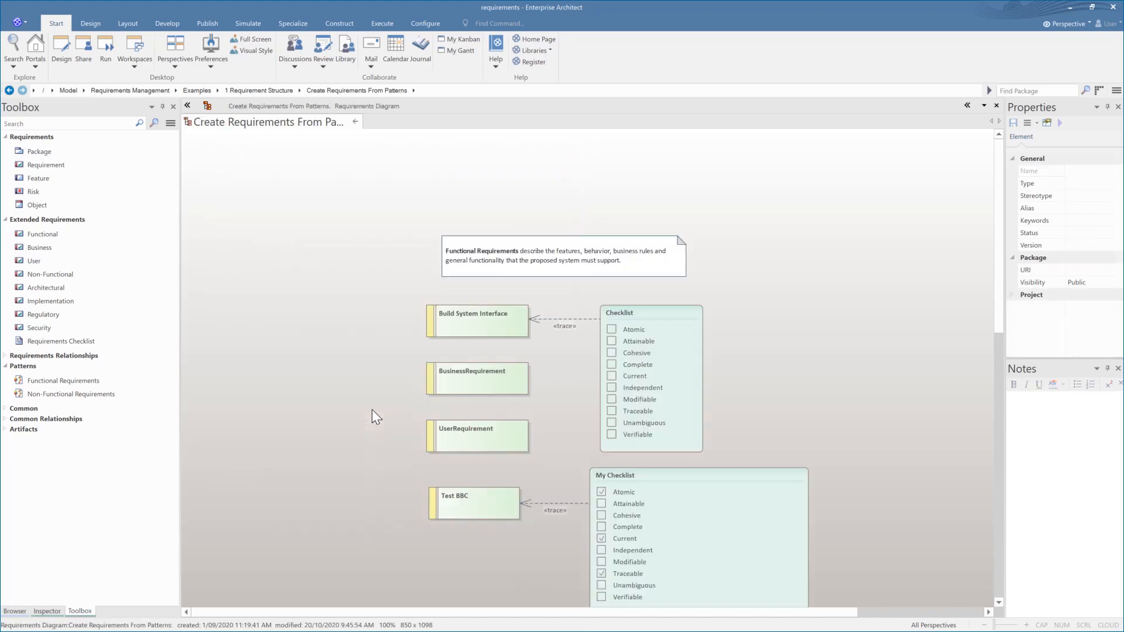
# Add a QA Checked tagged value to the Test BBC requirement
pyautogui.click(461, 502)
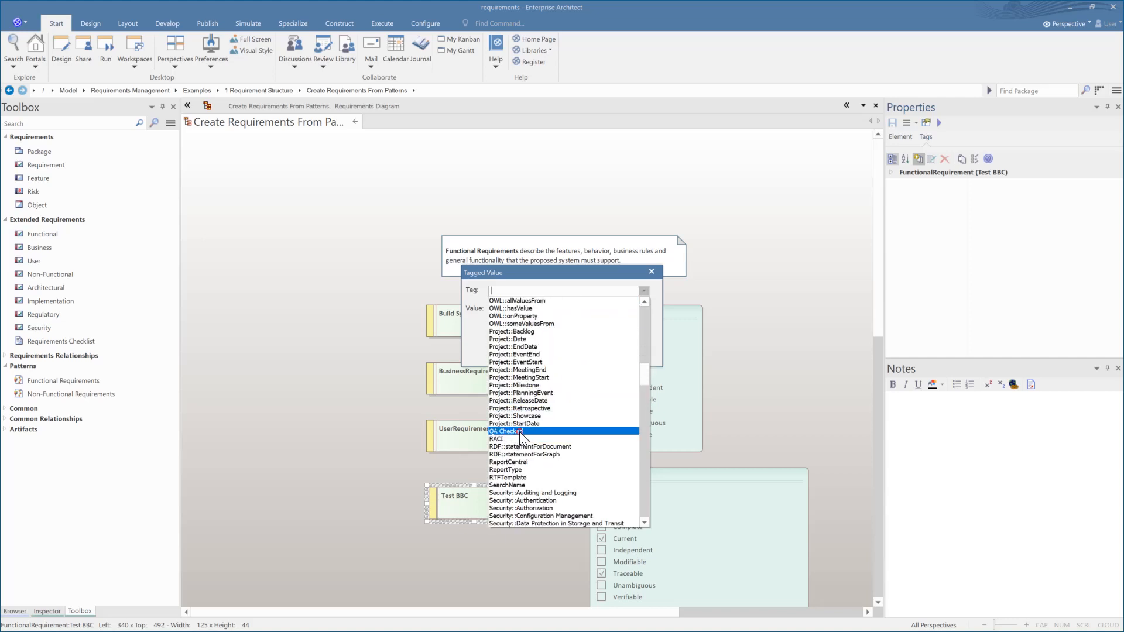
pyautogui.click(506, 431)
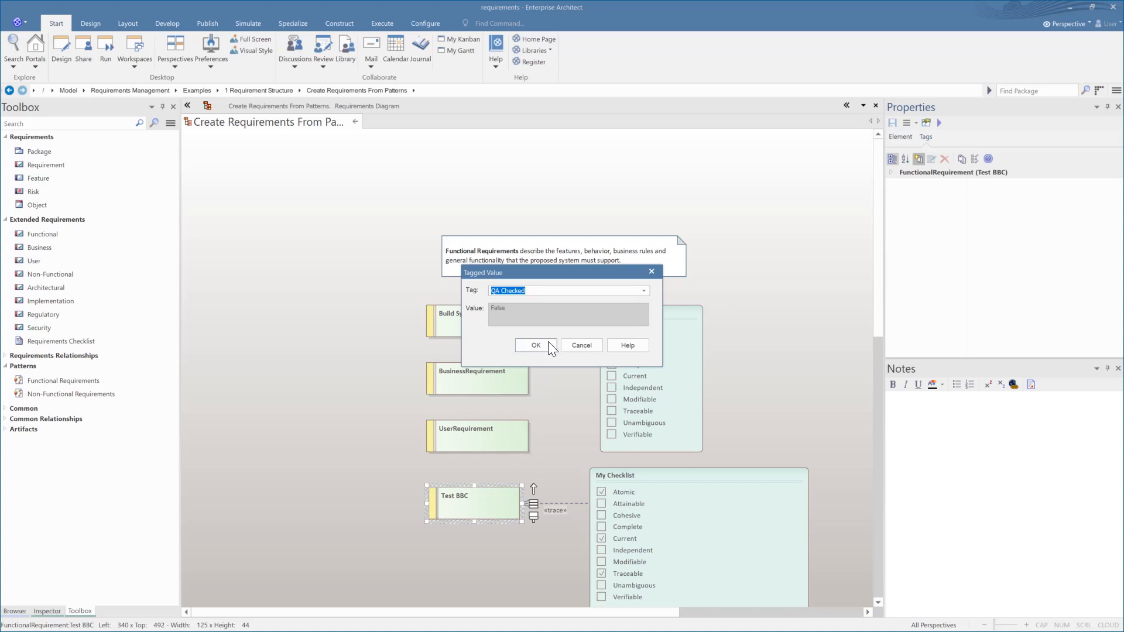
pyautogui.click(536, 345)
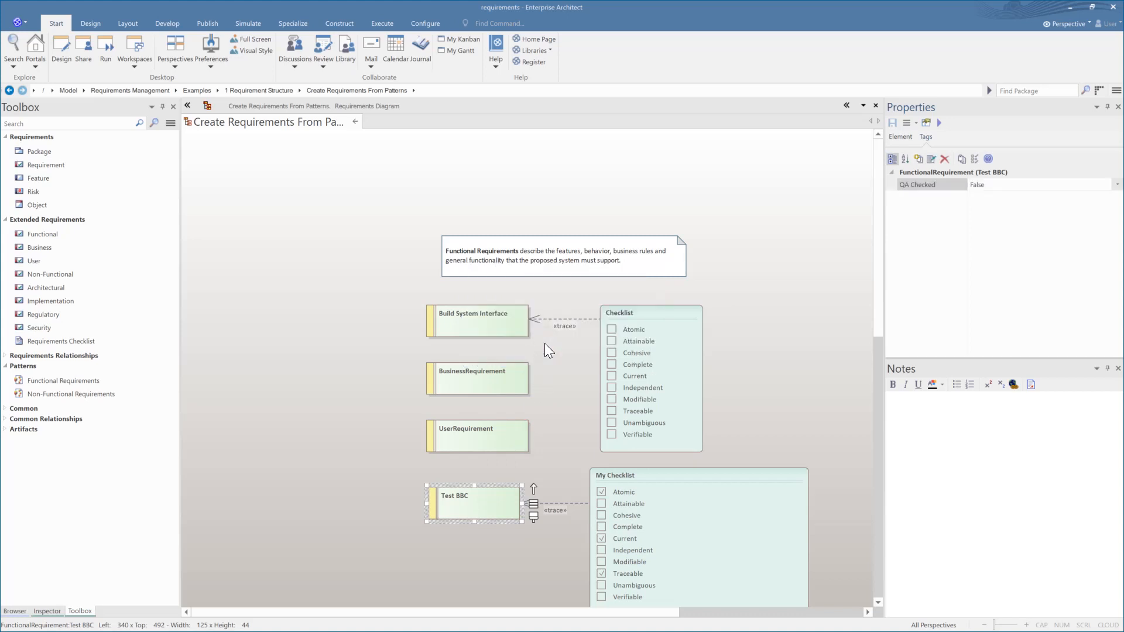
pyautogui.moveTo(423, 153)
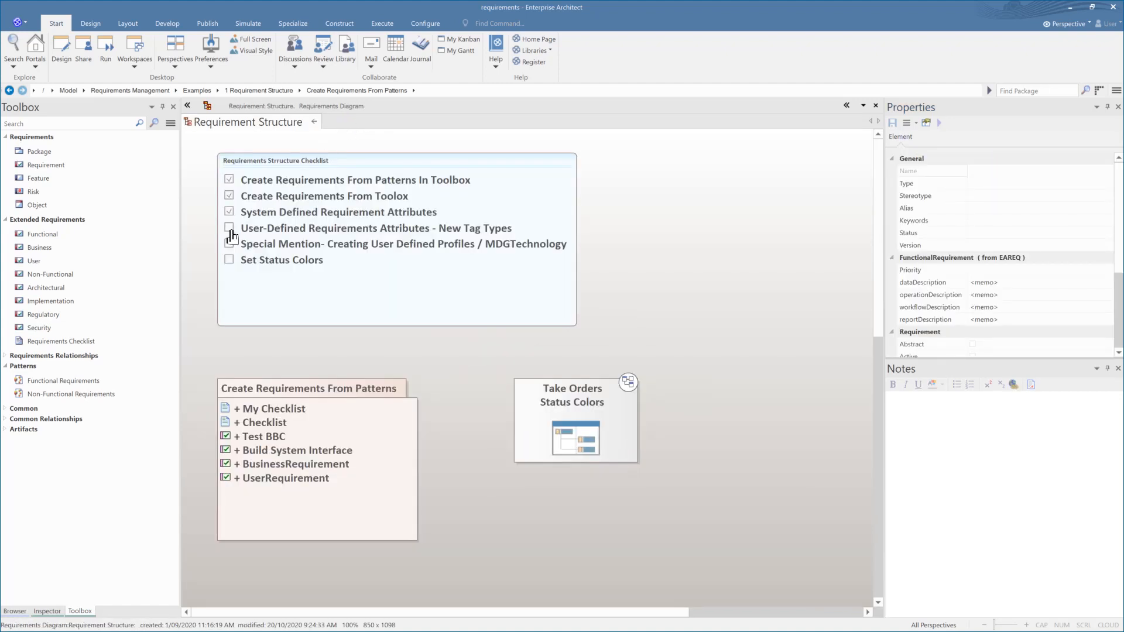
# Tick User-Defined Requirements Attributes, review Configure Status Colors, then open Take Orders Status Colors
pyautogui.click(229, 229)
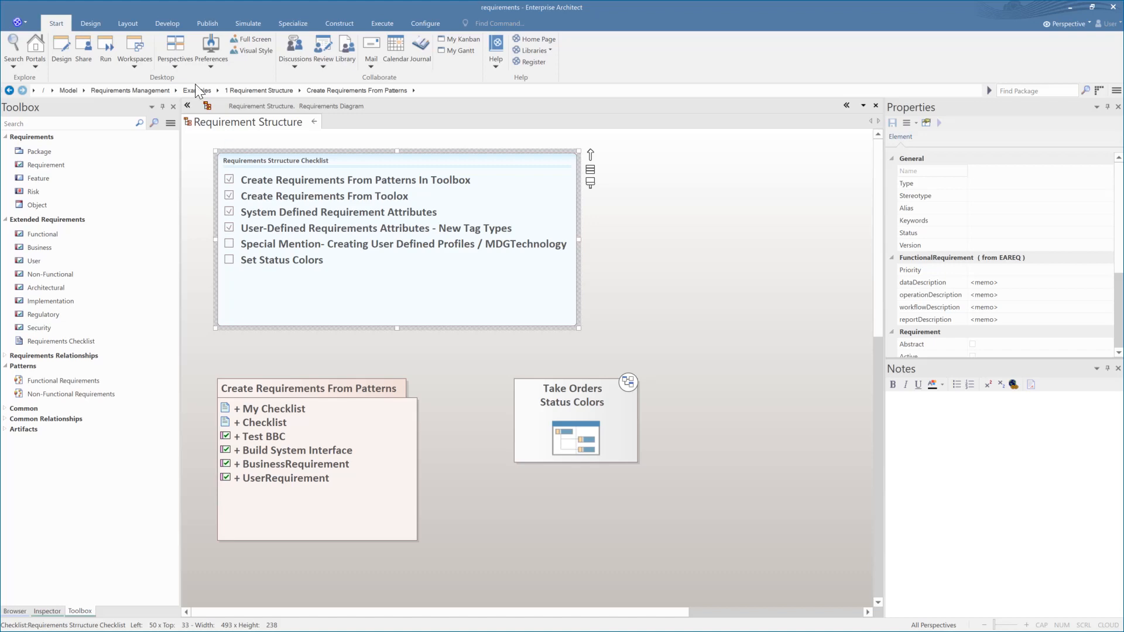
pyautogui.click(127, 23)
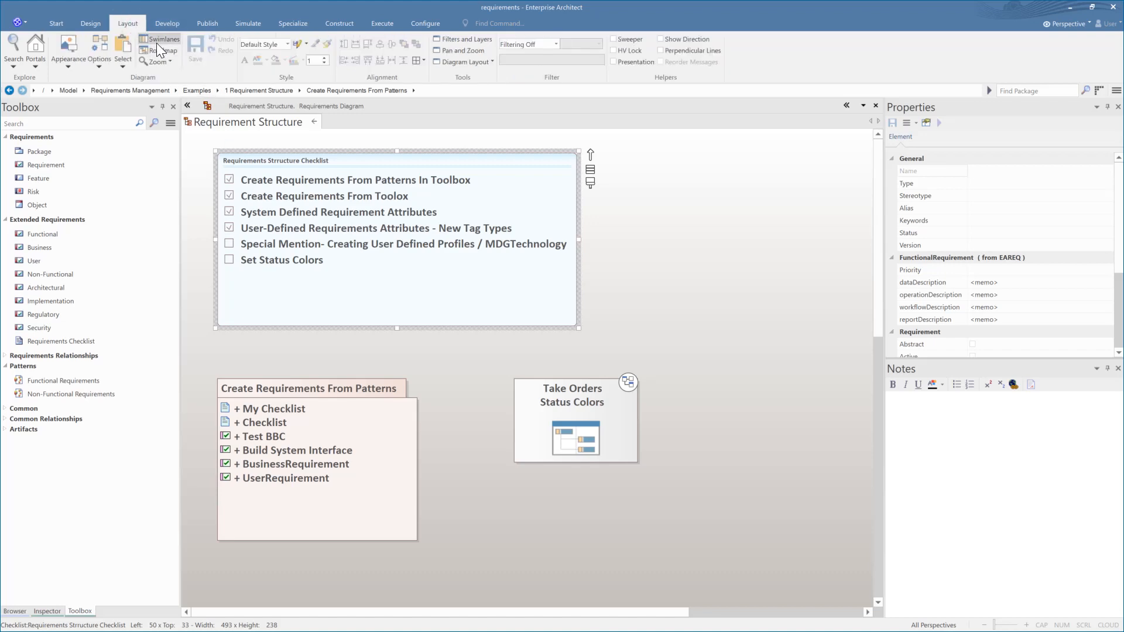
pyautogui.click(67, 48)
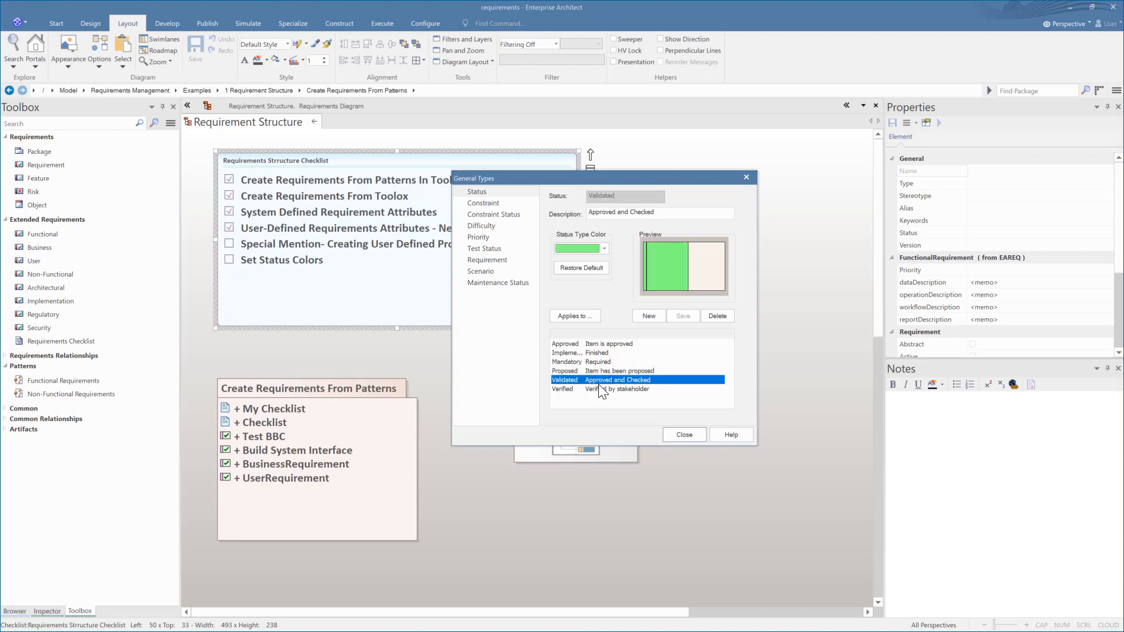
pyautogui.click(684, 434)
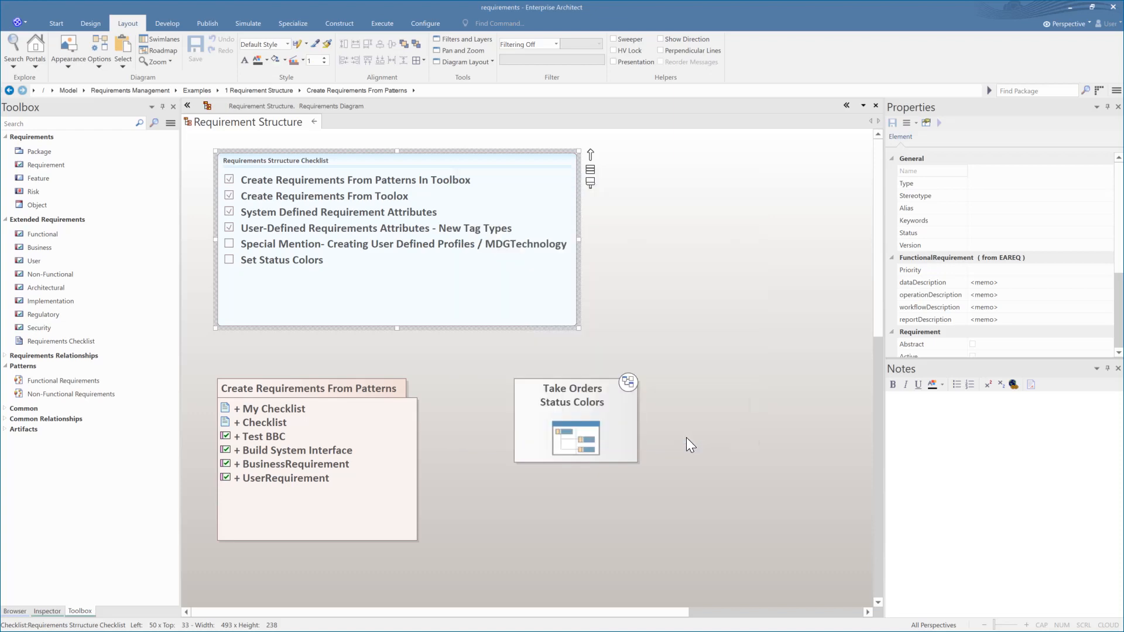
pyautogui.doubleClick(576, 420)
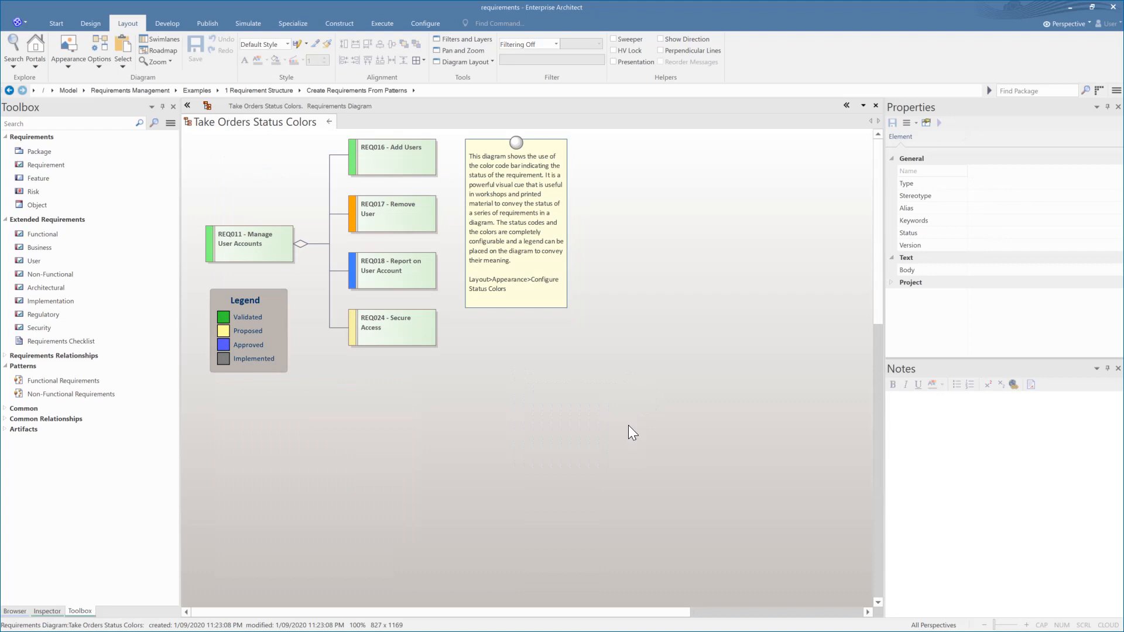
pyautogui.moveTo(330, 127)
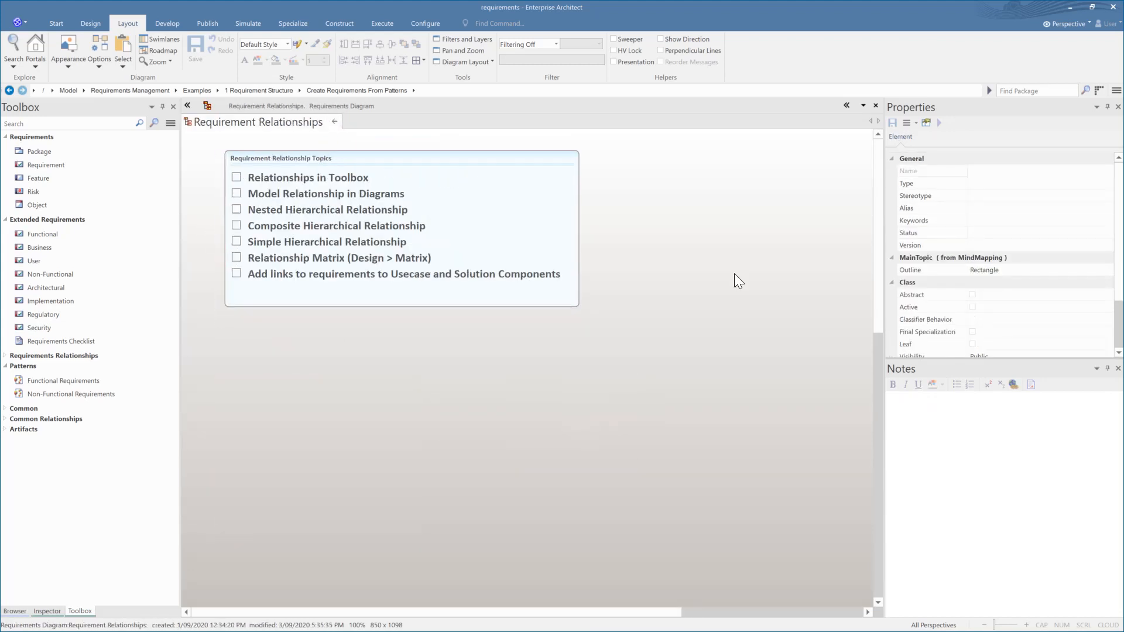
pyautogui.moveTo(302, 190)
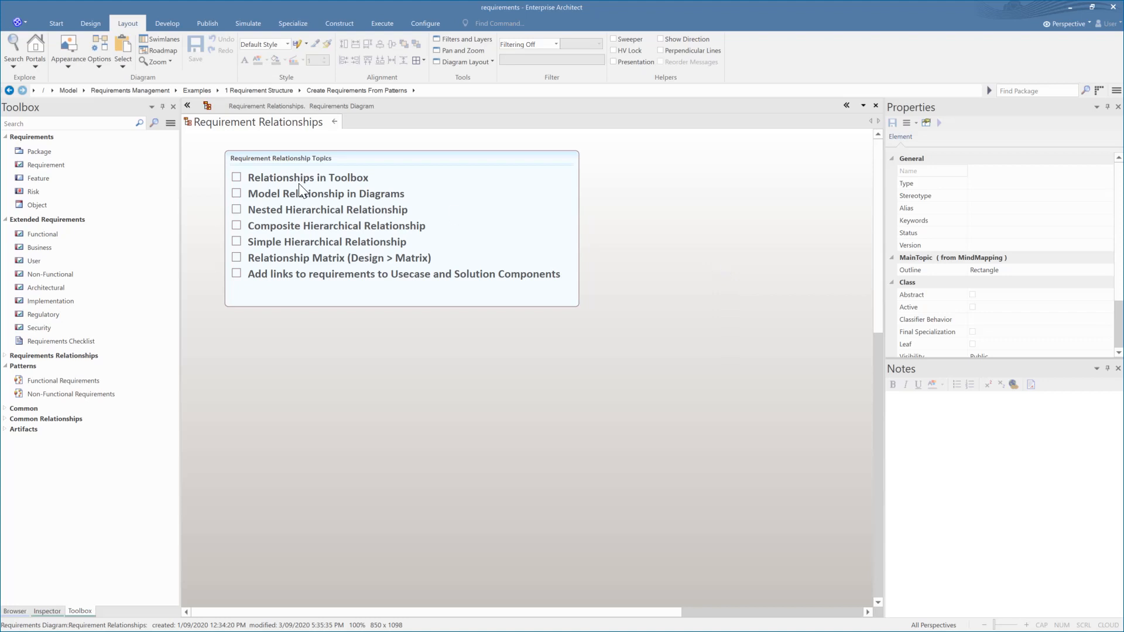
# Tick every Requirement Relationship topic, expanding Common Relationships in the Toolbox along the way
pyautogui.click(236, 177)
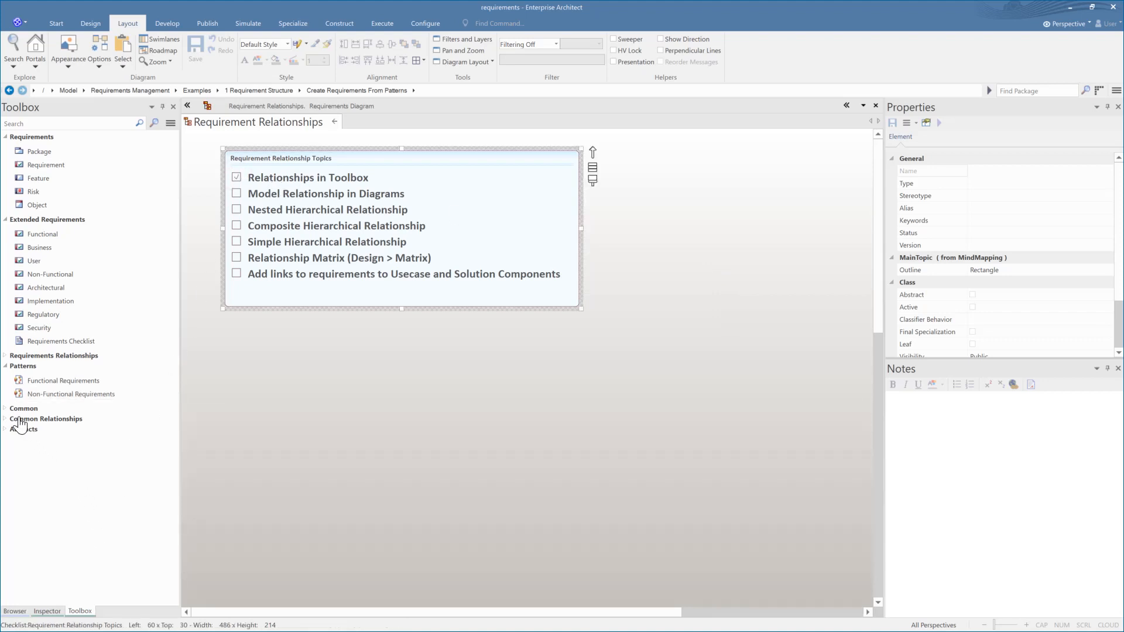
pyautogui.click(47, 419)
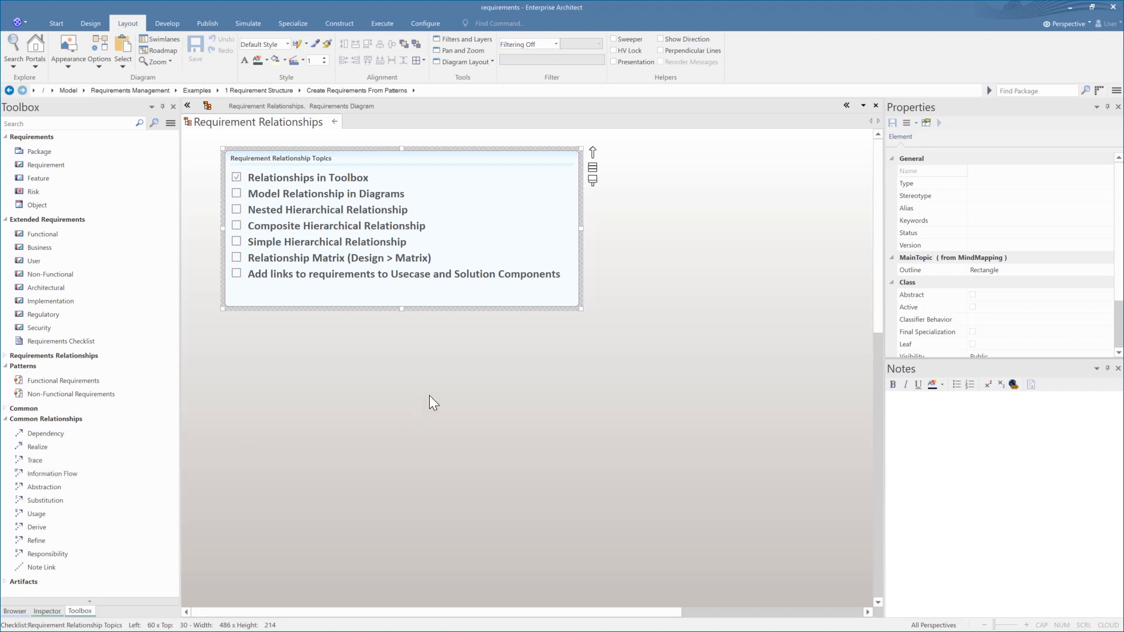
pyautogui.moveTo(428, 398)
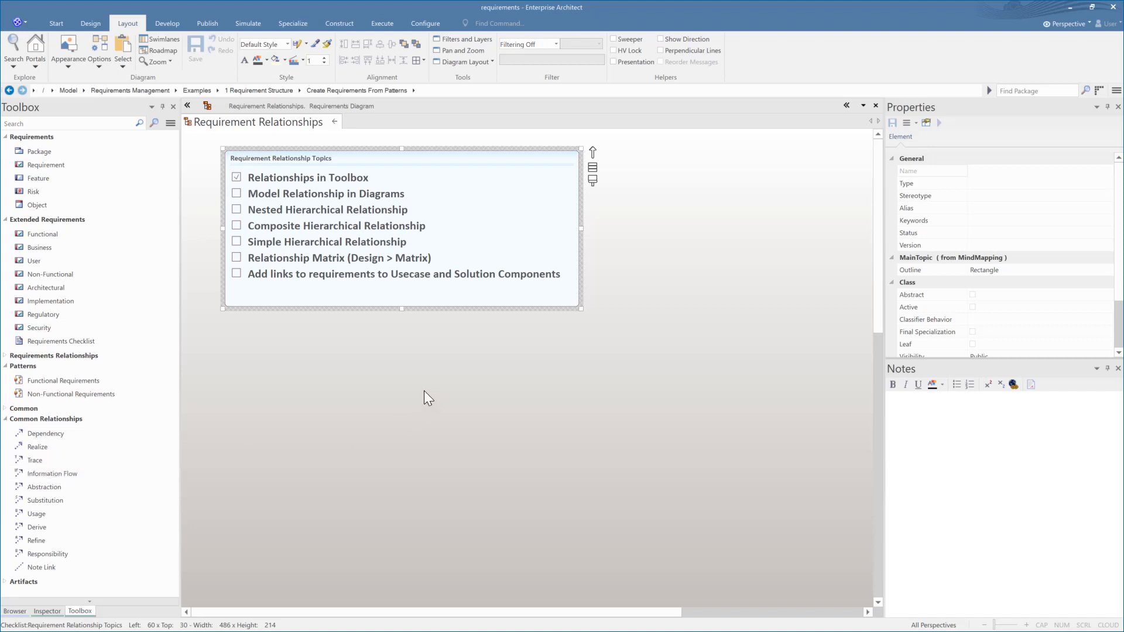
pyautogui.moveTo(424, 390)
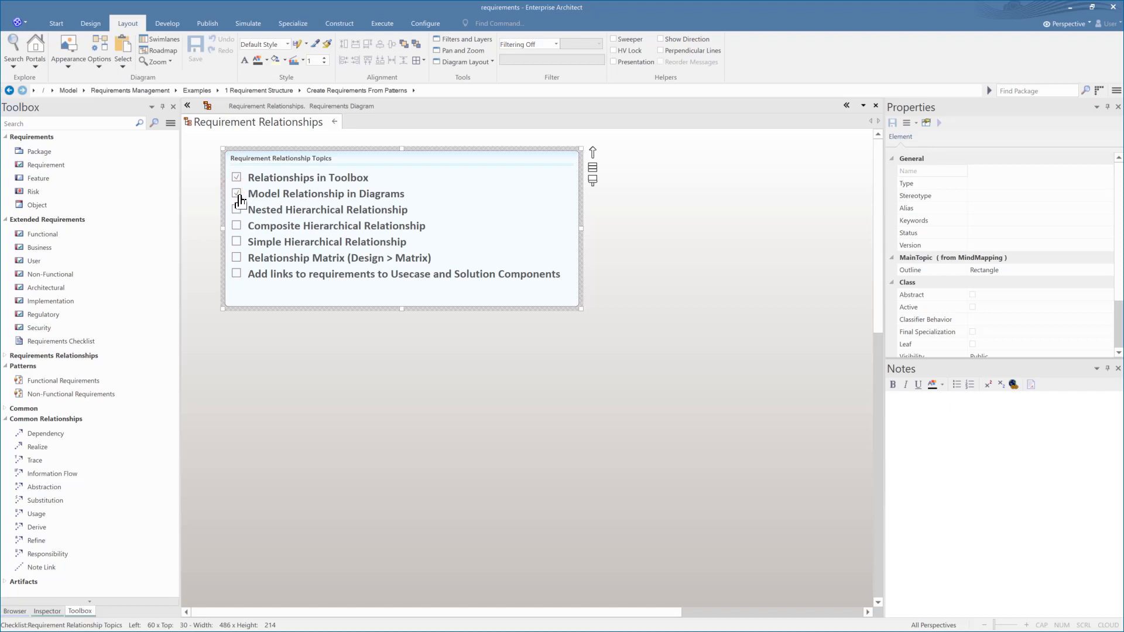
pyautogui.click(237, 194)
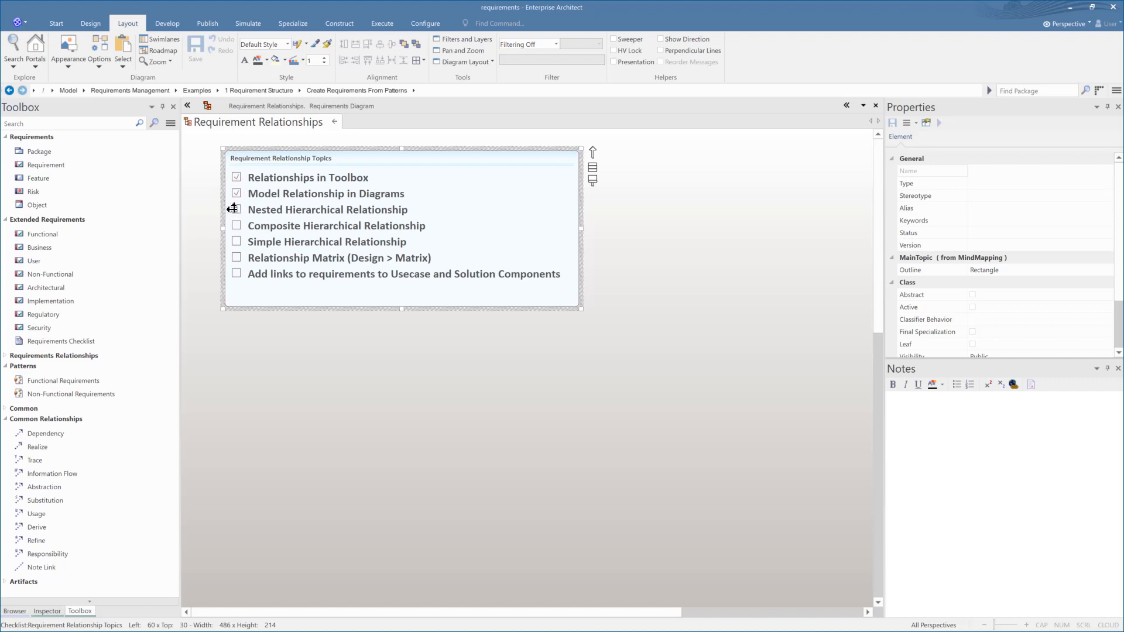
pyautogui.click(237, 209)
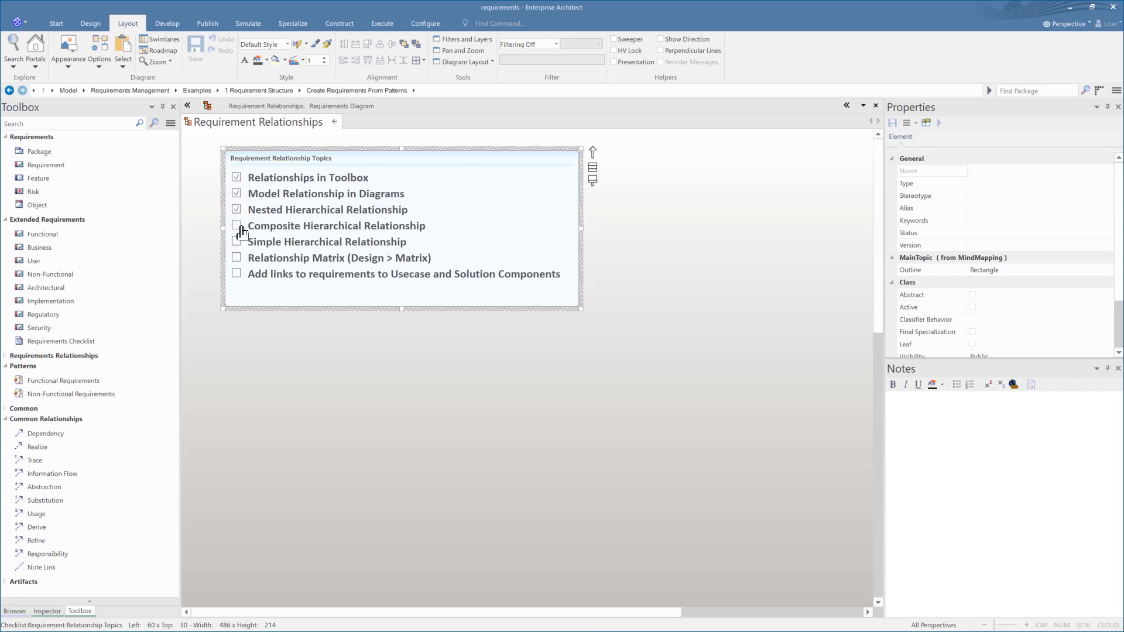
pyautogui.click(236, 226)
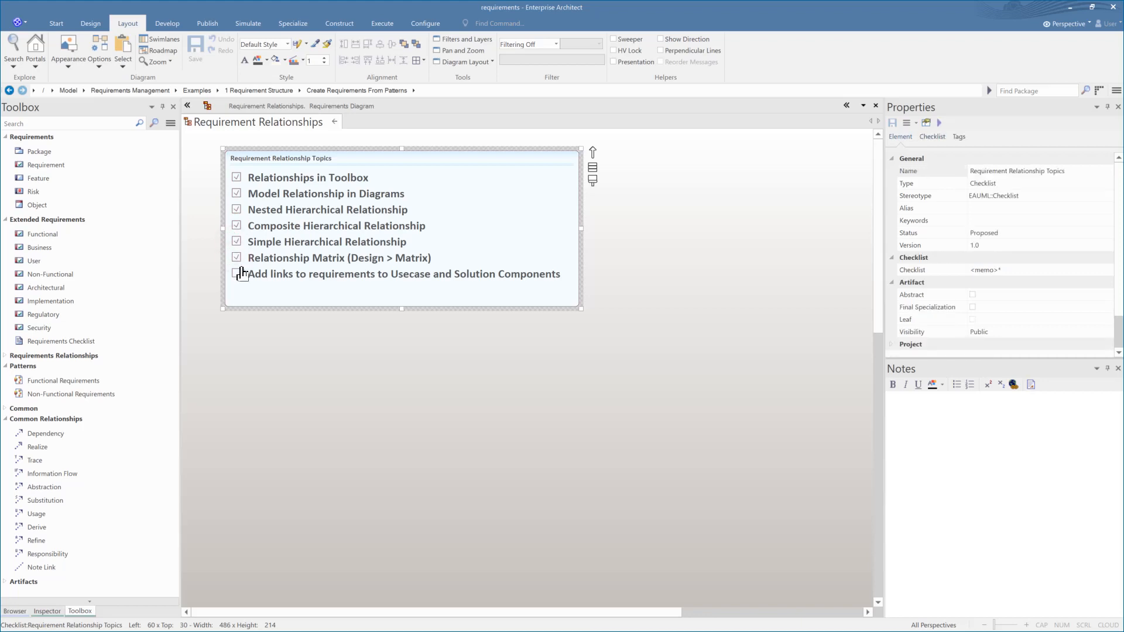
pyautogui.click(237, 274)
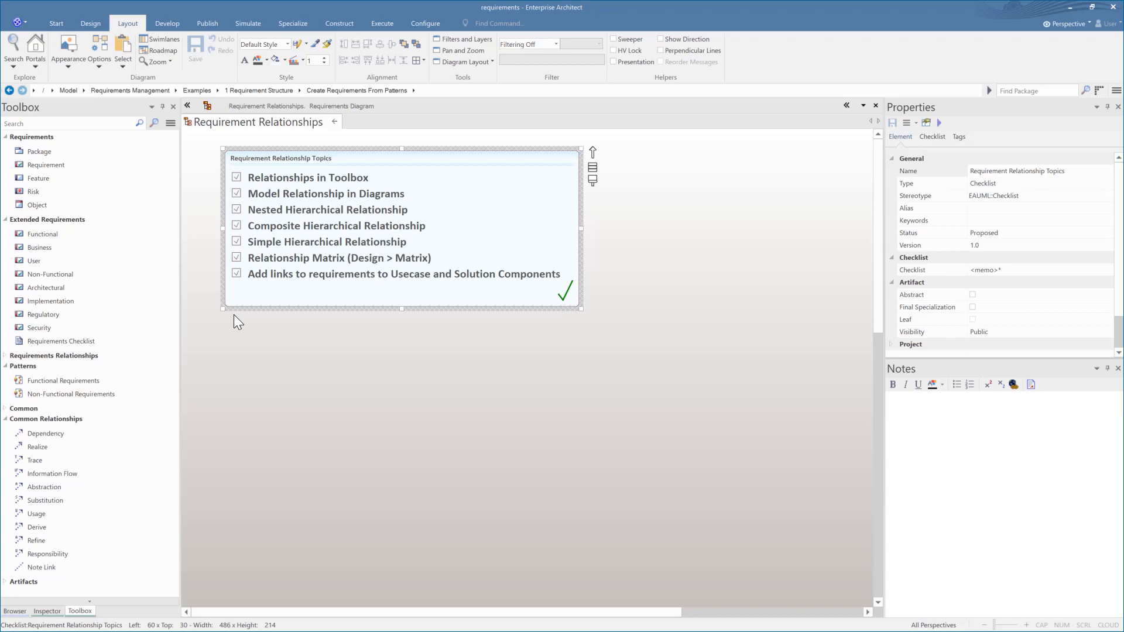
pyautogui.moveTo(340, 138)
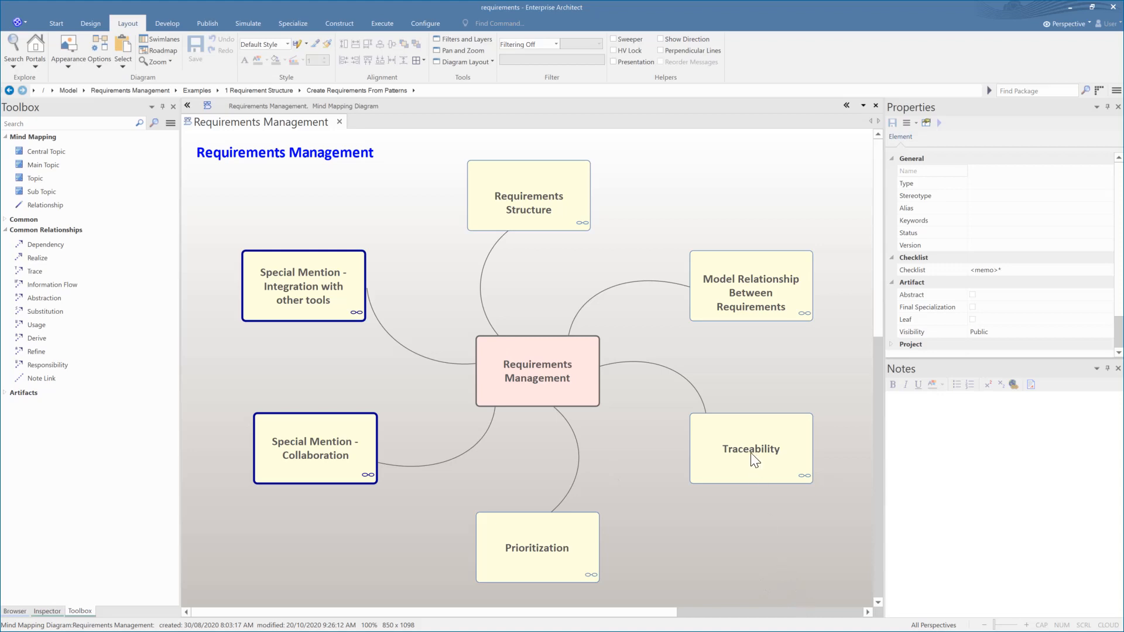
# Go from the Traceability topic through Shopping Basket Android to the Impact Diagram
pyautogui.doubleClick(751, 449)
pyautogui.write('trace')
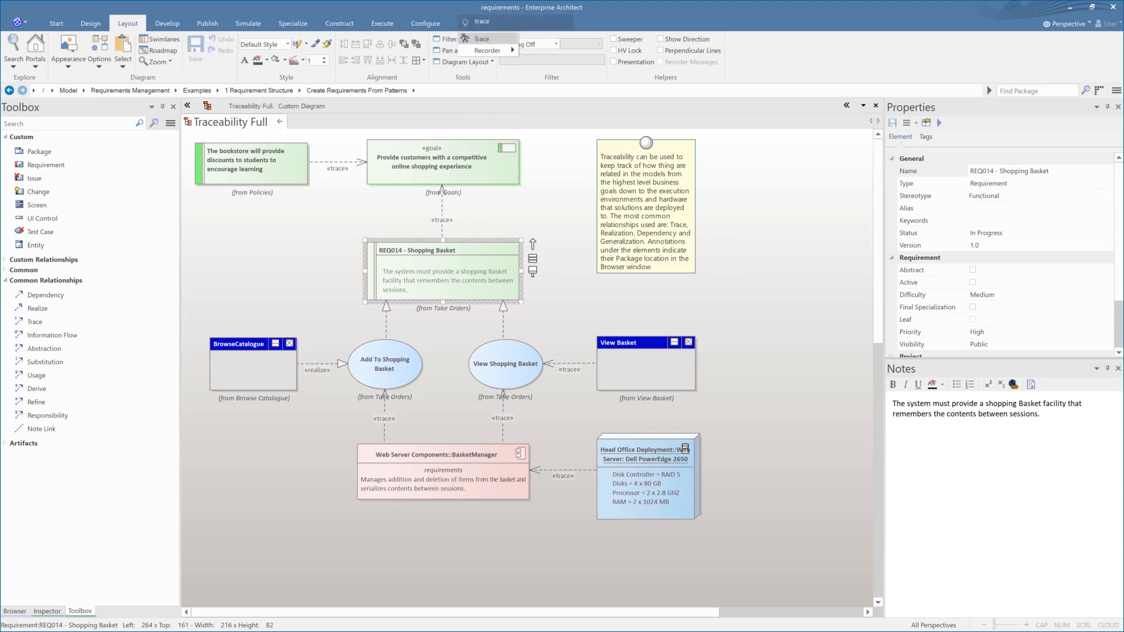
pyautogui.click(942, 350)
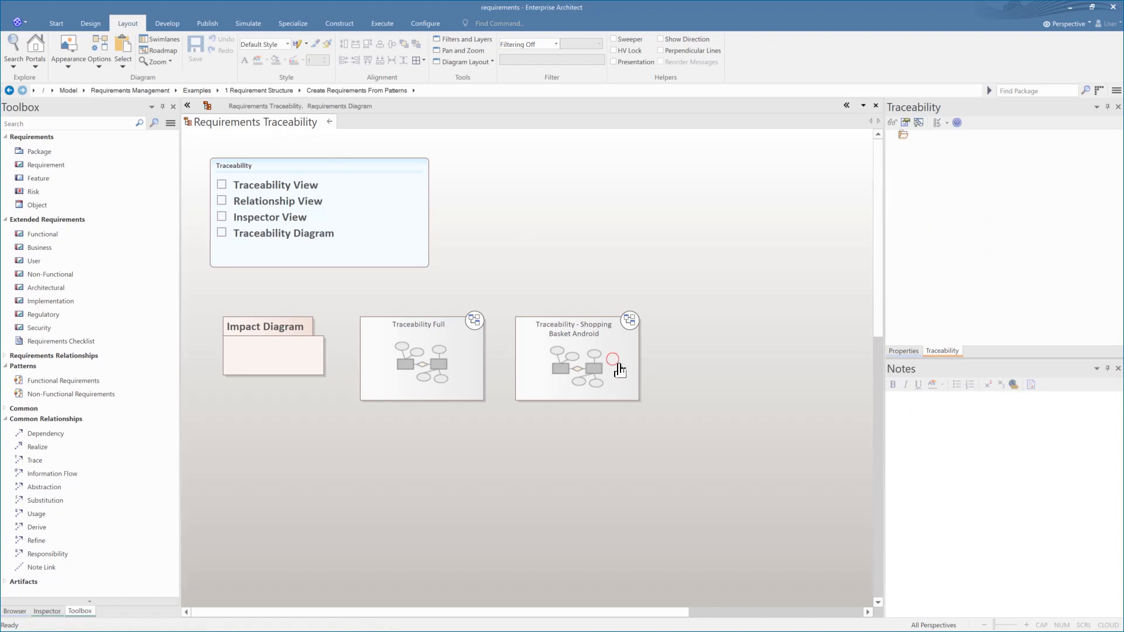
pyautogui.doubleClick(577, 358)
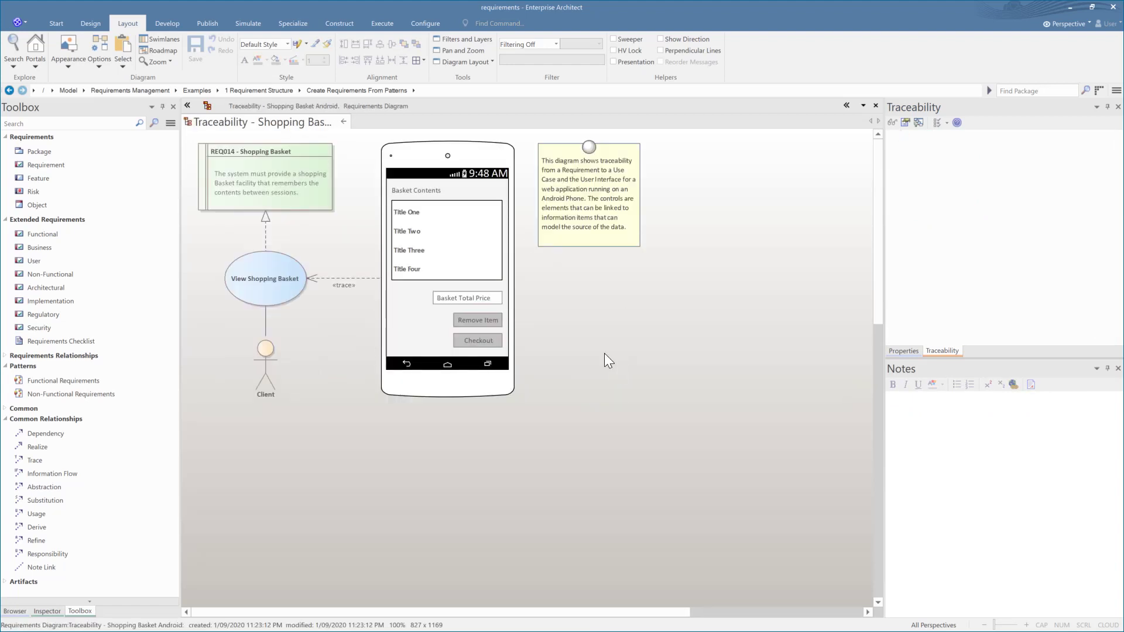
pyautogui.click(265, 278)
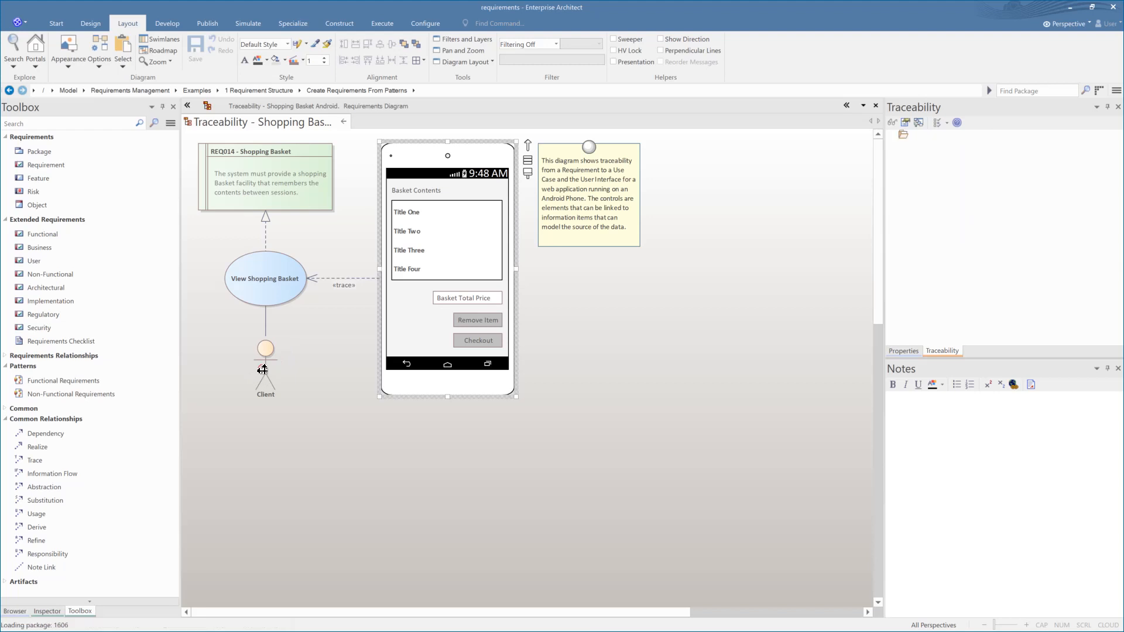
pyautogui.click(265, 278)
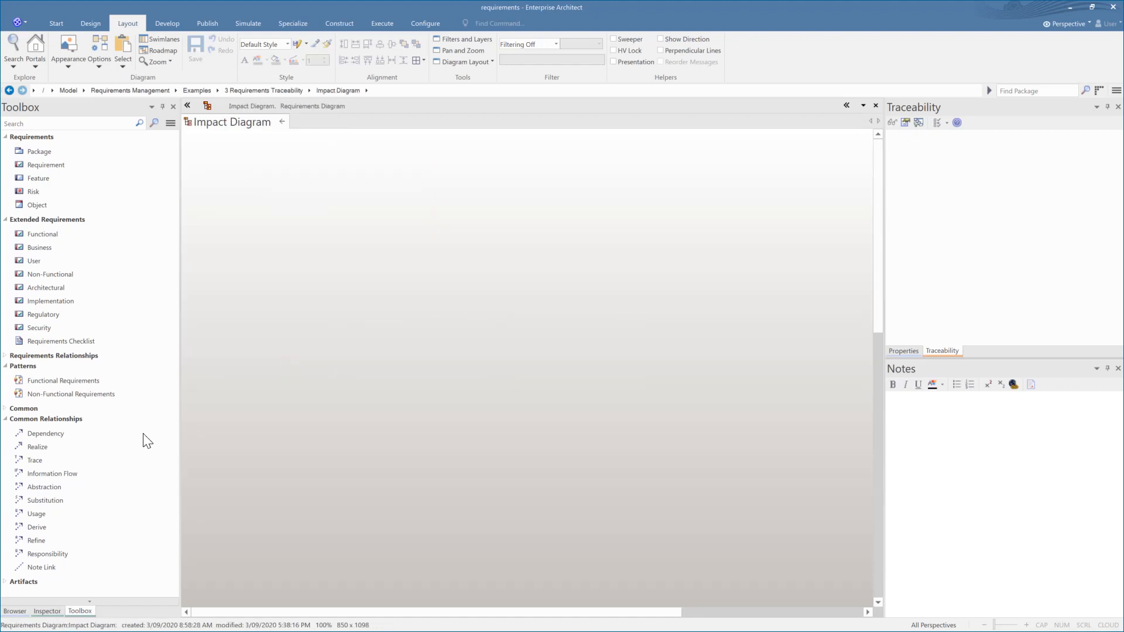
# Place the Build System Interface requirement from the Browser onto the Impact Diagram
pyautogui.click(15, 612)
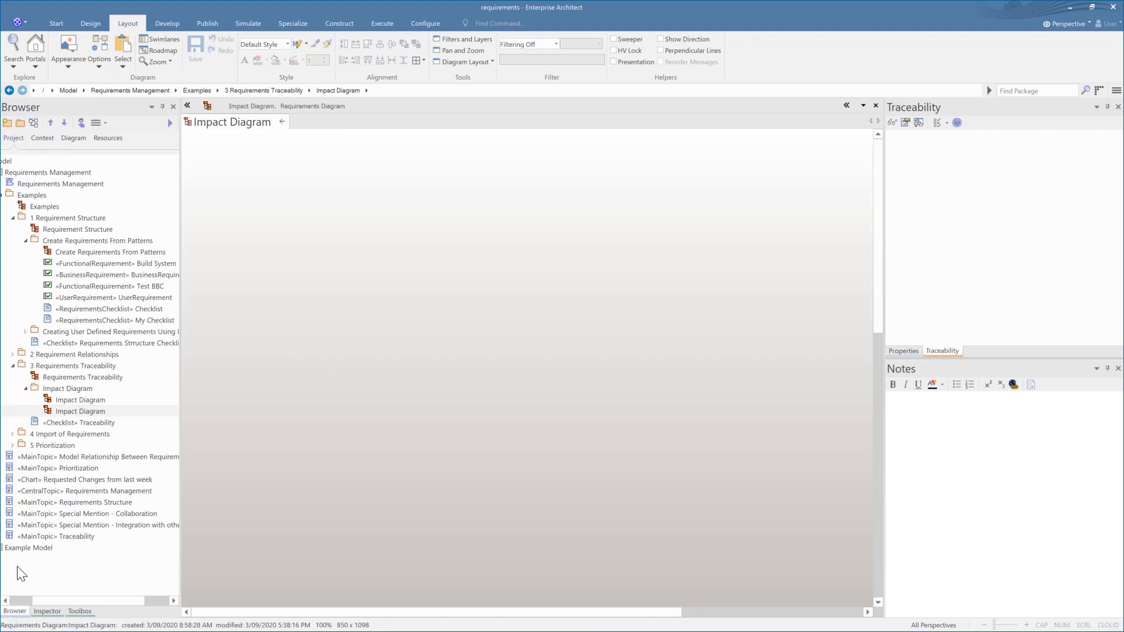
pyautogui.click(111, 264)
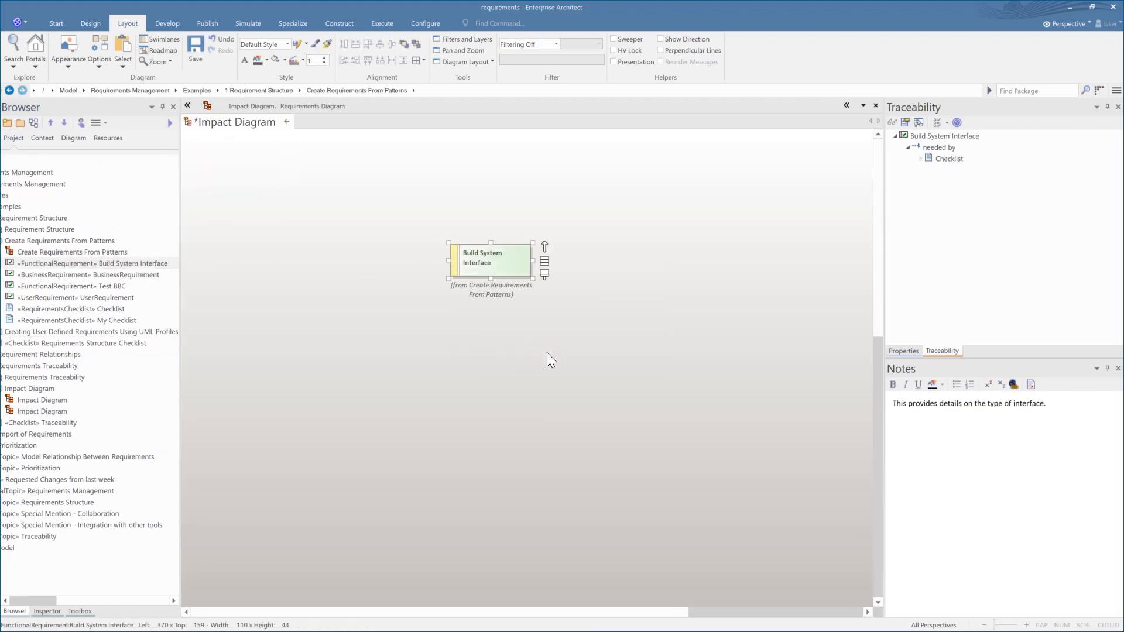
pyautogui.rightClick(500, 259)
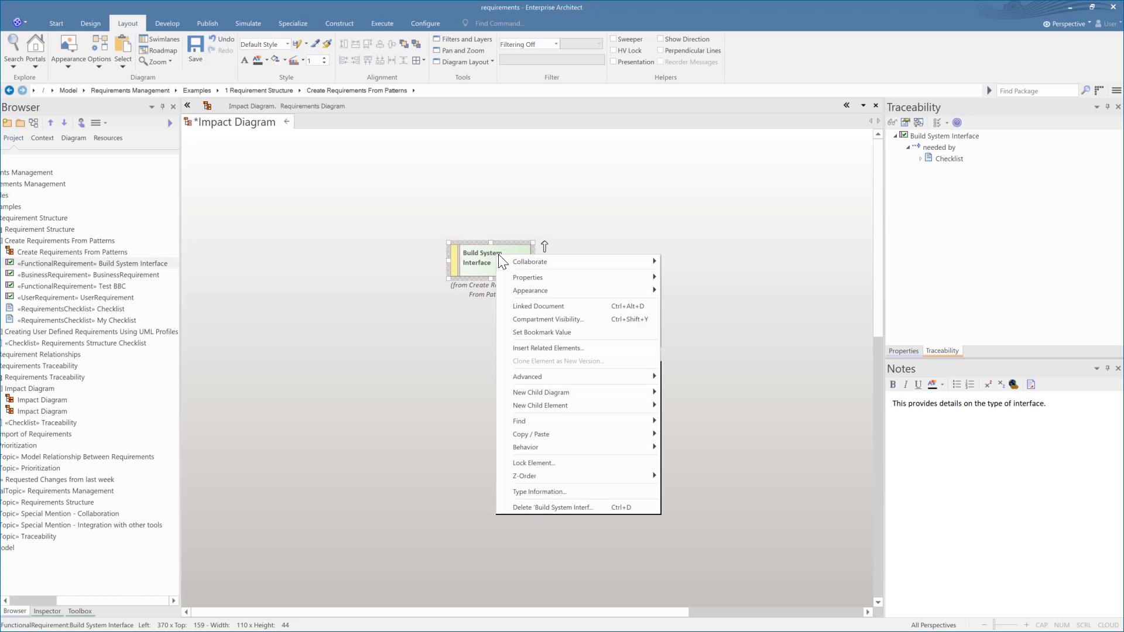
# Insert its related Checklist element, limited to incoming links, with a trace connector
pyautogui.click(548, 348)
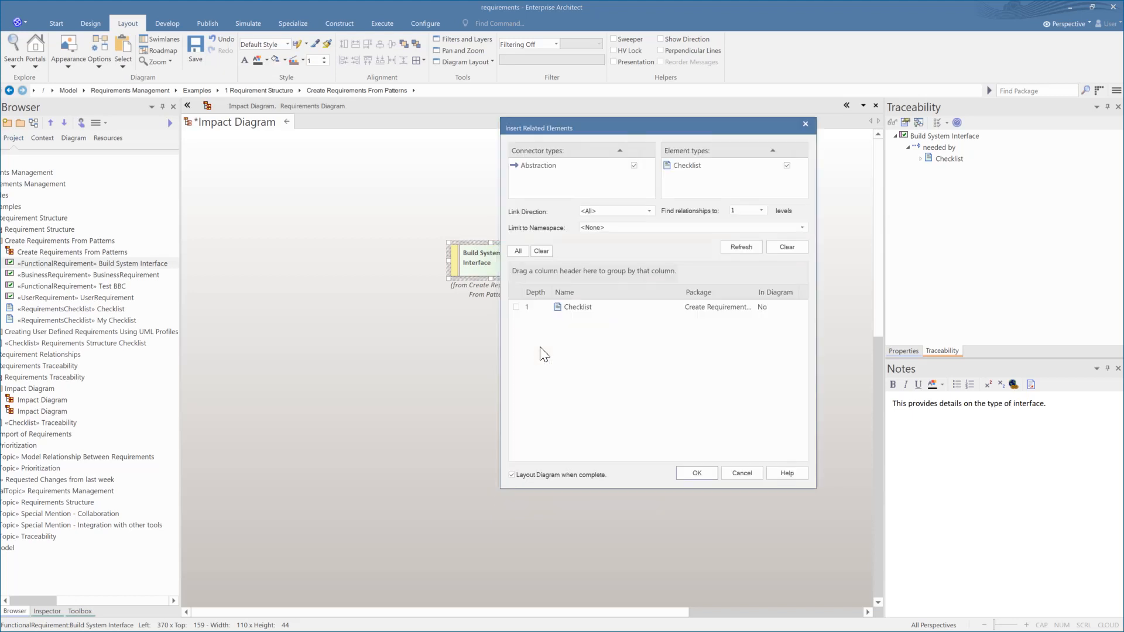
pyautogui.click(762, 210)
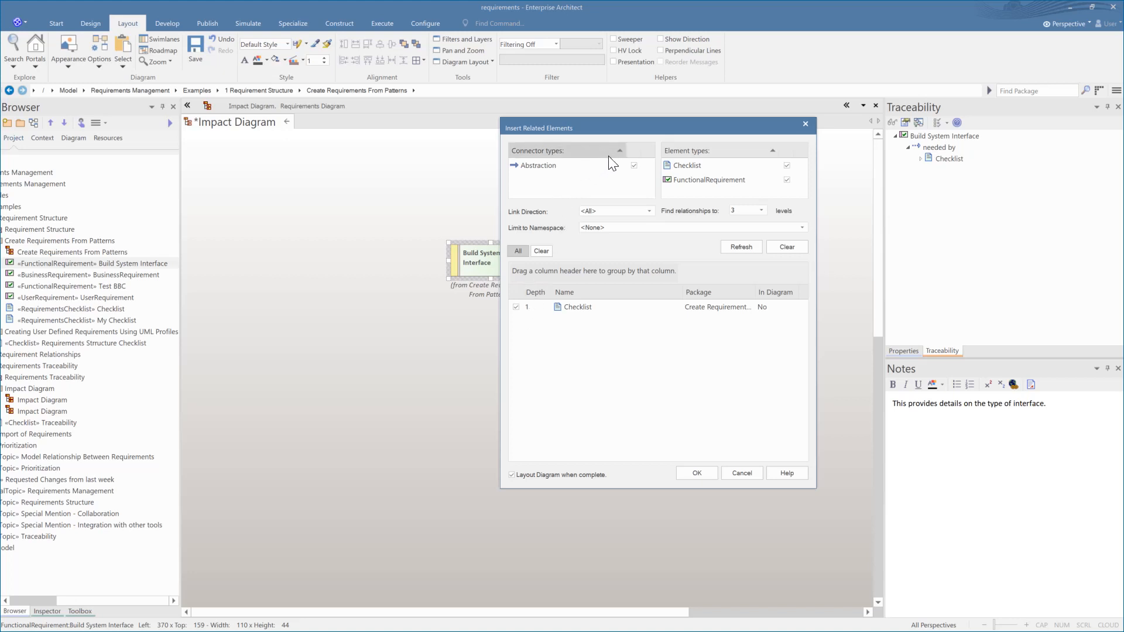
pyautogui.click(650, 211)
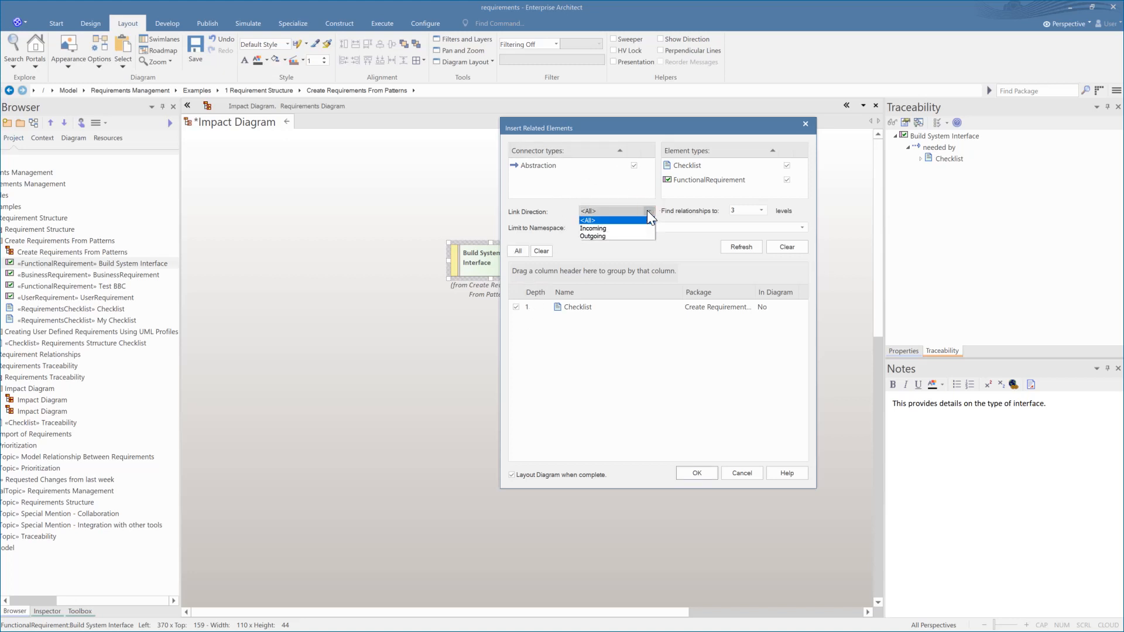
pyautogui.click(592, 229)
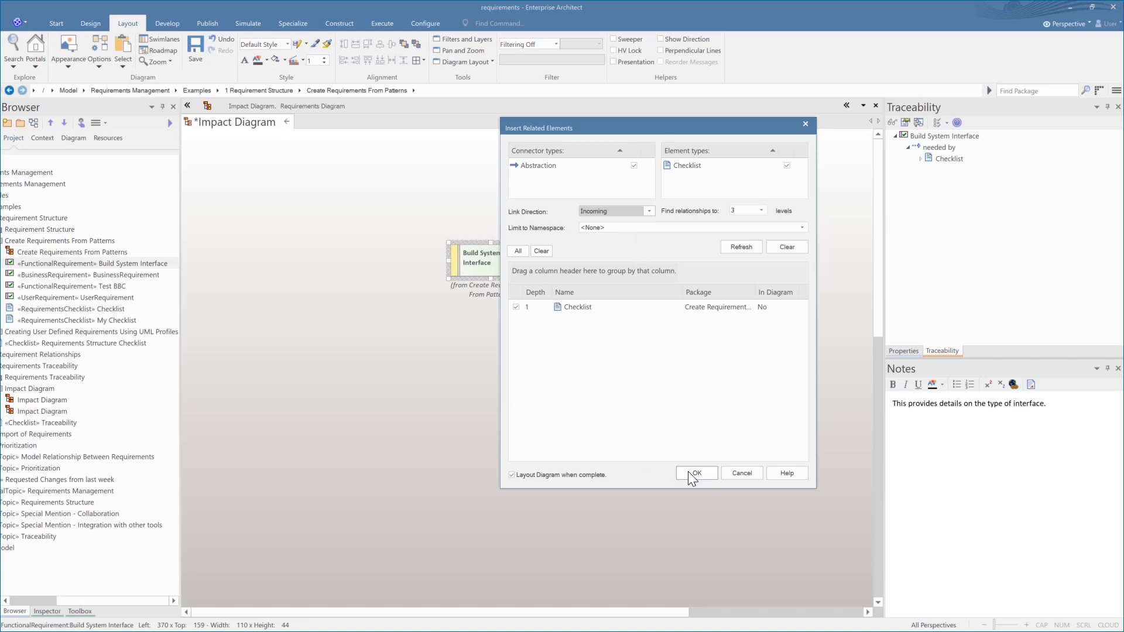
pyautogui.click(696, 474)
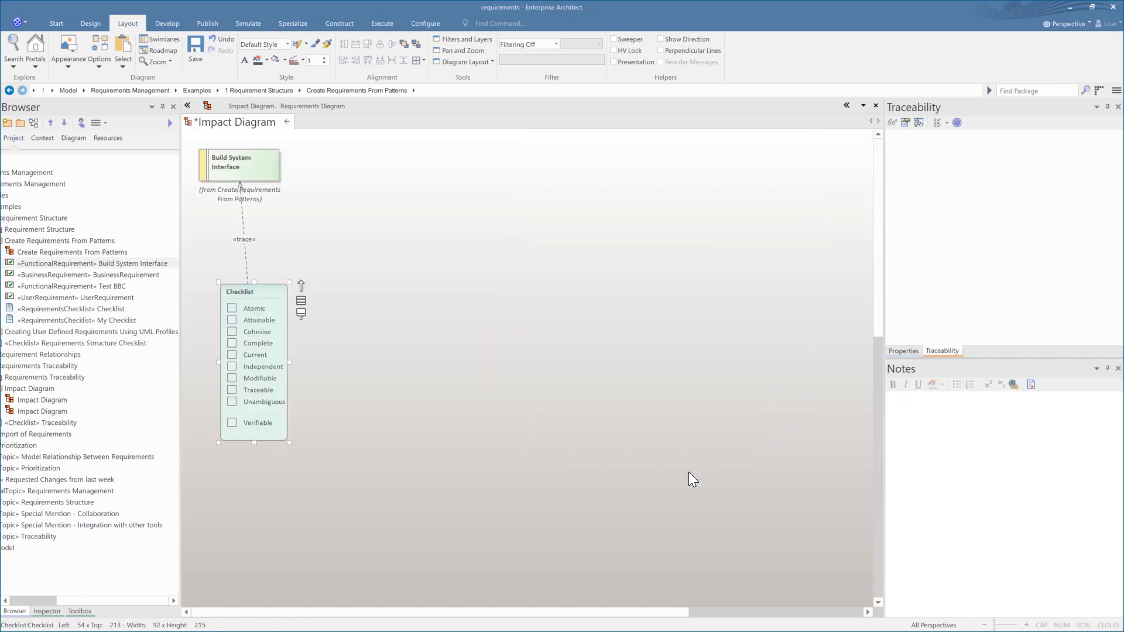
pyautogui.moveTo(671, 452)
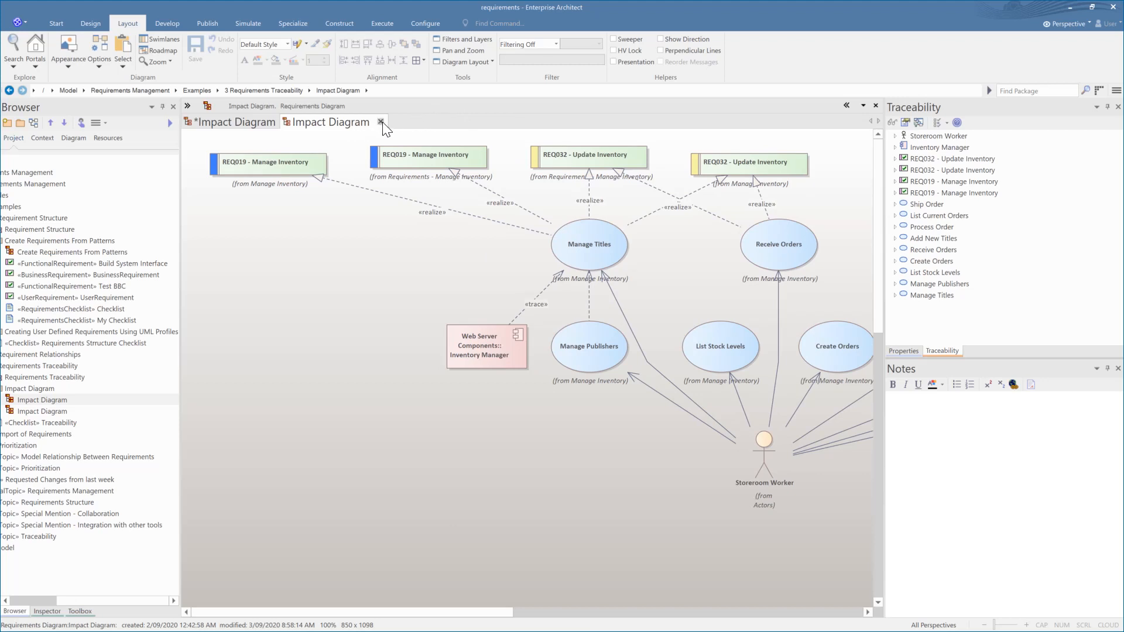
# Close both Impact Diagram tabs, answering the save prompt for the edited one
pyautogui.click(381, 122)
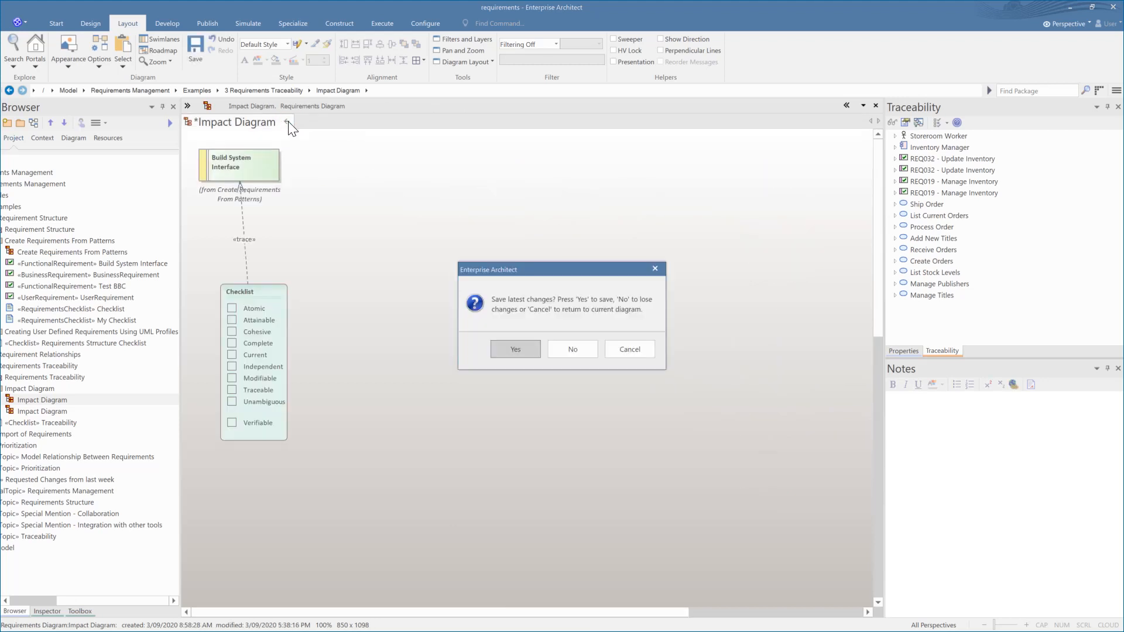
pyautogui.click(515, 349)
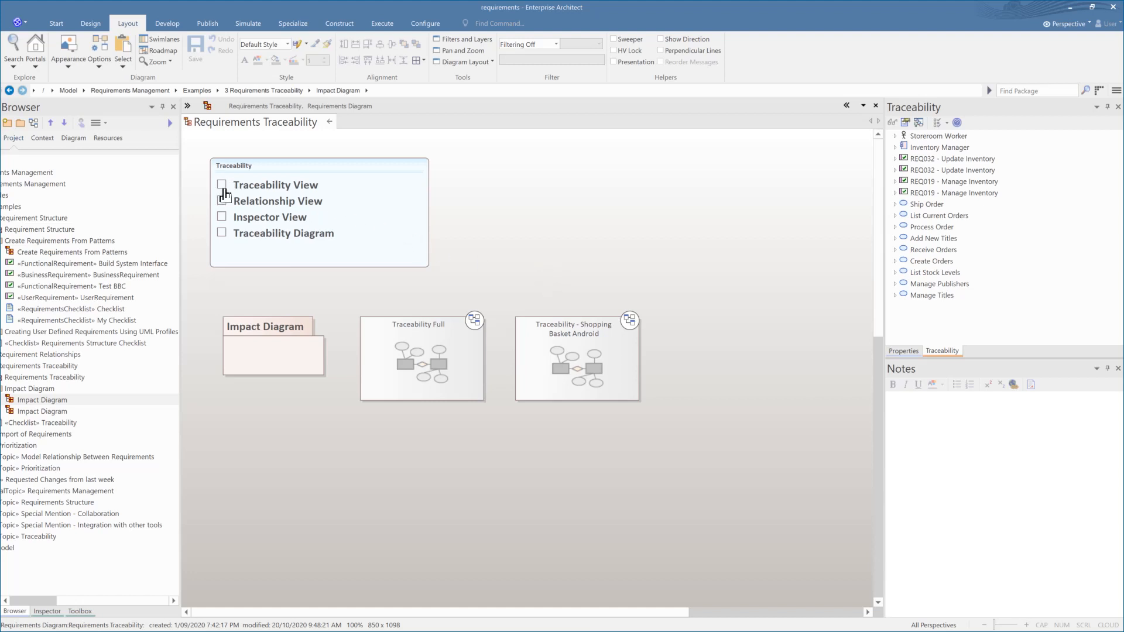
# Tick and save Traceability View, inspect Shopping Basket relationships and discussions, then open Requirements Management
pyautogui.click(220, 185)
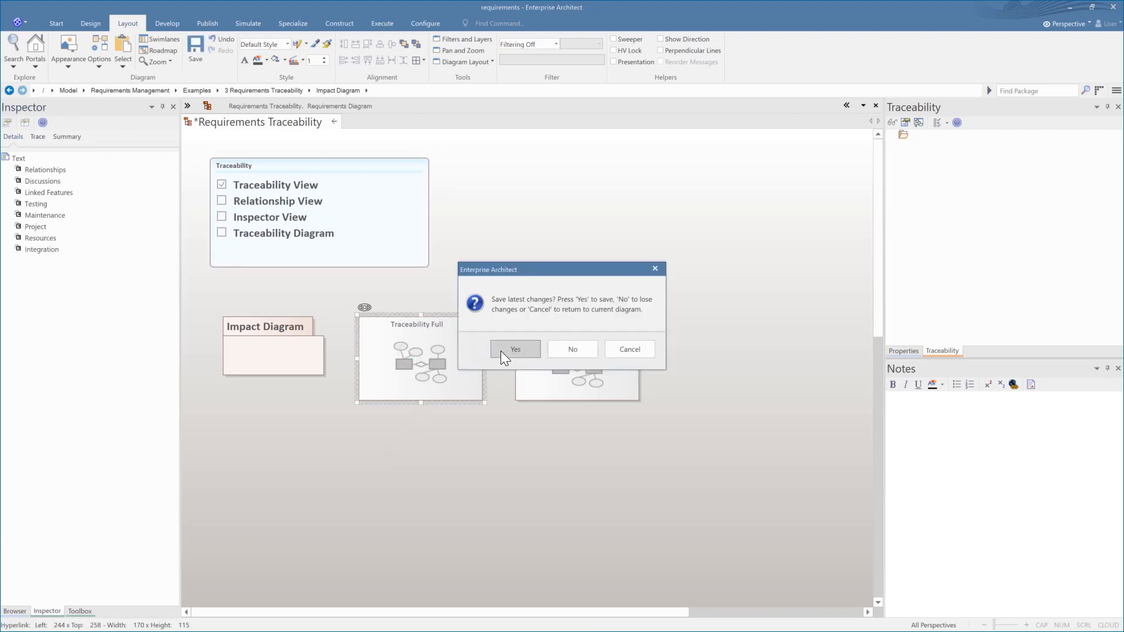
pyautogui.click(515, 349)
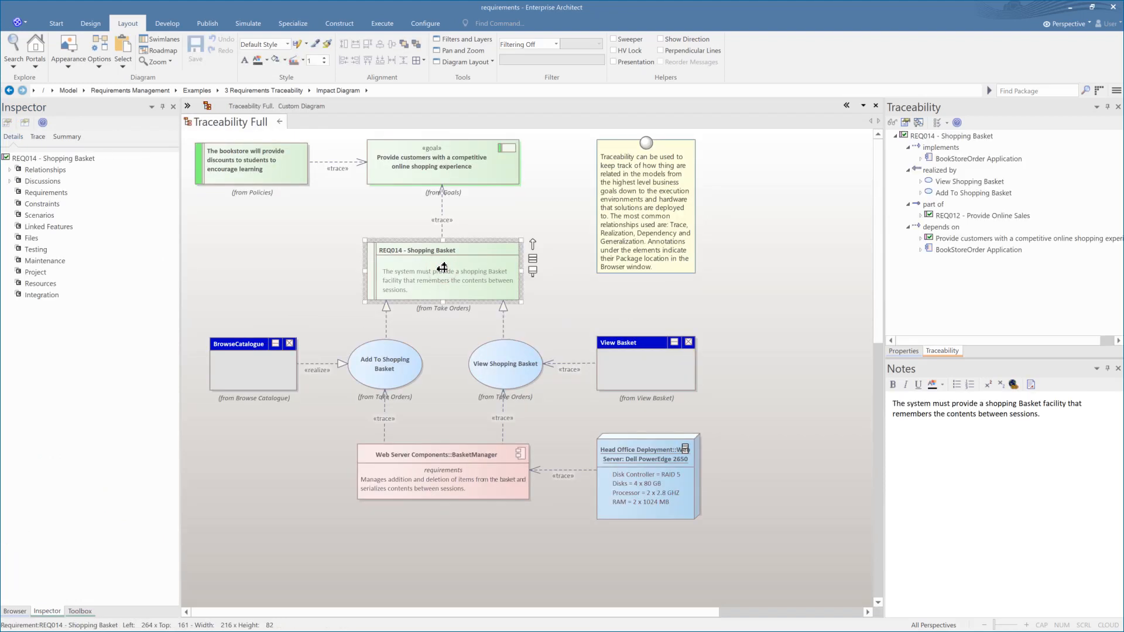
pyautogui.click(12, 170)
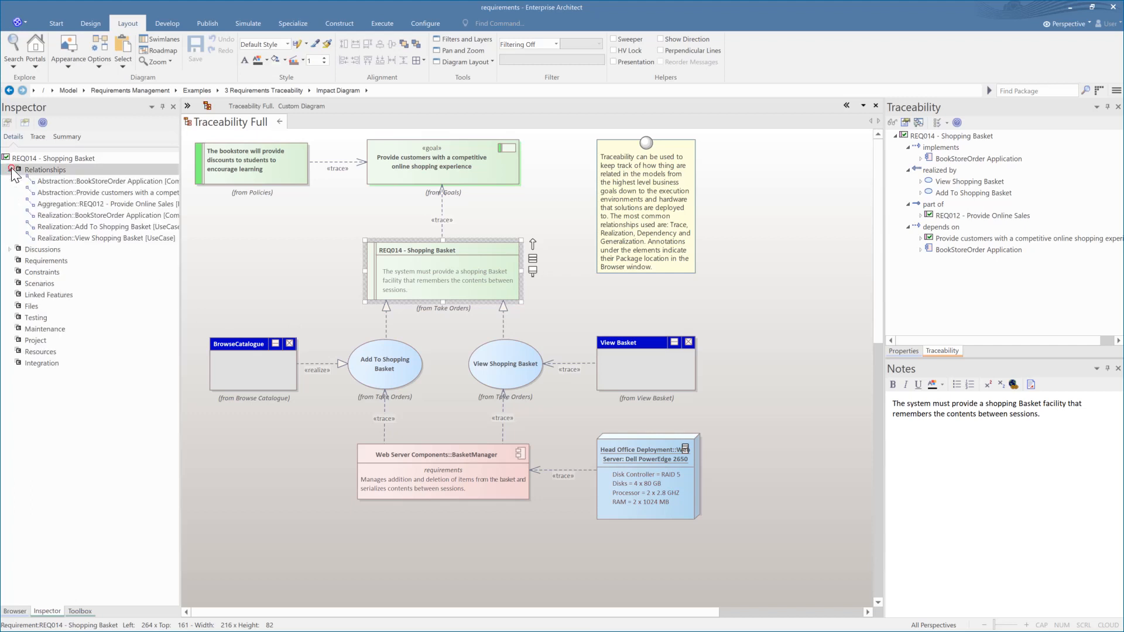
pyautogui.click(9, 249)
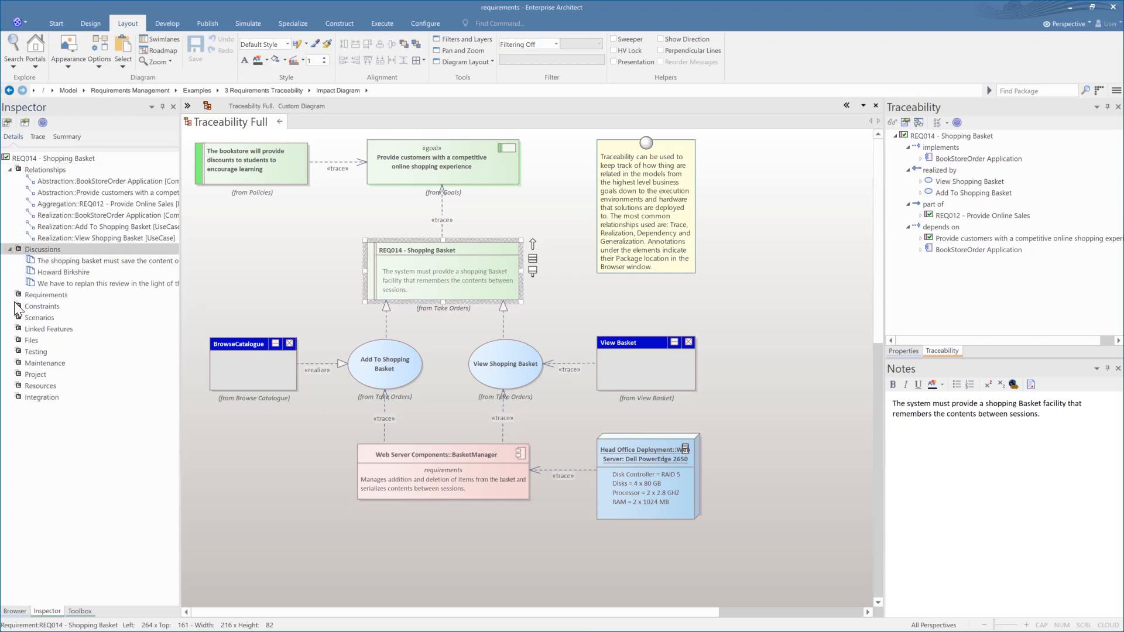
pyautogui.click(942, 350)
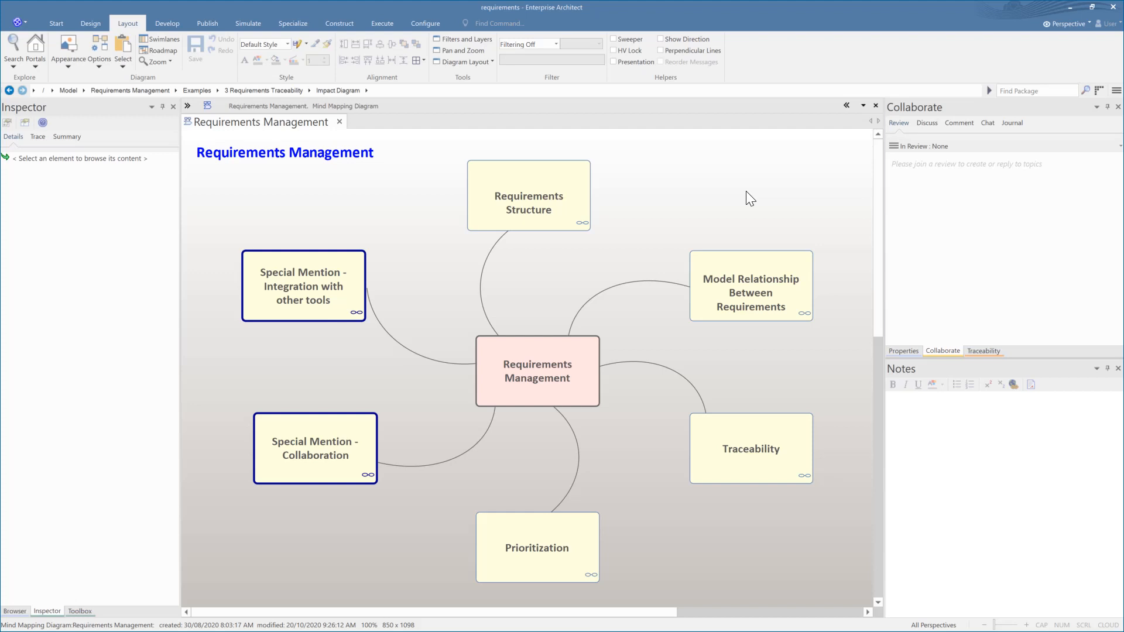
pyautogui.moveTo(1122, 538)
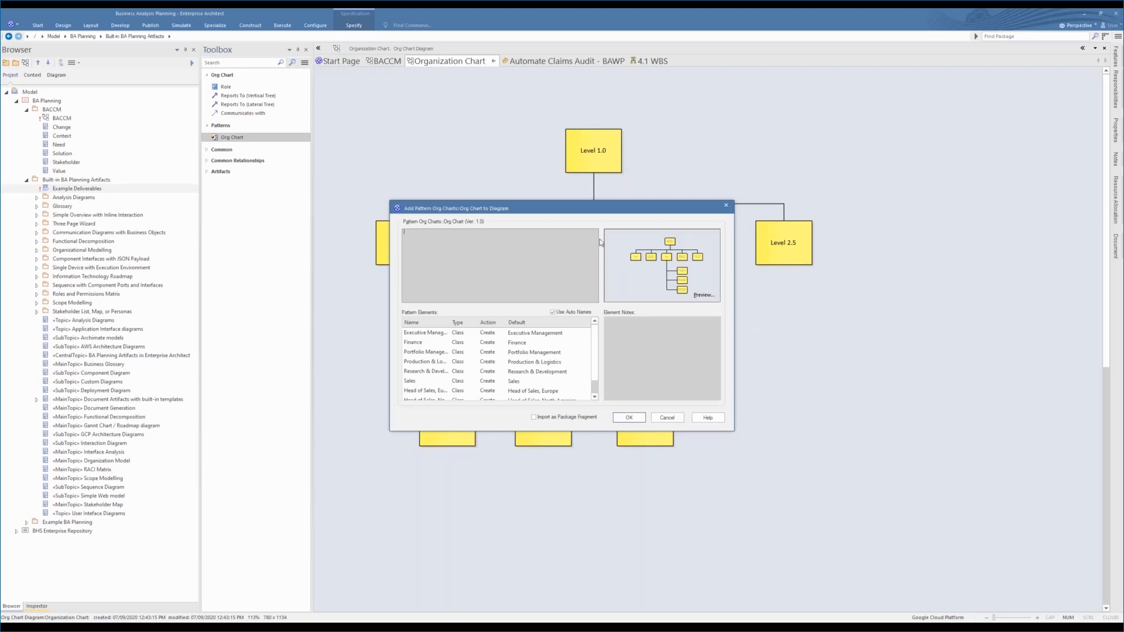
# Add the Org Chart pattern, rename its top Level 1.0 box CEO with the cfo.png image
pyautogui.scroll(-3)
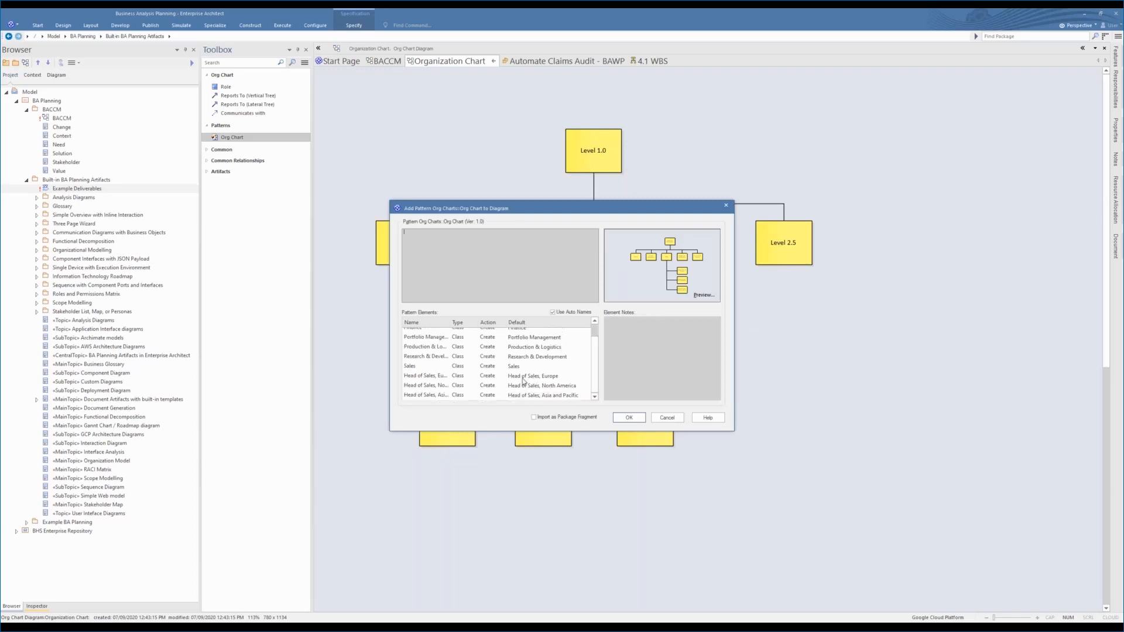
pyautogui.click(629, 417)
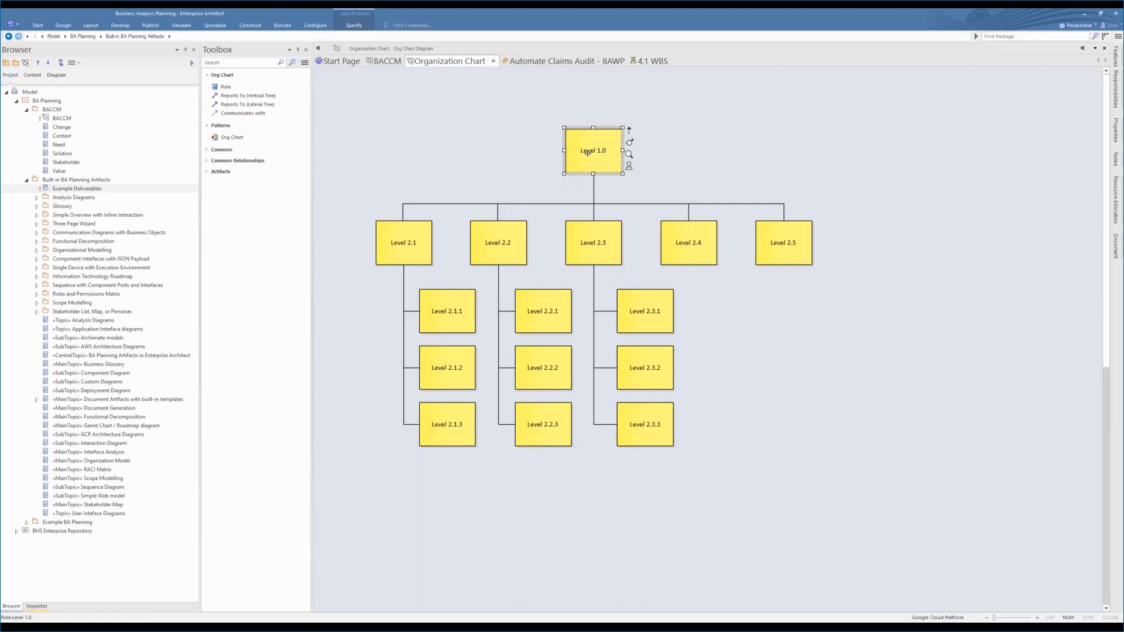
pyautogui.doubleClick(594, 150)
pyautogui.write('CEO')
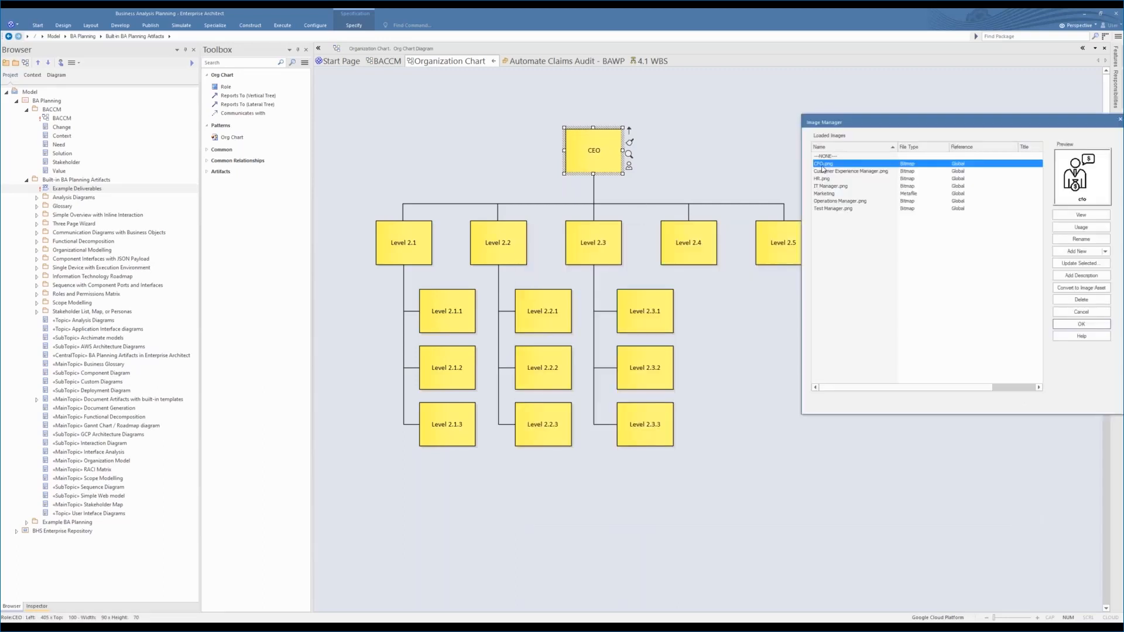
pyautogui.click(1082, 324)
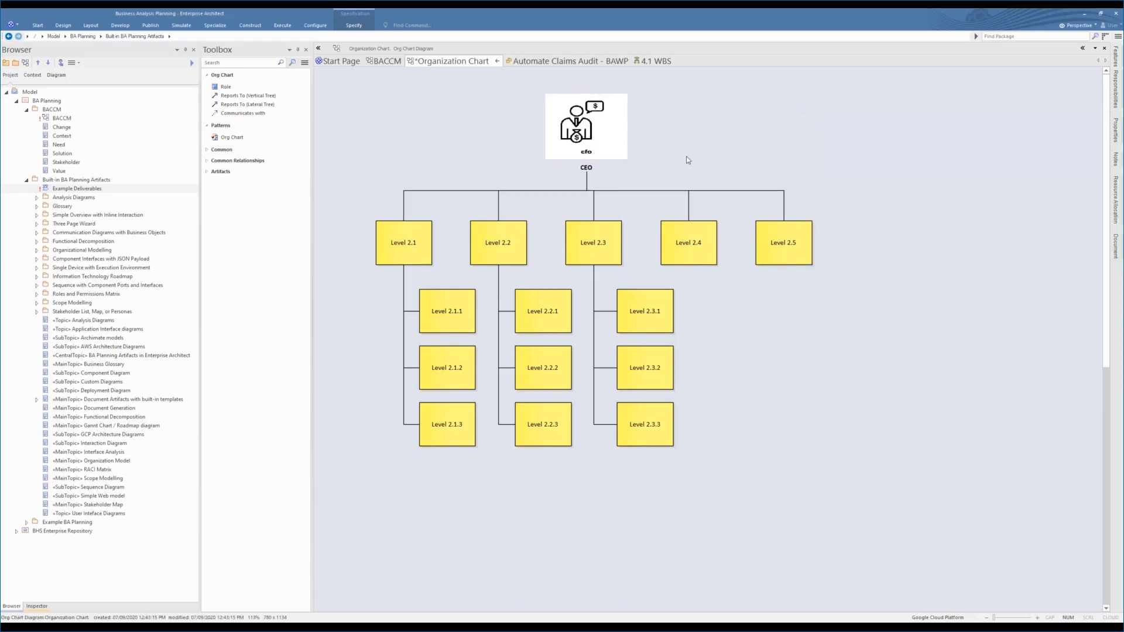
pyautogui.moveTo(368, 521)
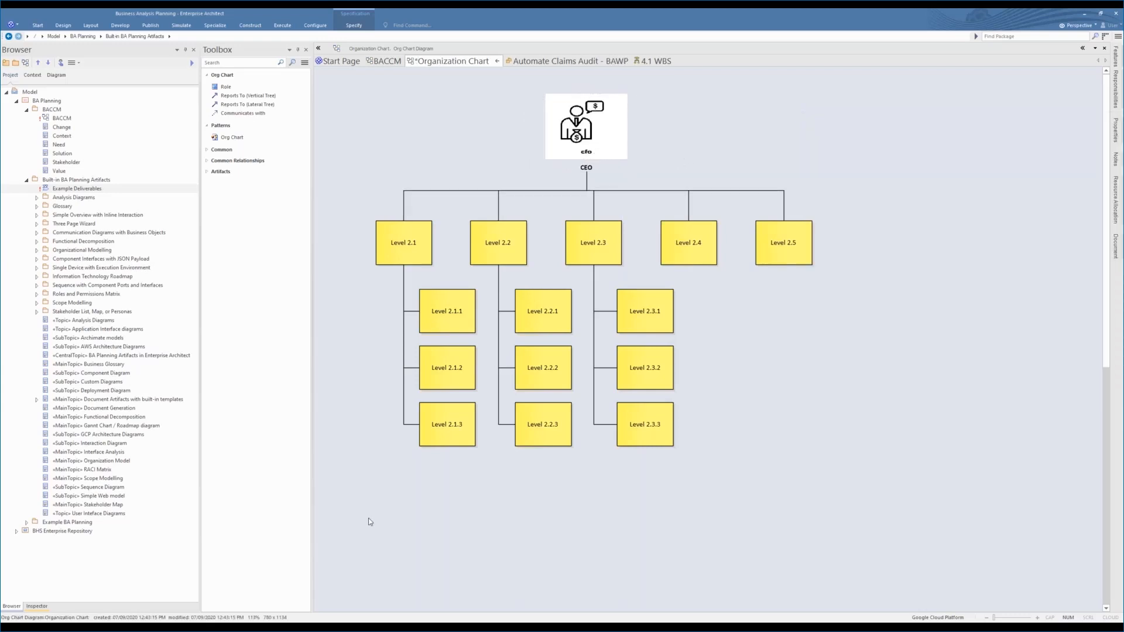
pyautogui.moveTo(397, 269)
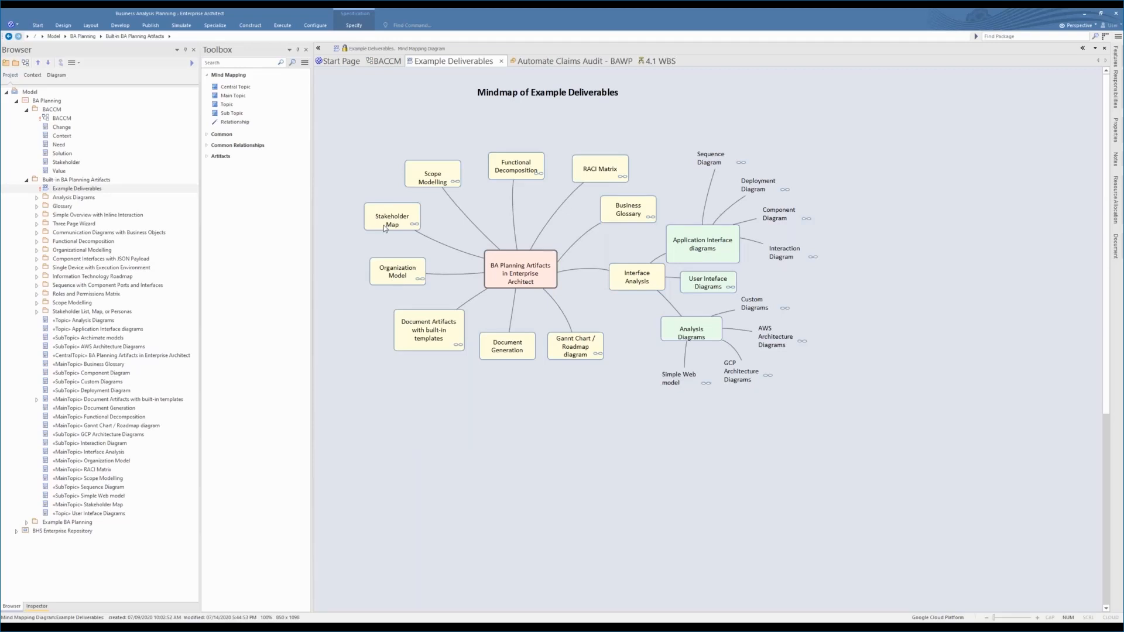
# Open the Stakeholder Matrix diagram and bring up Stakeholder D's Appearance options
pyautogui.click(392, 221)
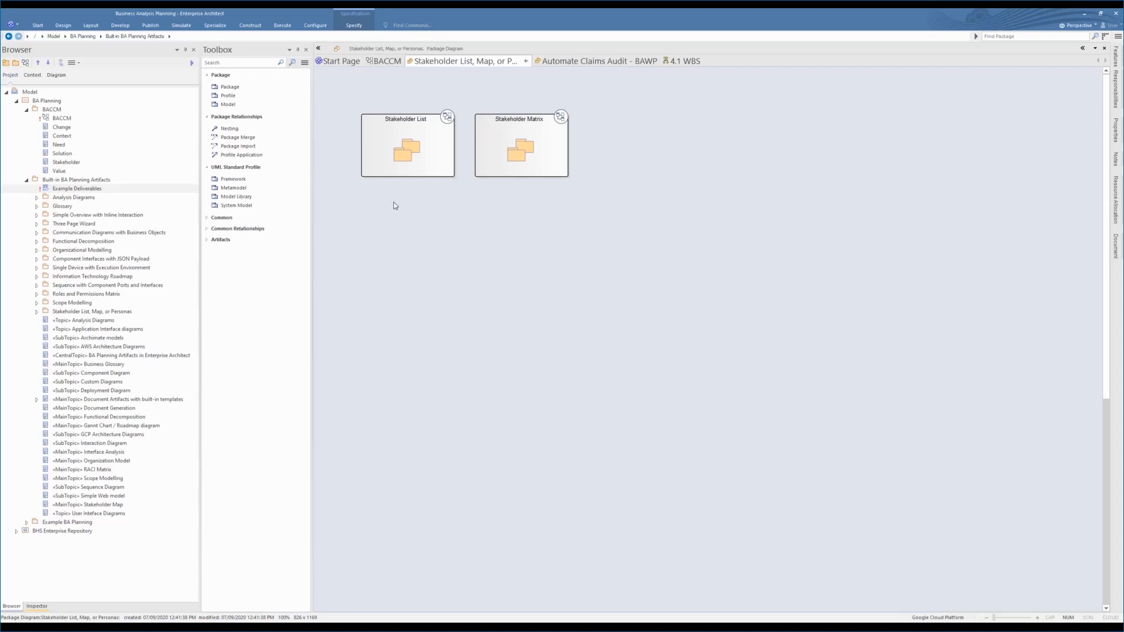
pyautogui.click(408, 157)
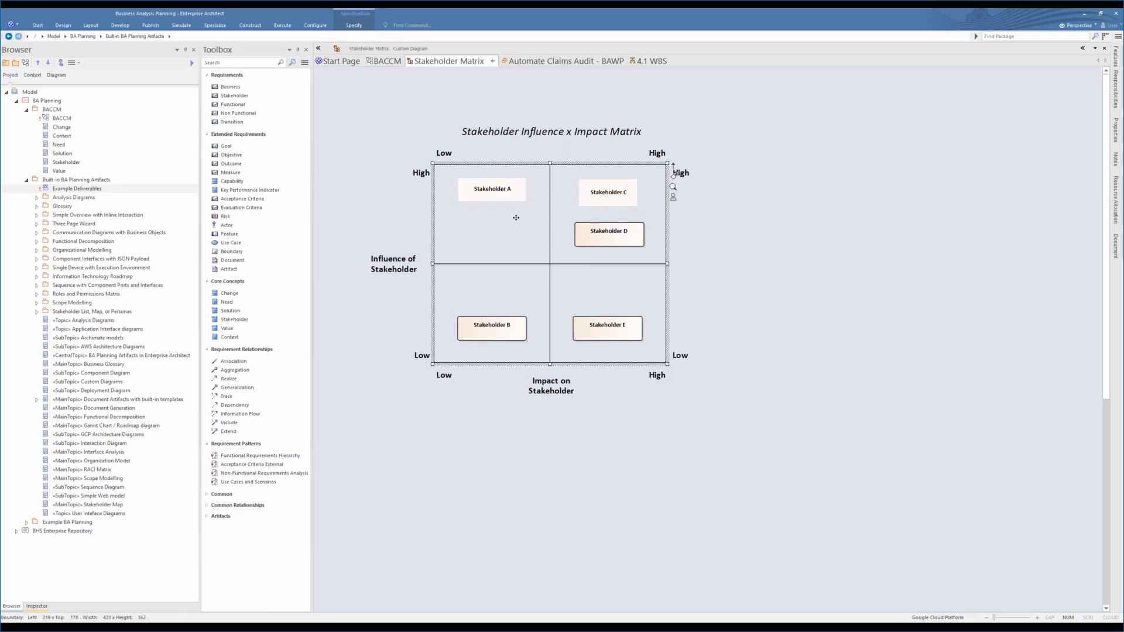
pyautogui.rightClick(608, 230)
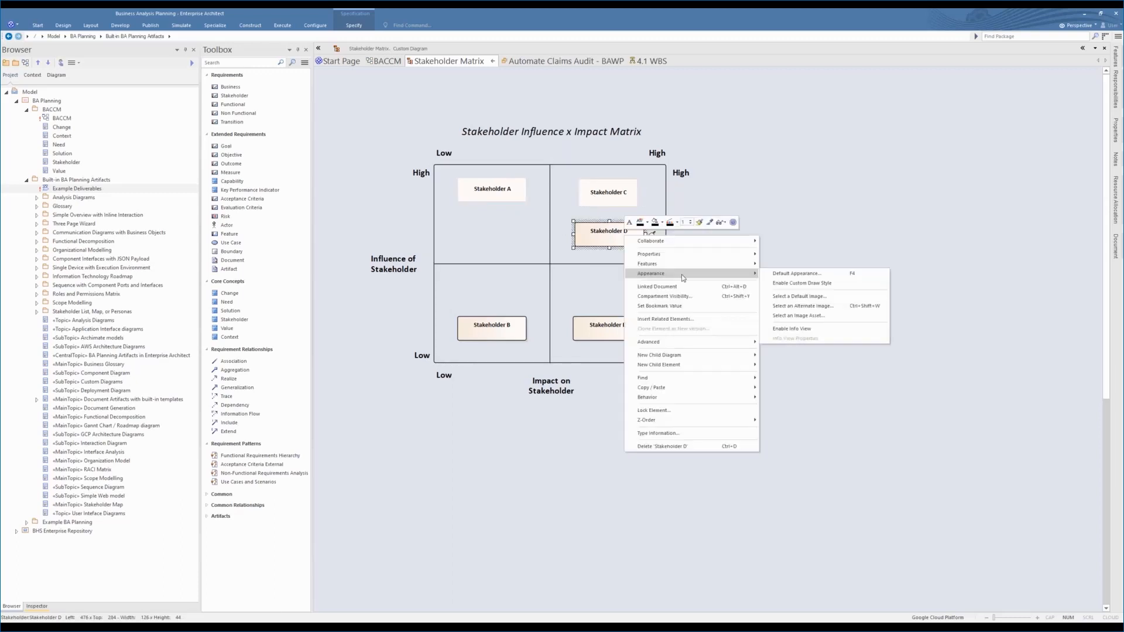
pyautogui.click(450, 61)
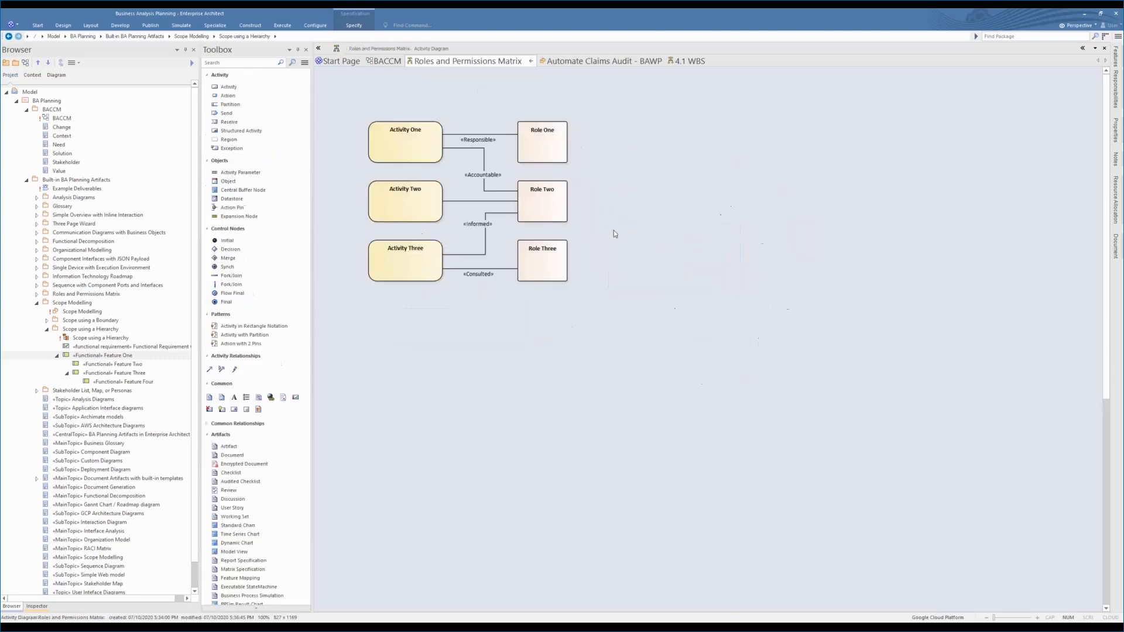
pyautogui.moveTo(585, 150)
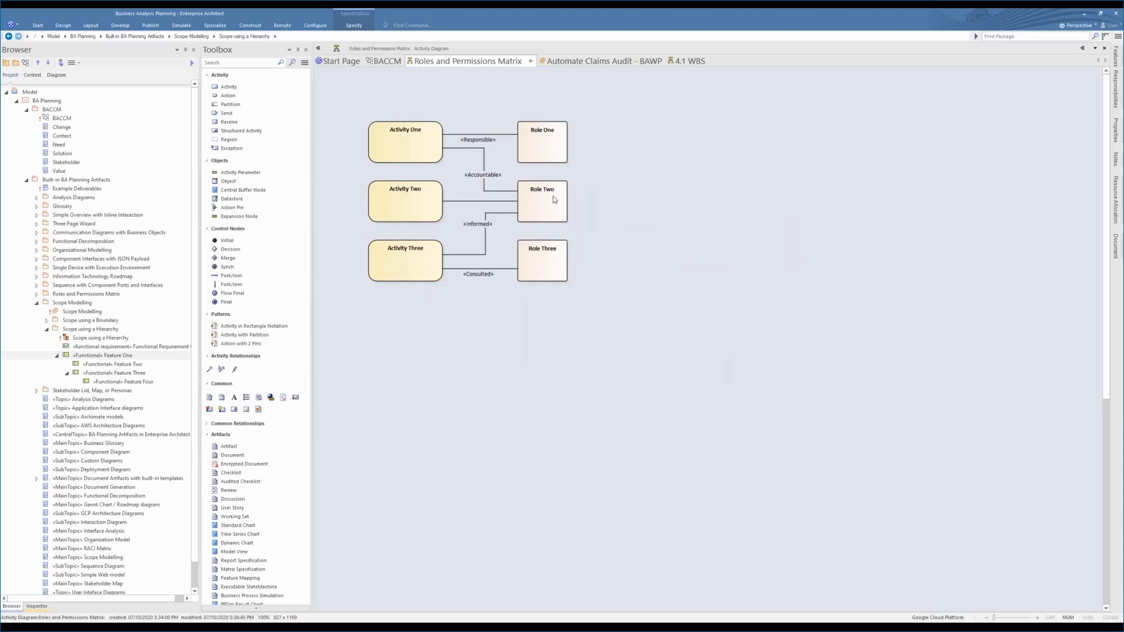
pyautogui.moveTo(438, 158)
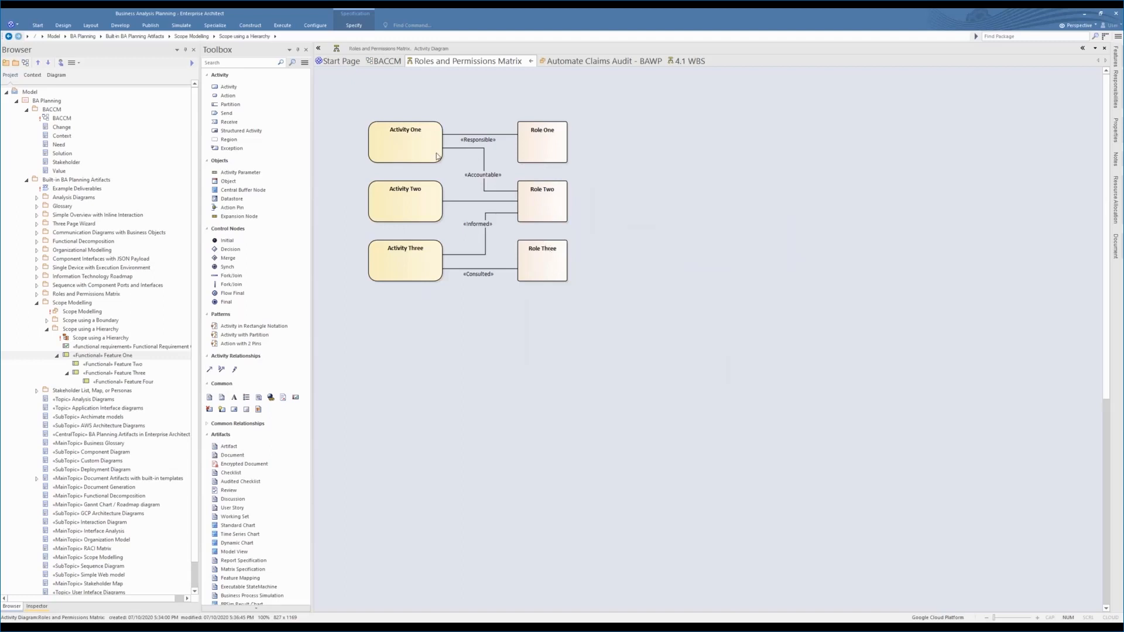
pyautogui.moveTo(558, 152)
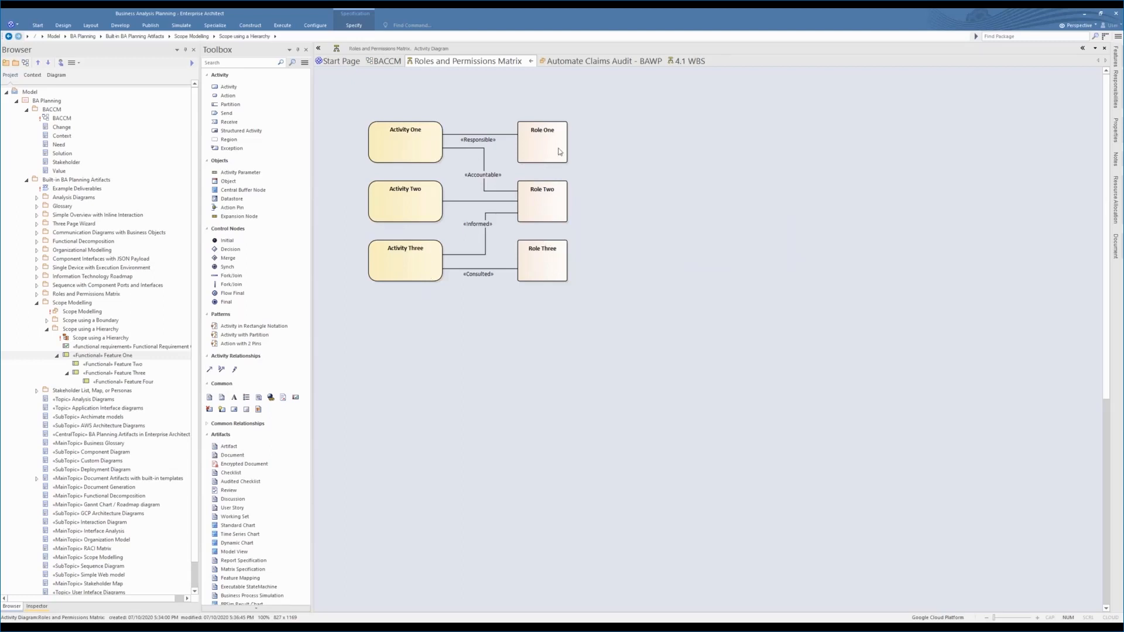
pyautogui.moveTo(553, 154)
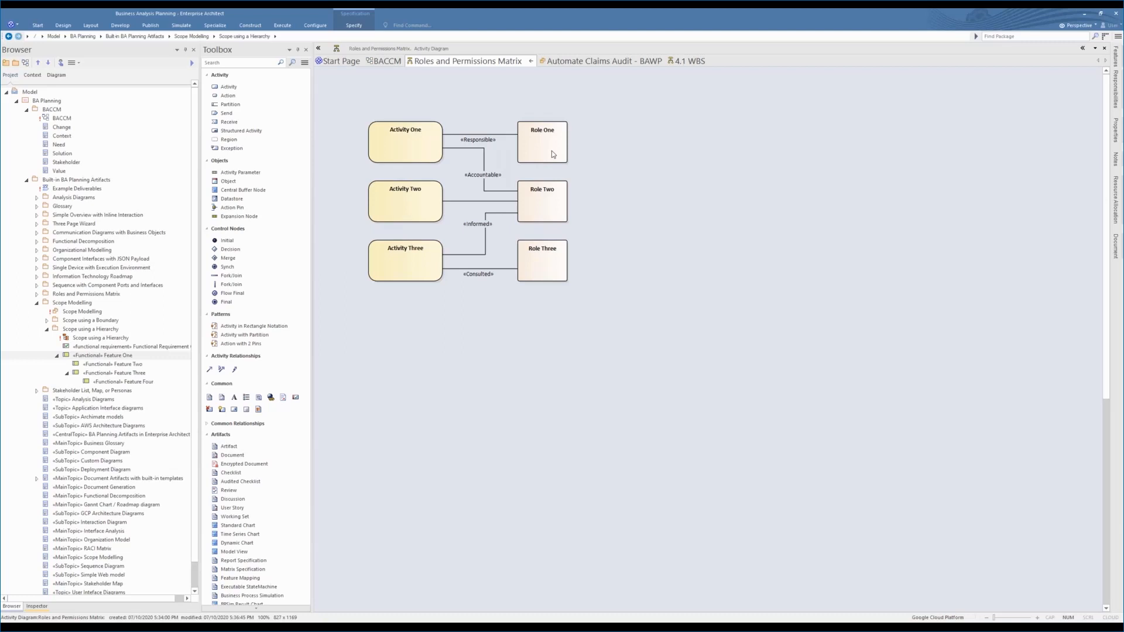
pyautogui.moveTo(547, 137)
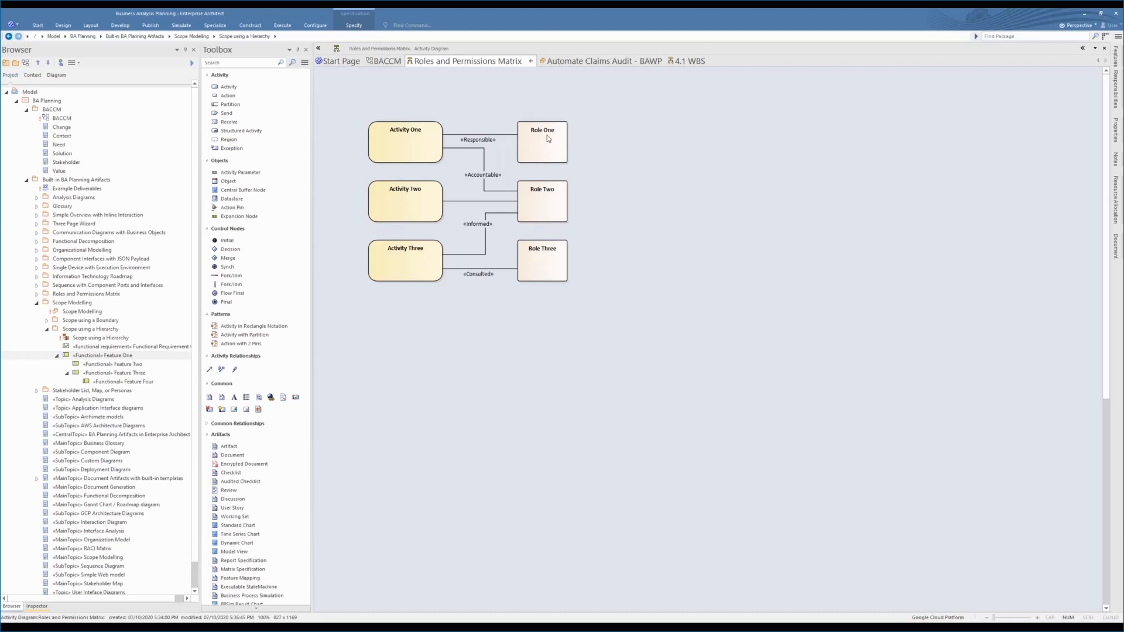
pyautogui.moveTo(425, 148)
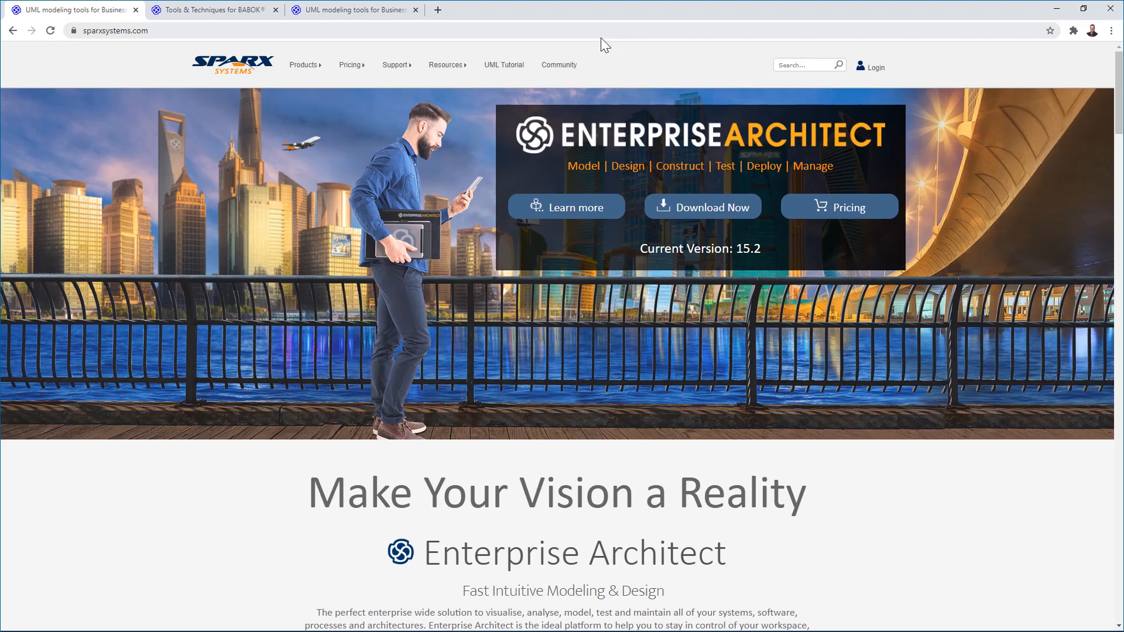
# Launch 'Tools & Techniques for BABOK Guide v3' from the Tools & Techniques for BABOK page
pyautogui.click(216, 10)
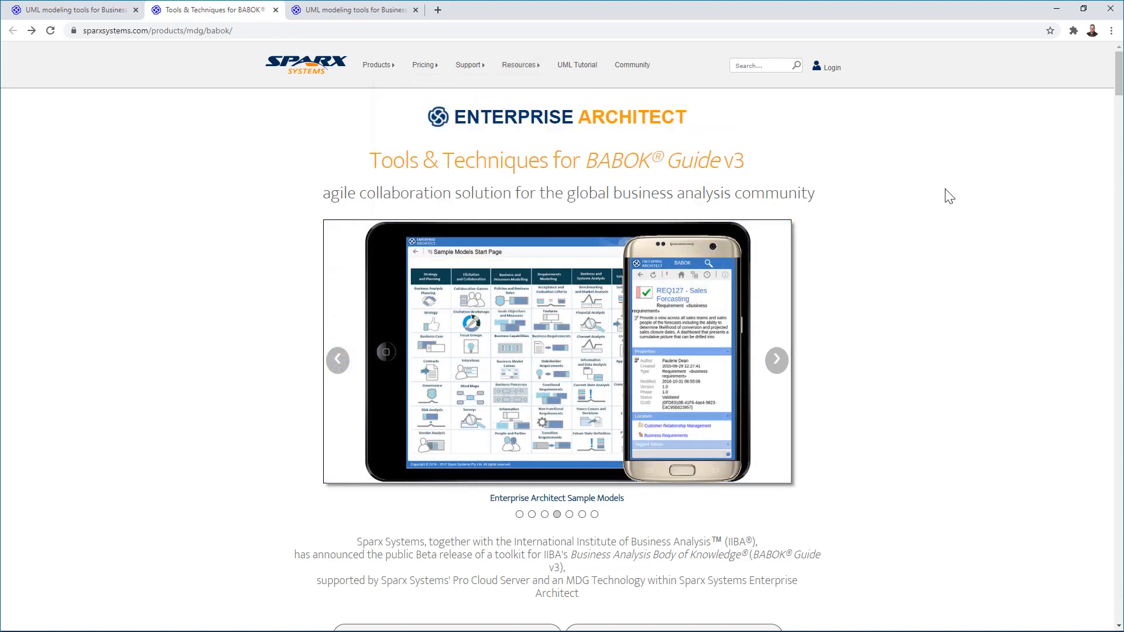
pyautogui.scroll(-3)
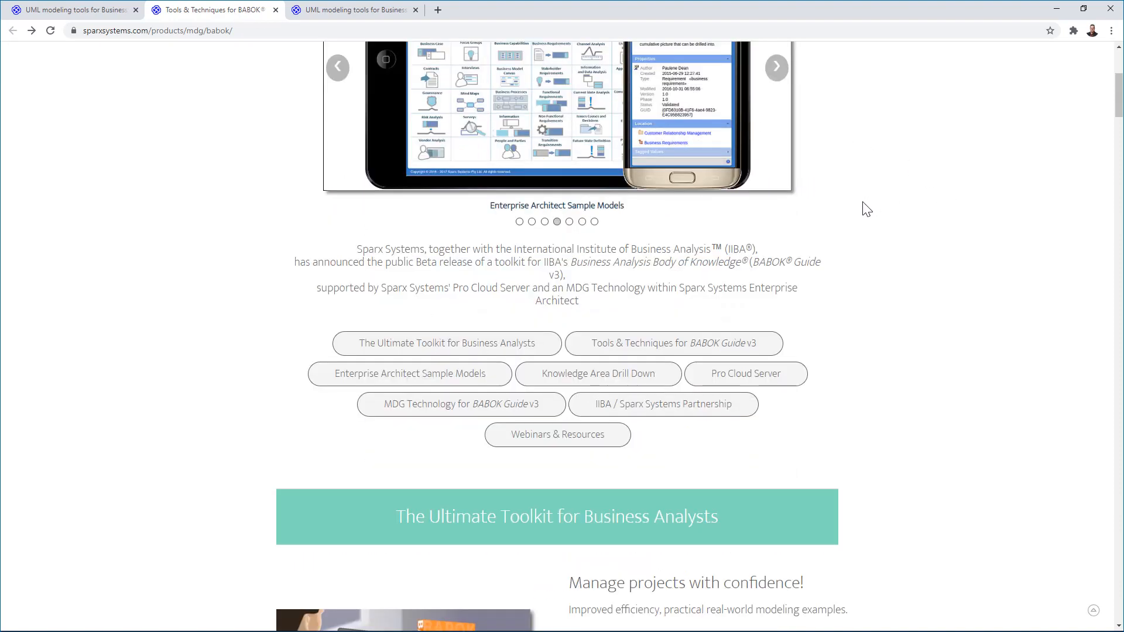
pyautogui.scroll(-3)
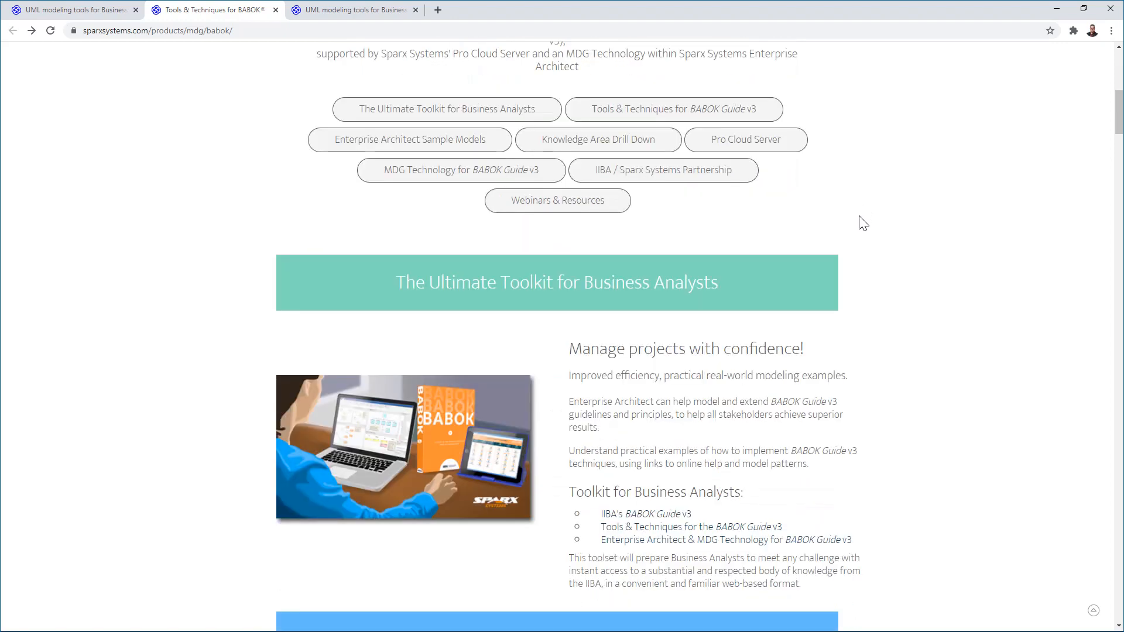
pyautogui.scroll(-3)
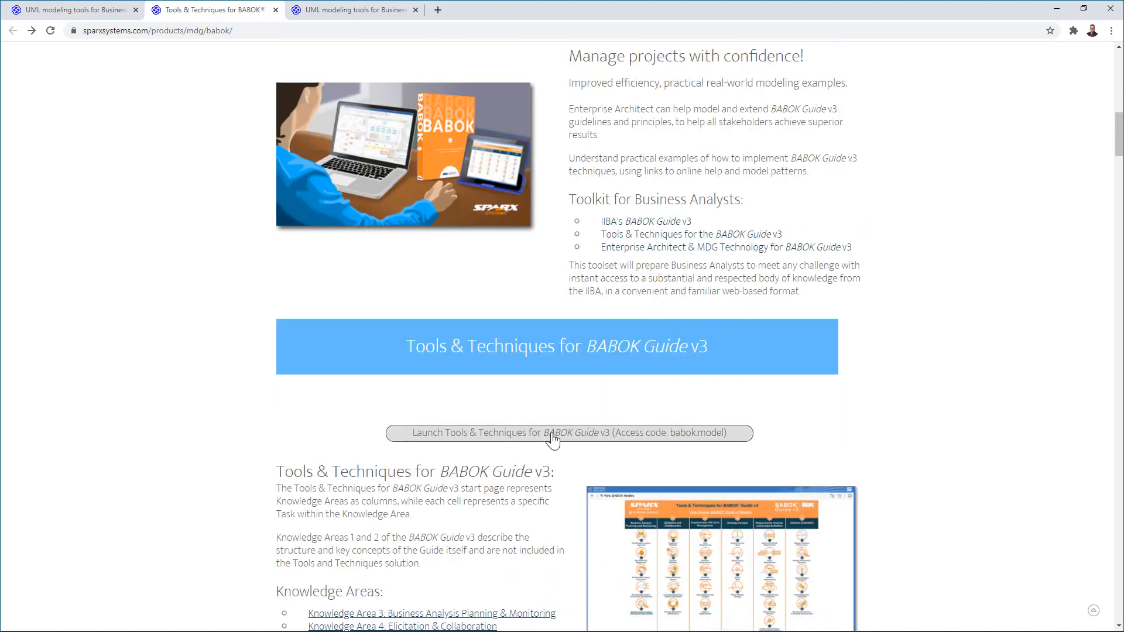
pyautogui.click(569, 433)
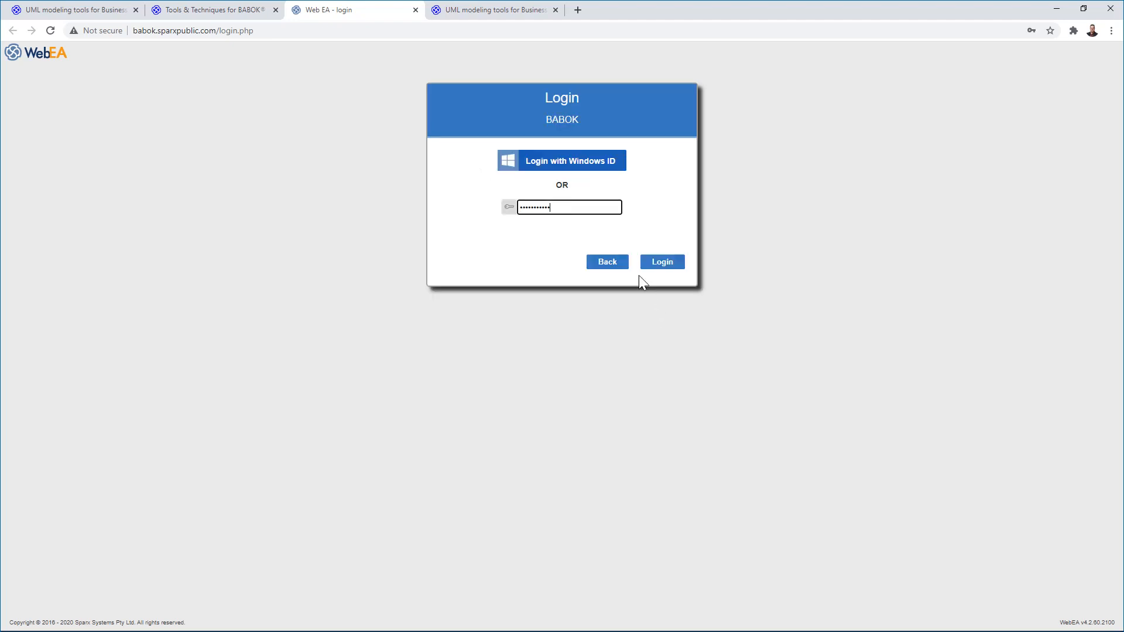
# Log in to WebEA, view the Plan Business Analysis Approach task, and return to the start page
pyautogui.click(662, 262)
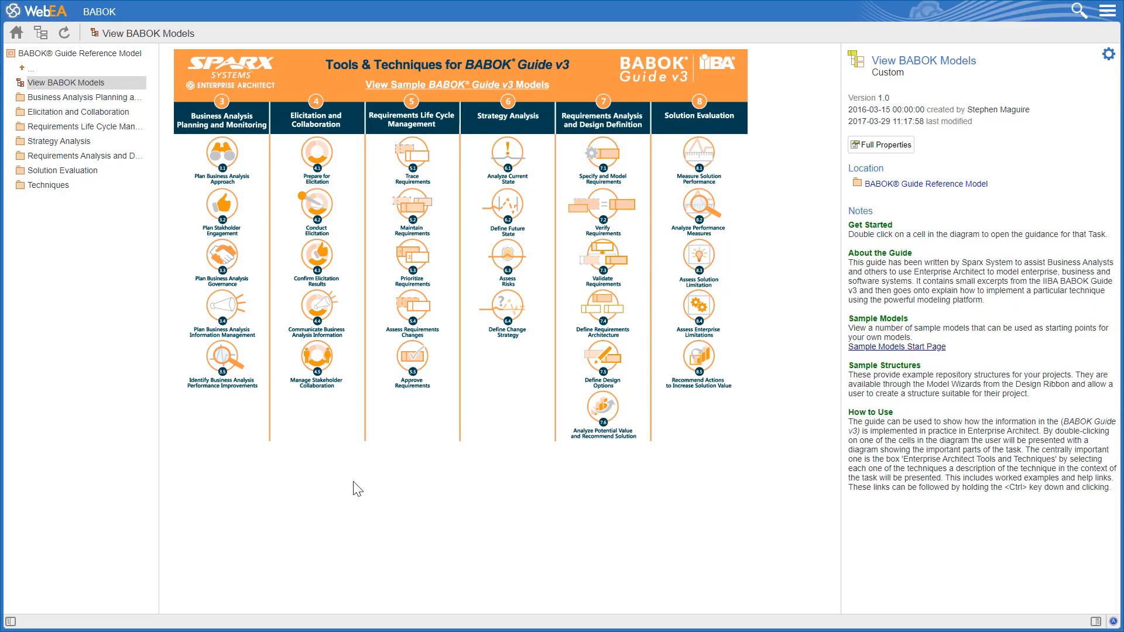
pyautogui.doubleClick(221, 158)
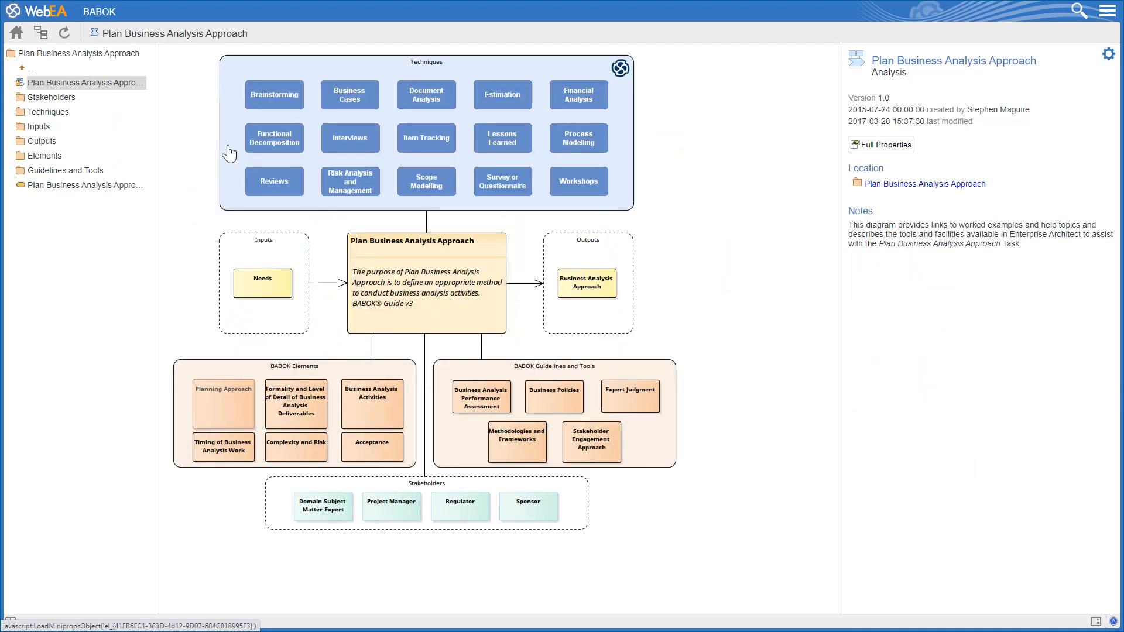
pyautogui.moveTo(237, 170)
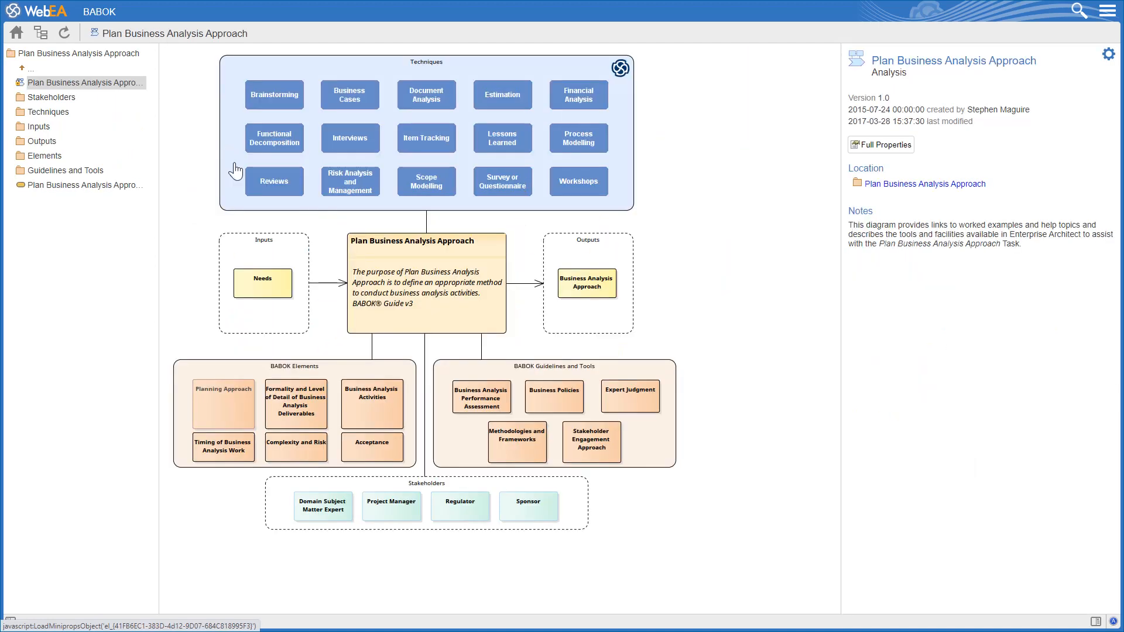
pyautogui.moveTo(372, 112)
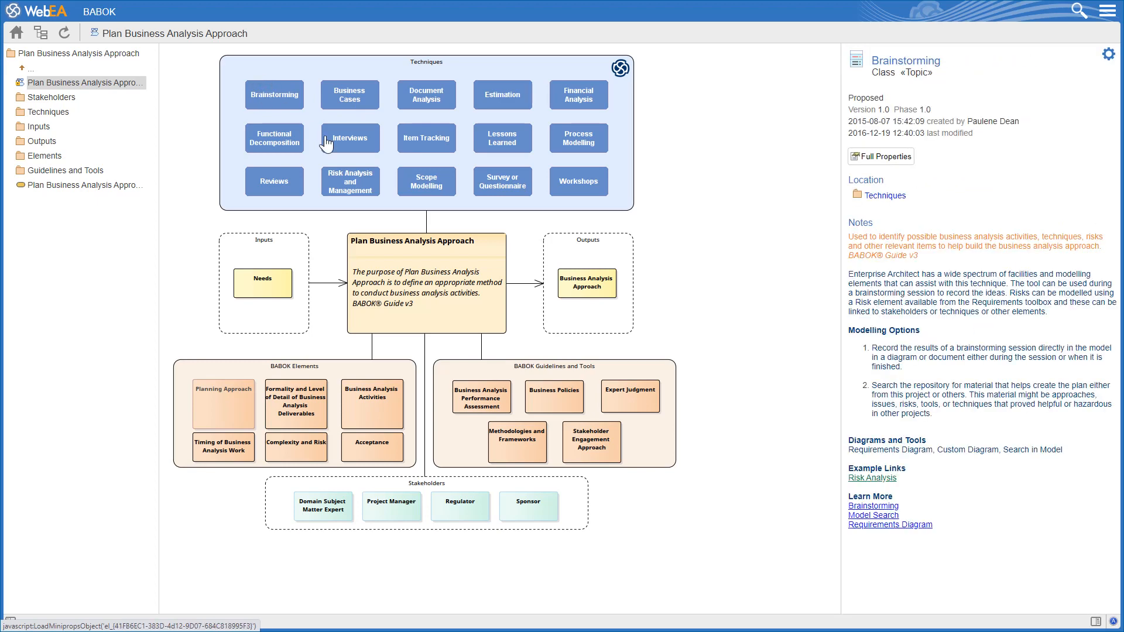
pyautogui.moveTo(884, 516)
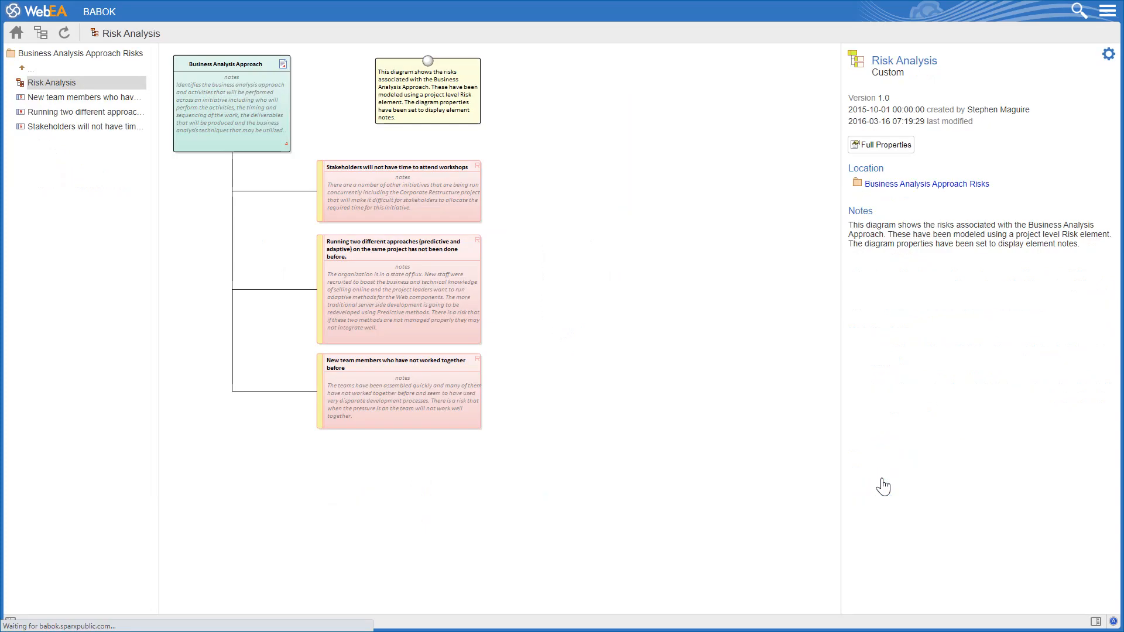
pyautogui.moveTo(883, 474)
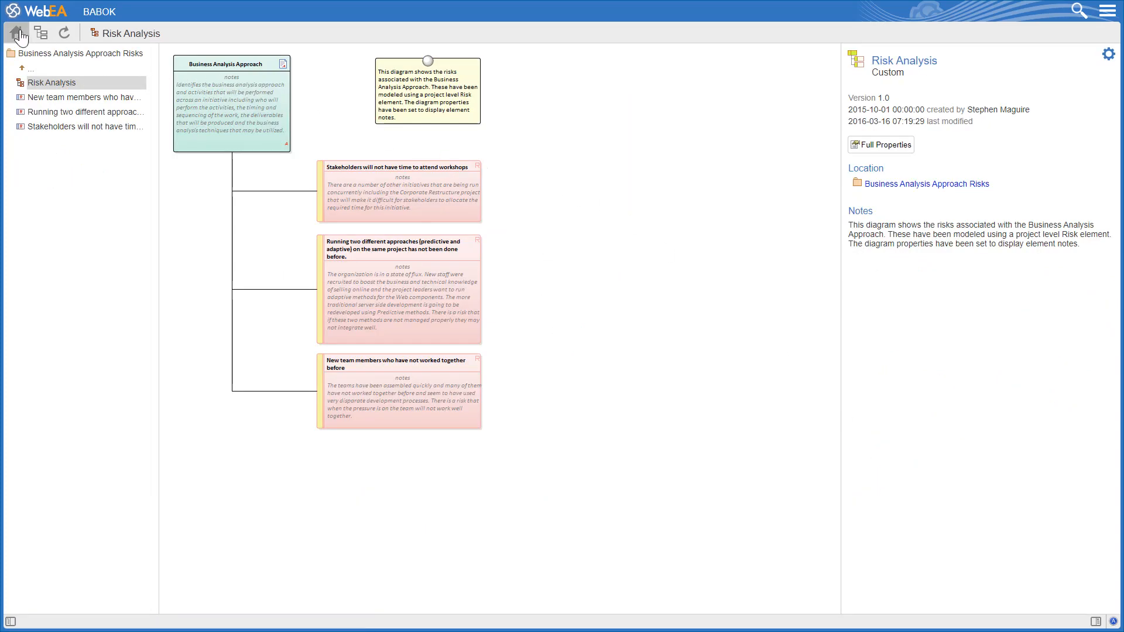
pyautogui.click(18, 32)
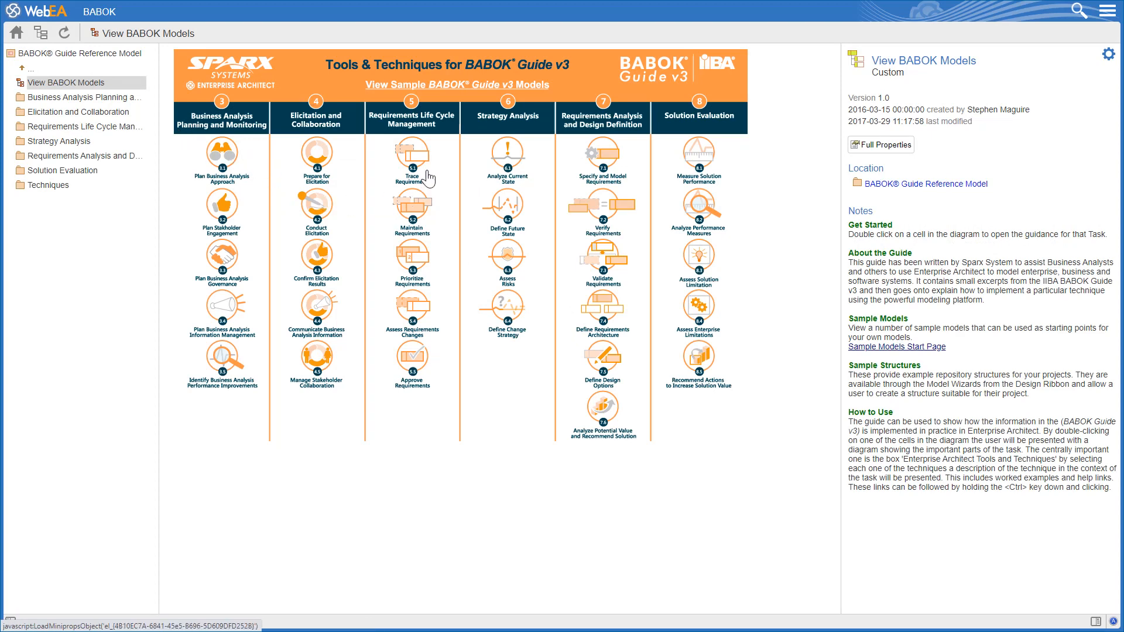
# Follow Trace Requirements to the Functional Requirement Feature Traces example, then return to the Sparx tab
pyautogui.doubleClick(412, 154)
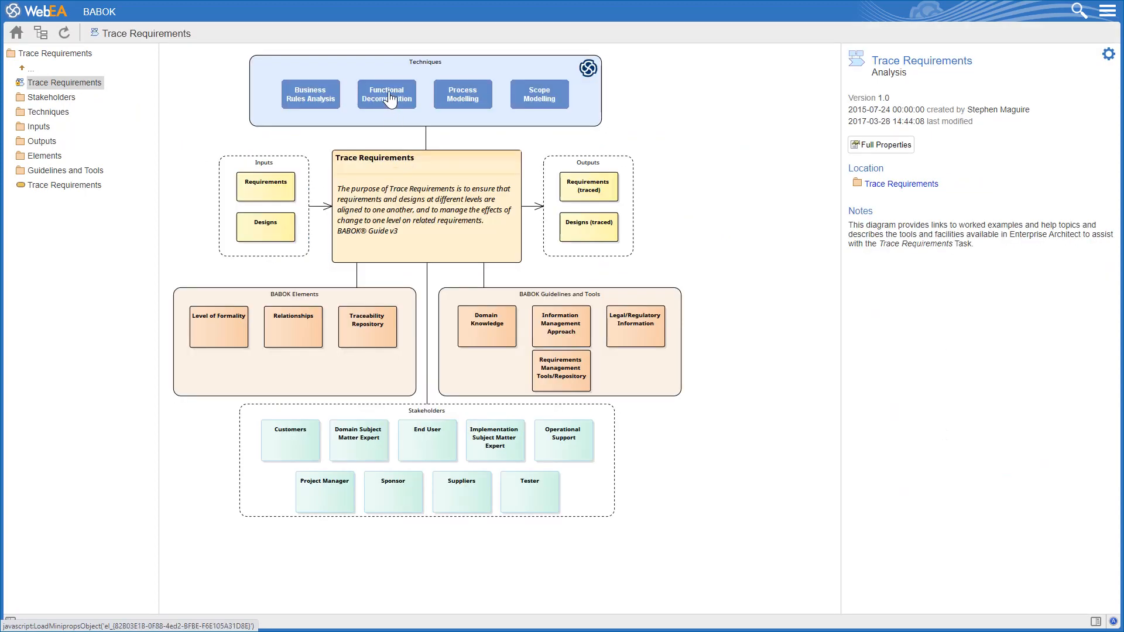
pyautogui.click(387, 95)
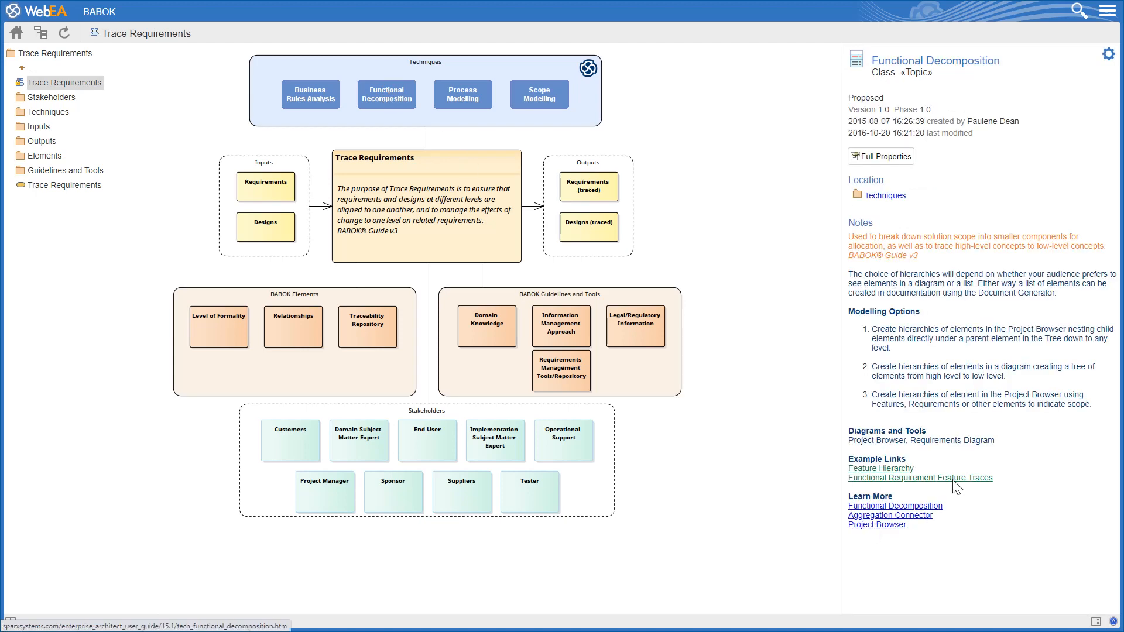
pyautogui.click(920, 478)
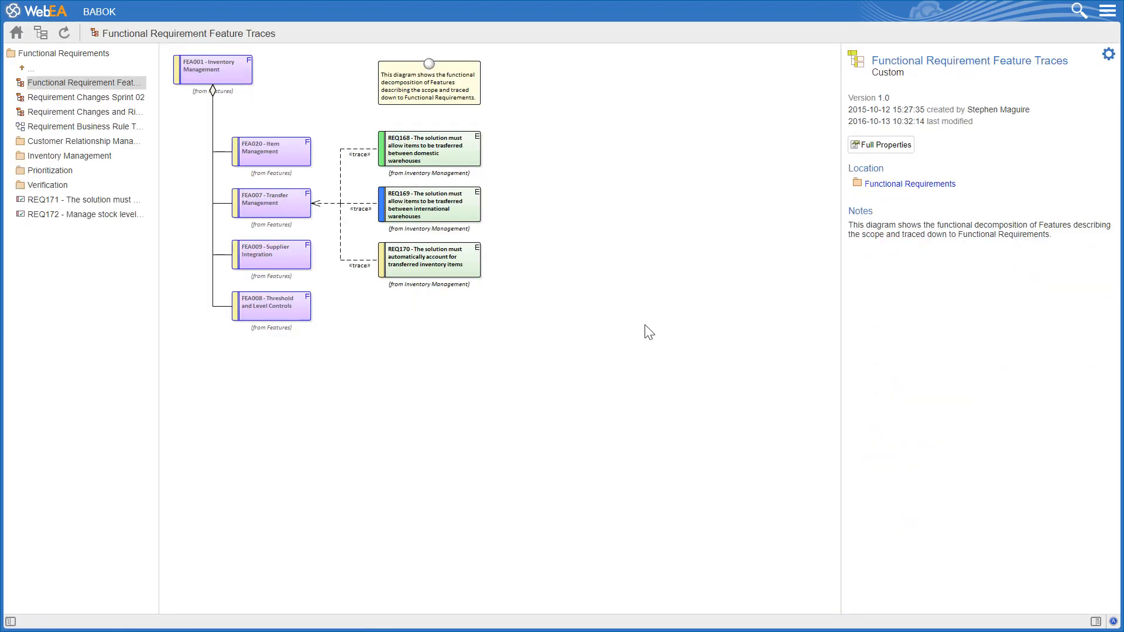
pyautogui.moveTo(648, 322)
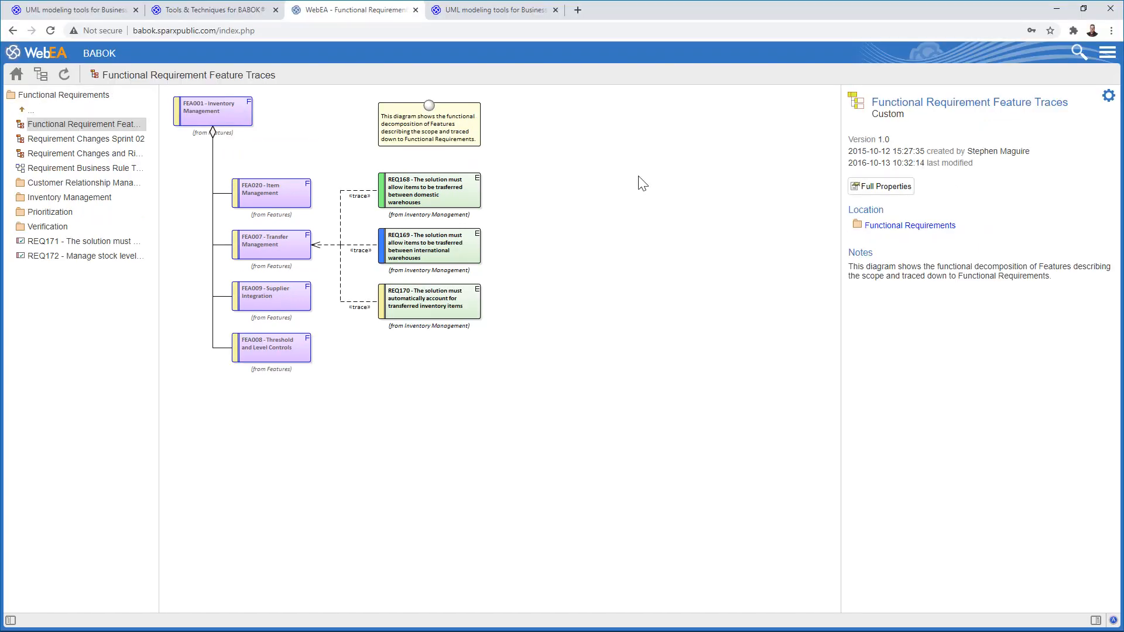
pyautogui.click(496, 11)
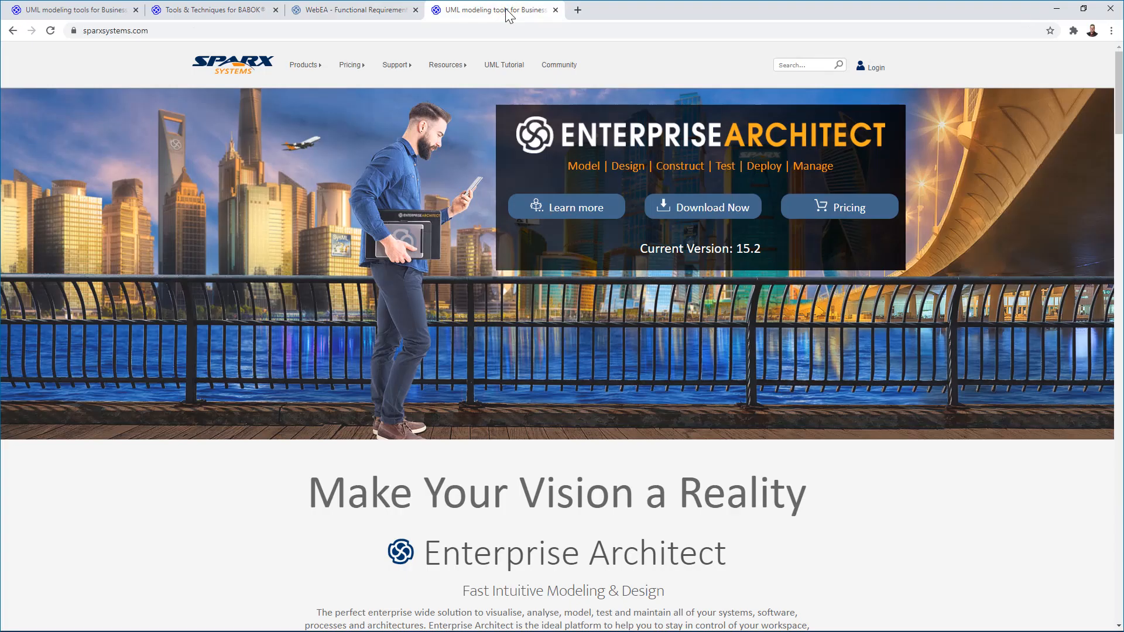
# Go to Resources > Webinars Library and scroll to the business analysis webinars
pyautogui.click(446, 65)
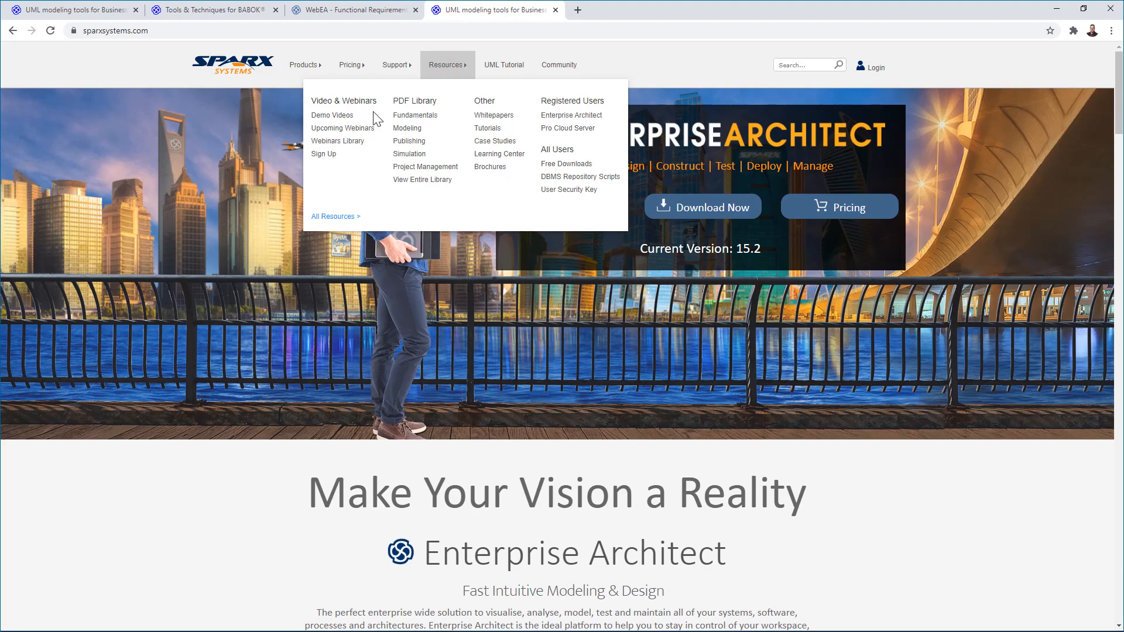
pyautogui.click(337, 141)
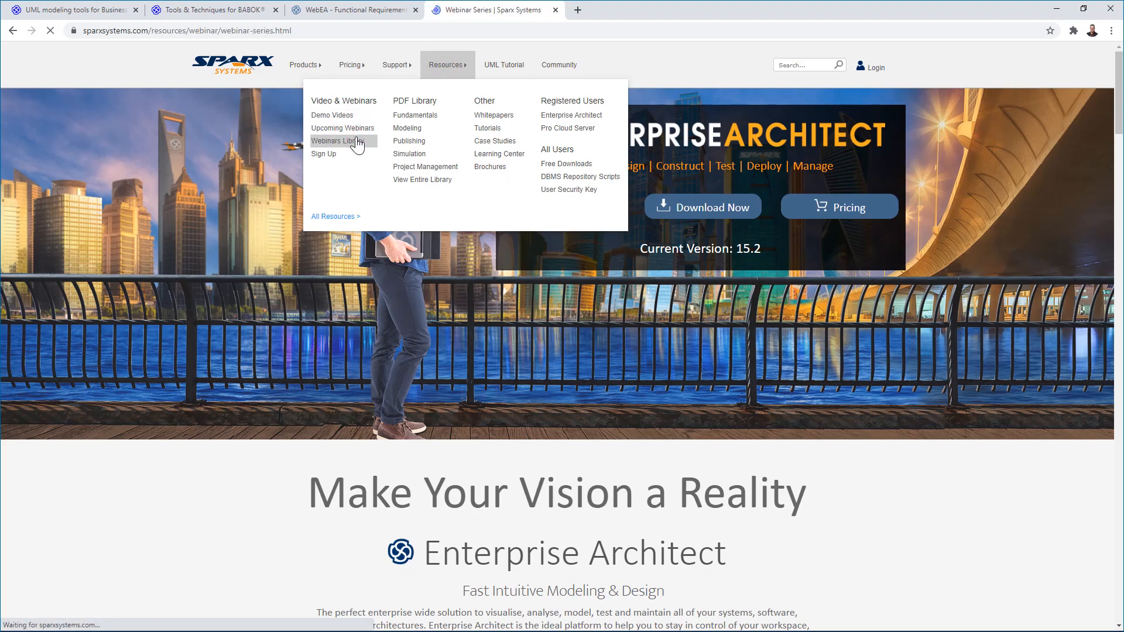
pyautogui.click(337, 141)
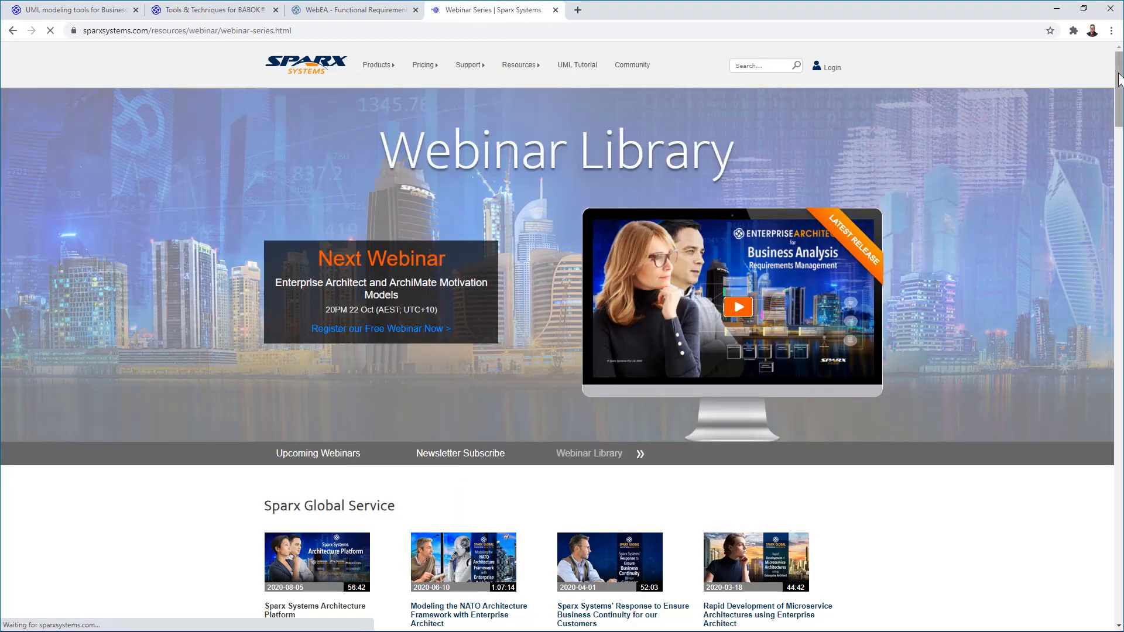
pyautogui.scroll(-3)
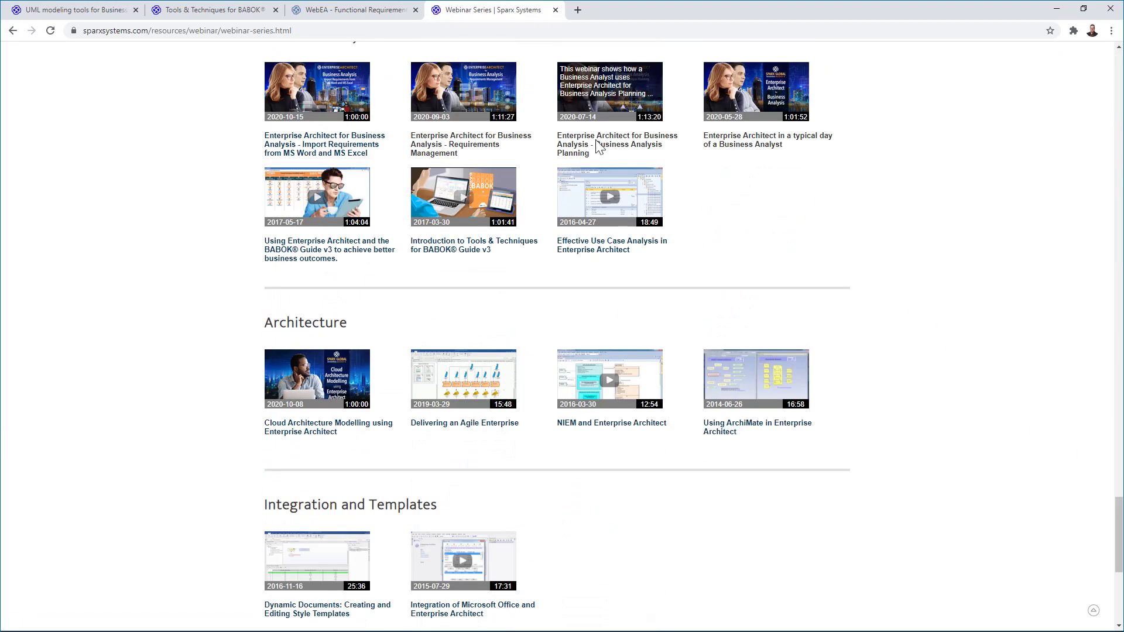
pyautogui.moveTo(448, 93)
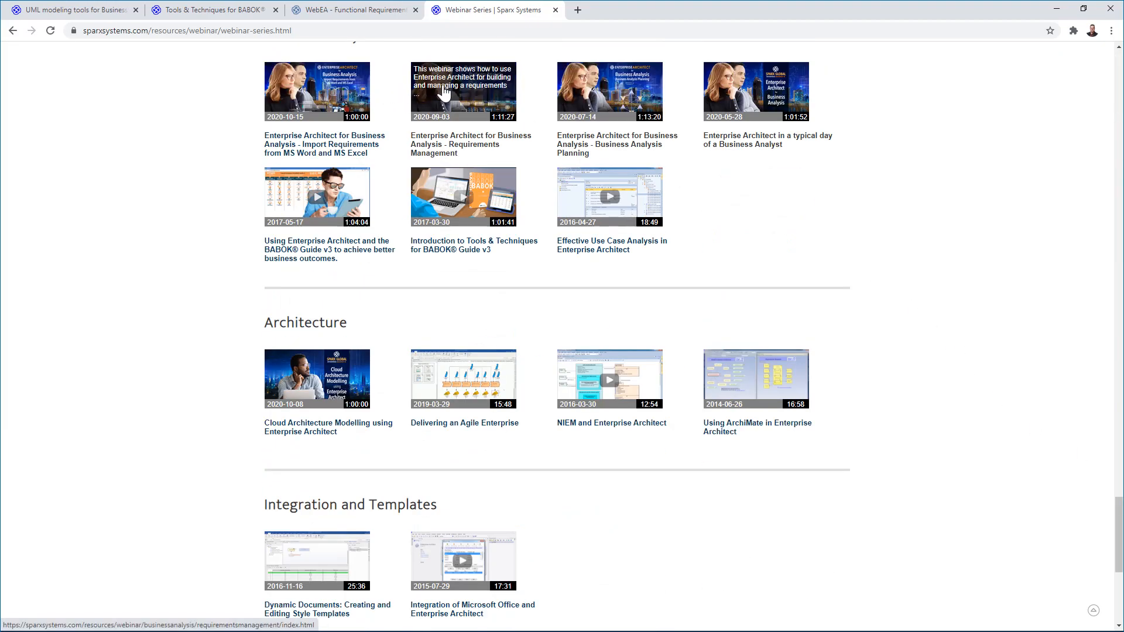
pyautogui.moveTo(759, 97)
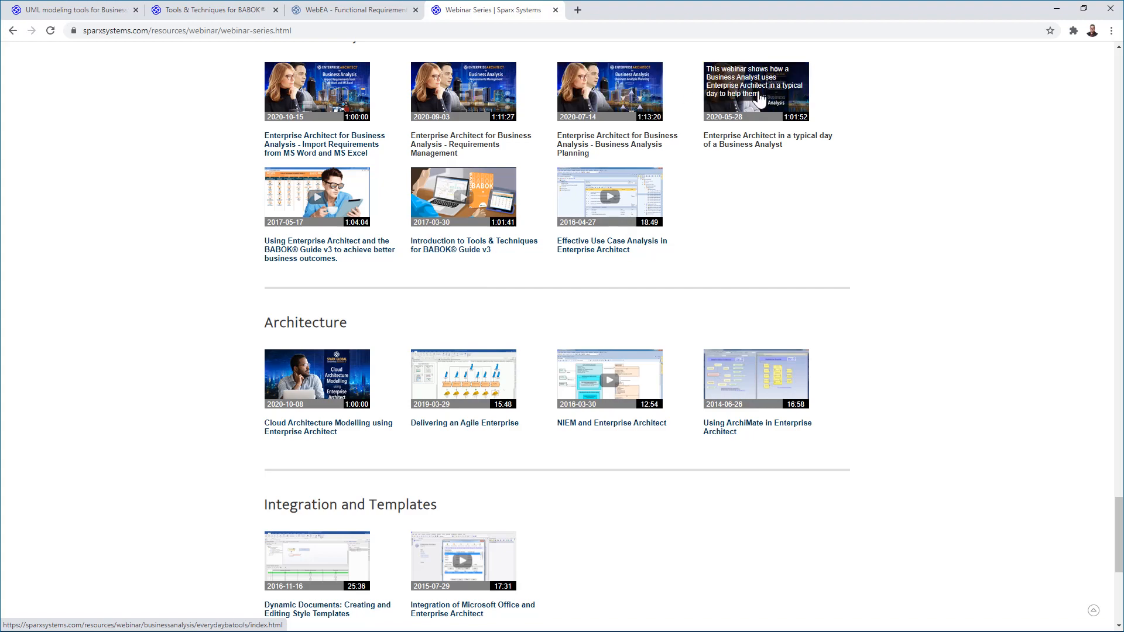